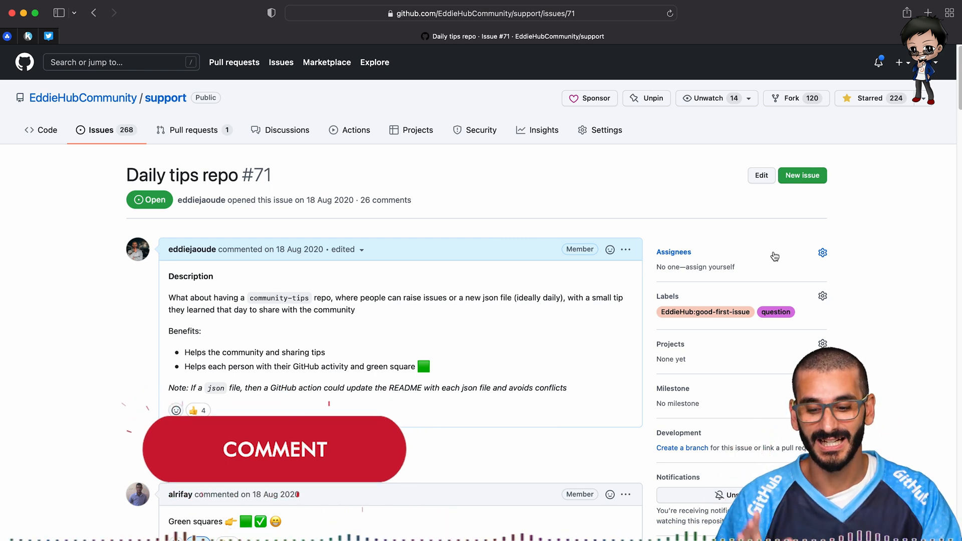
pyautogui.moveTo(689, 317)
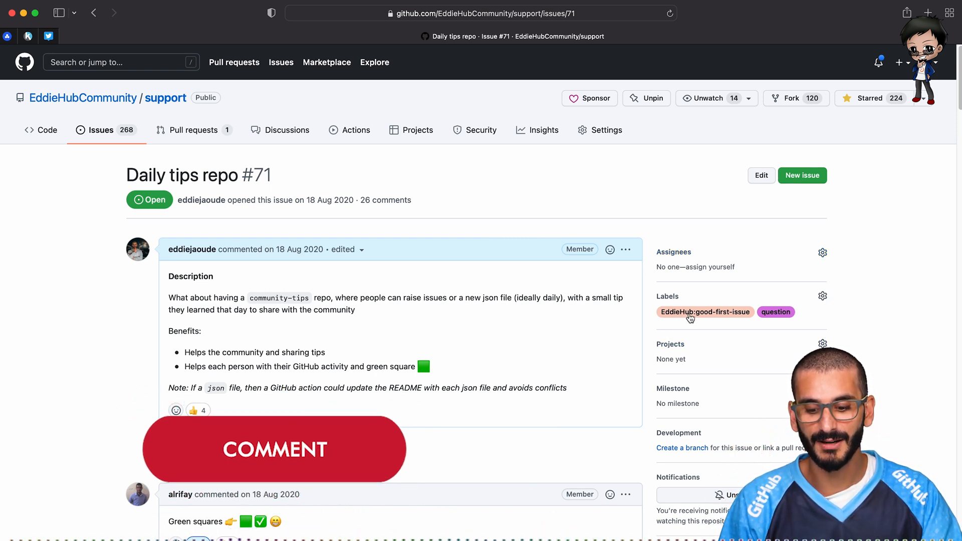
pyautogui.moveTo(705, 312)
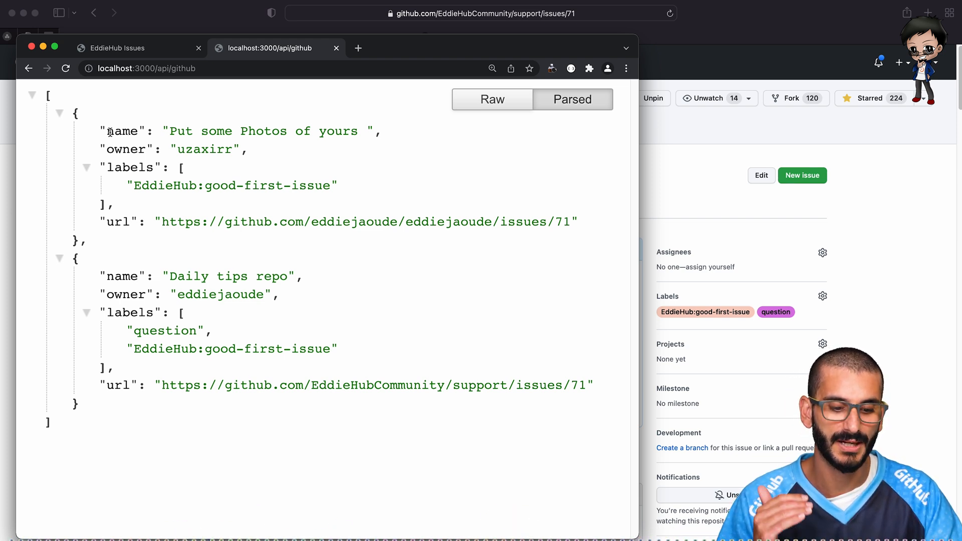
pyautogui.moveTo(120, 222)
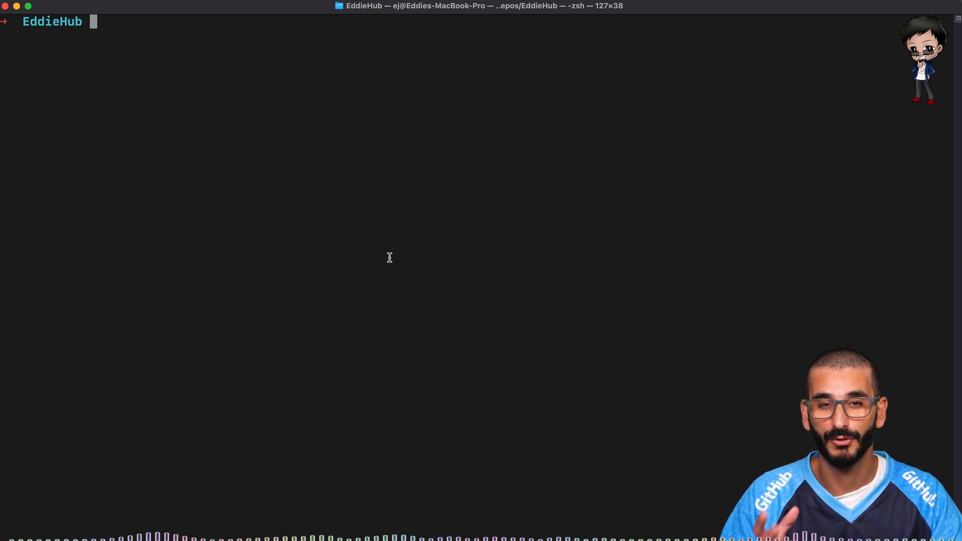
# - Scaffold the Next.js app 'youtube-video' with npx create-next-app@latest
pyautogui.write('npx create-next-app@latest')
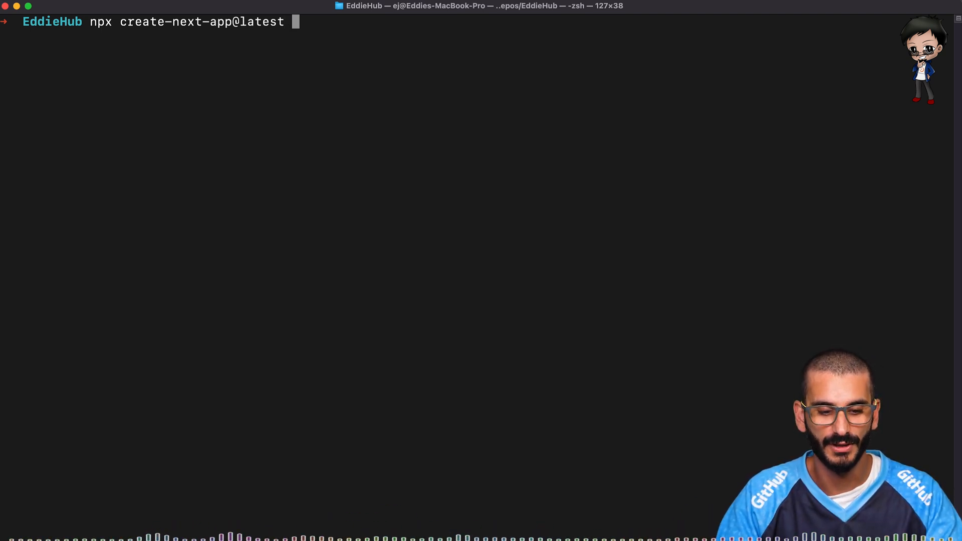
pyautogui.write('youtube')
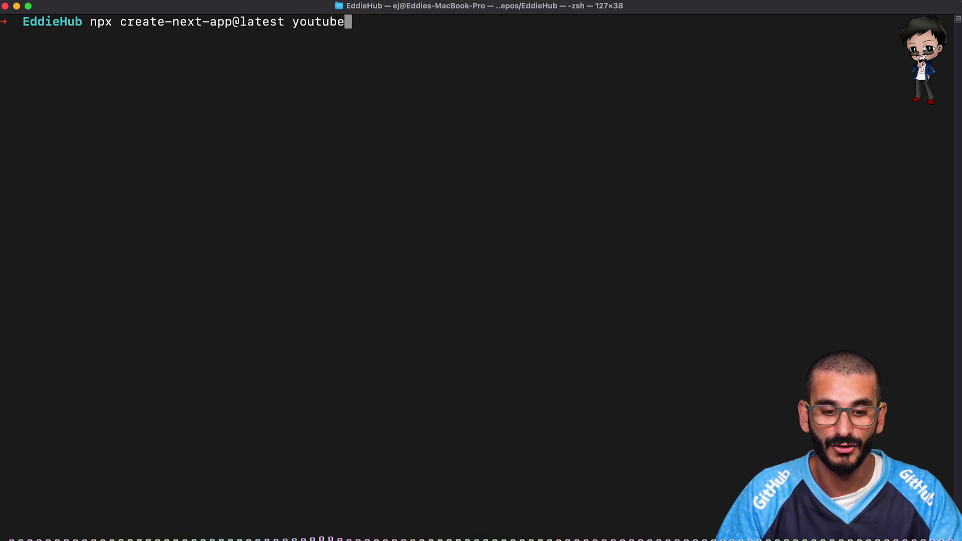
pyautogui.press('Return')
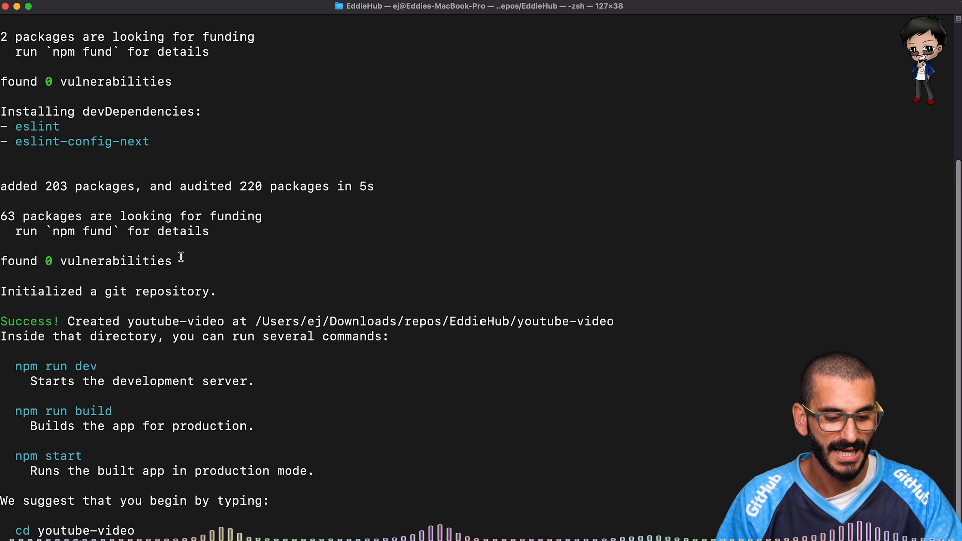
# - Highlight the suggested npm commands, including build and start, in the setup output
pyautogui.doubleClick(55, 365)
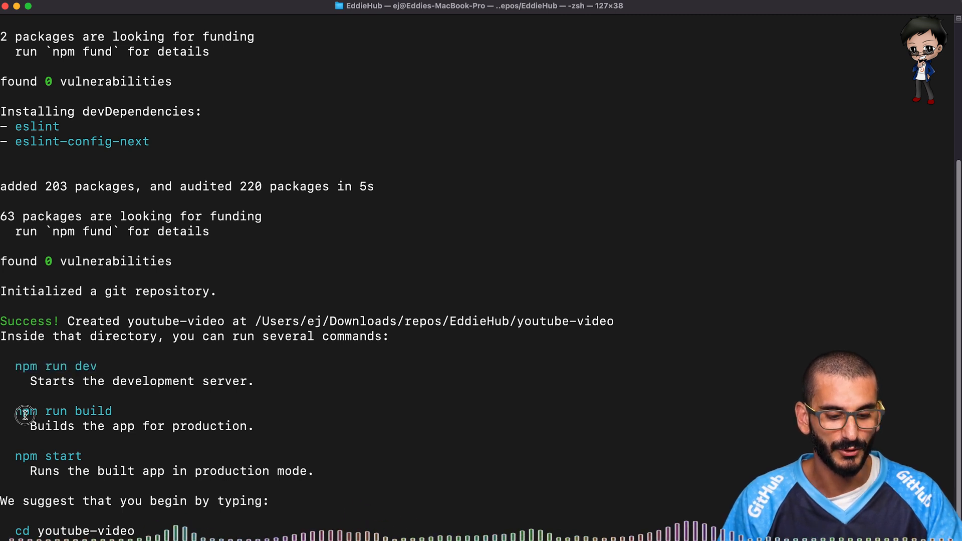
pyautogui.doubleClick(48, 456)
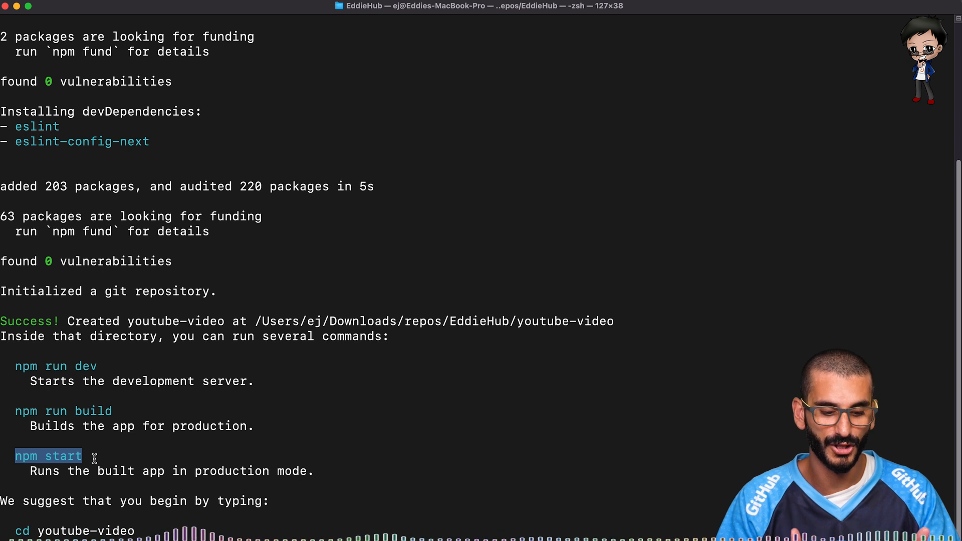
pyautogui.doubleClick(62, 410)
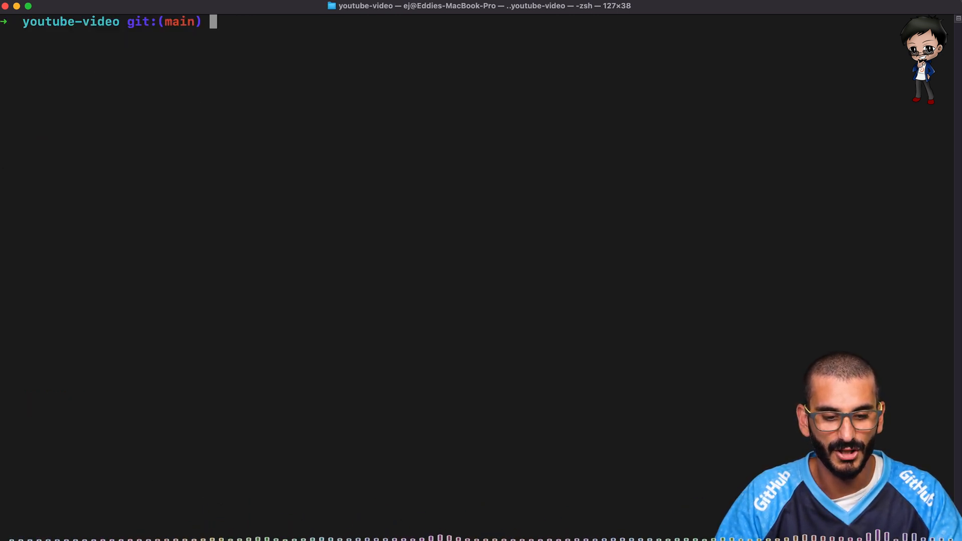
# - Start the dev server with npm run dev, then run 'code .' in a second tab
pyautogui.write('npm run d')
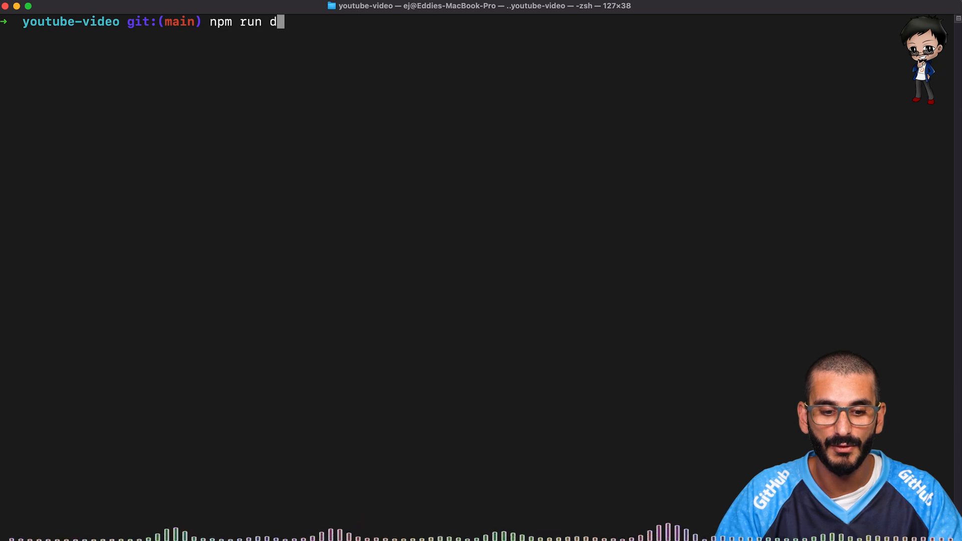
pyautogui.press('Return')
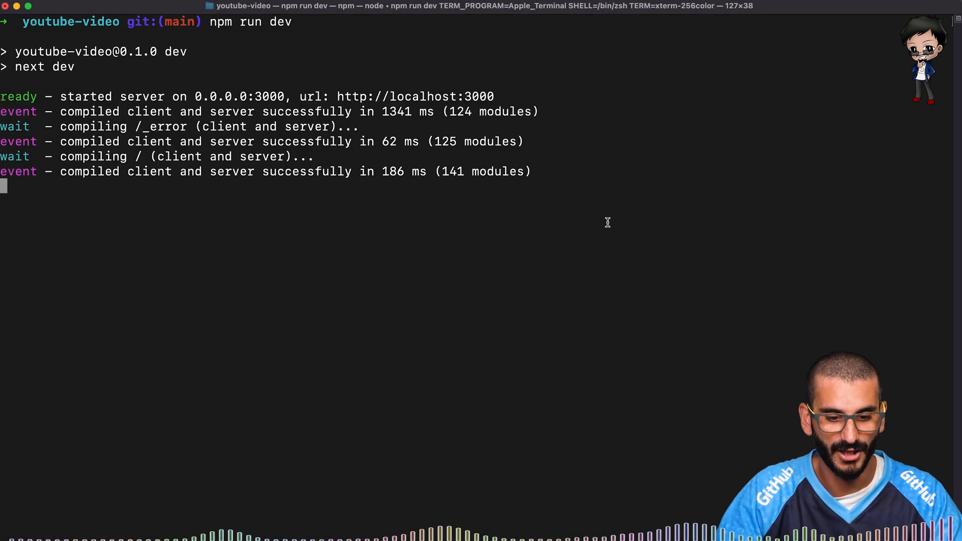
pyautogui.click(711, 22)
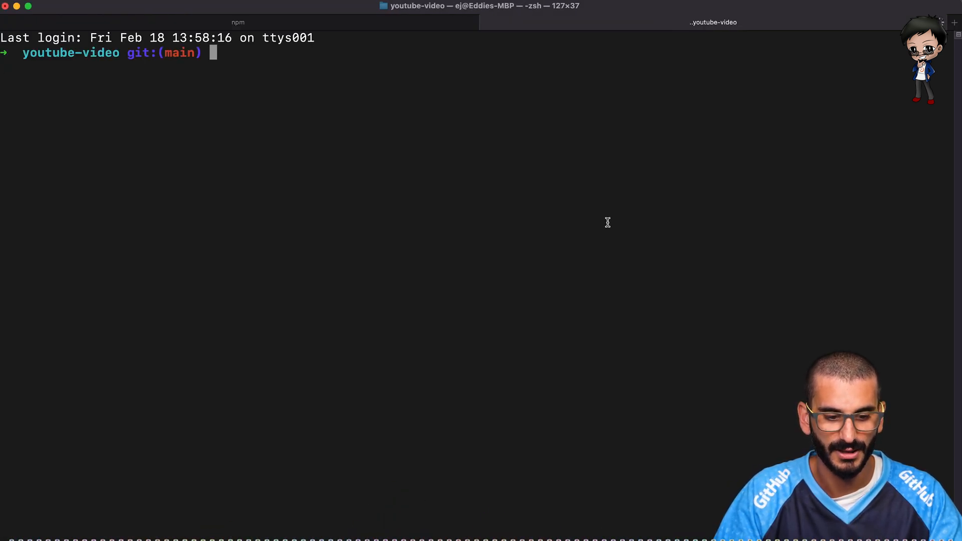
pyautogui.write('code .')
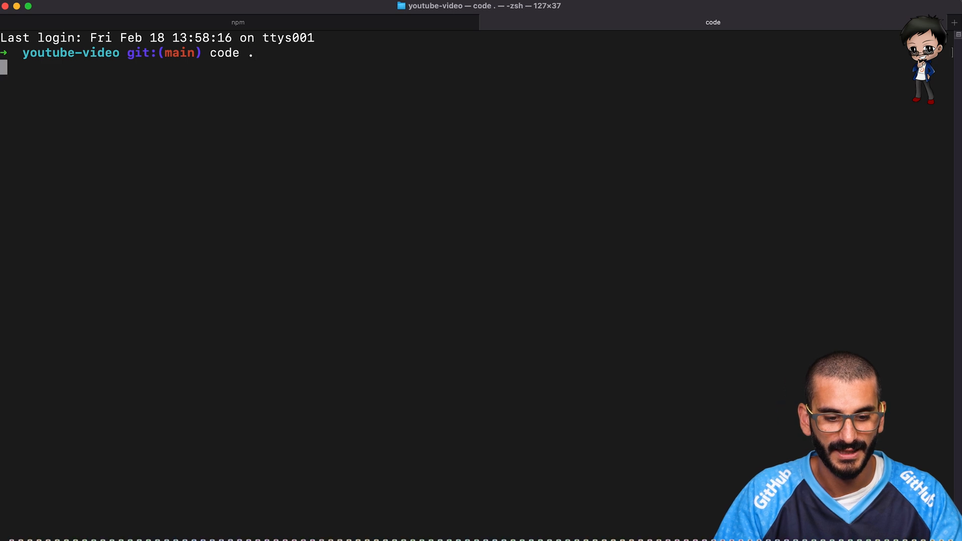
pyautogui.press('Return')
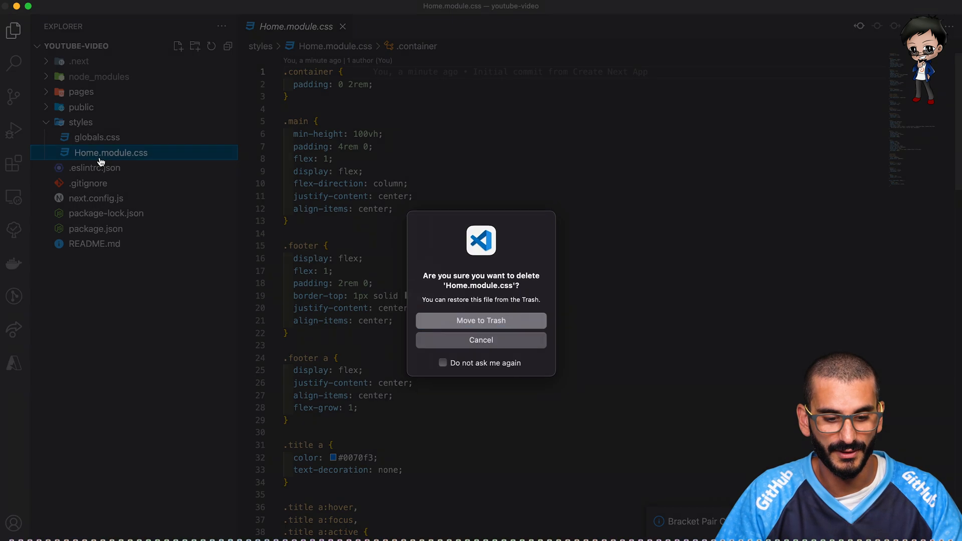
# - Delete Home.module.css, expand public and pages, and view pages/api/hello.js
pyautogui.click(481, 320)
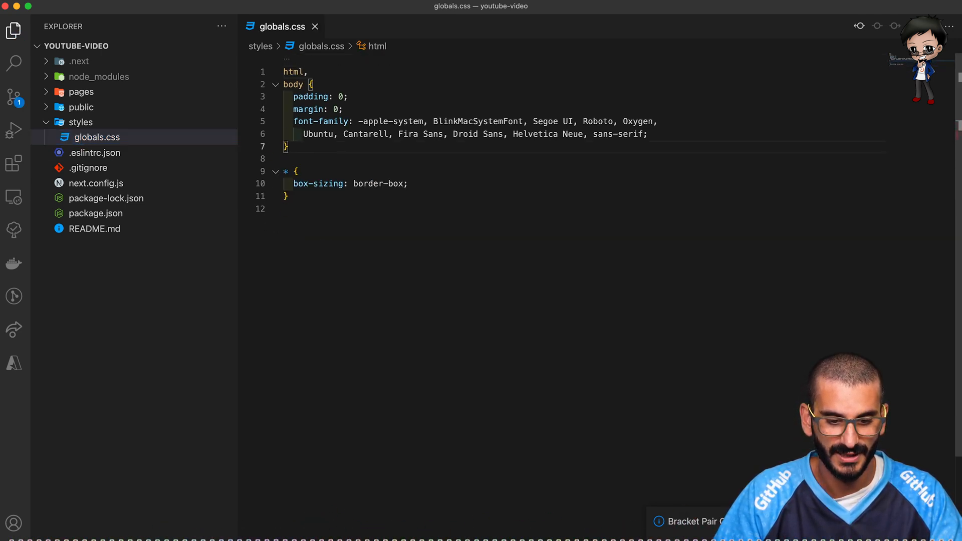
pyautogui.click(80, 107)
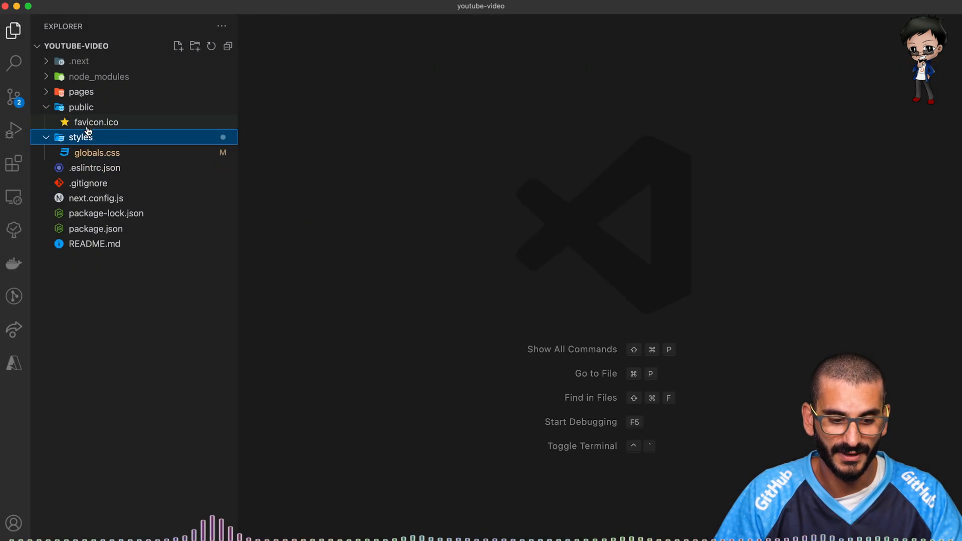
pyautogui.click(82, 91)
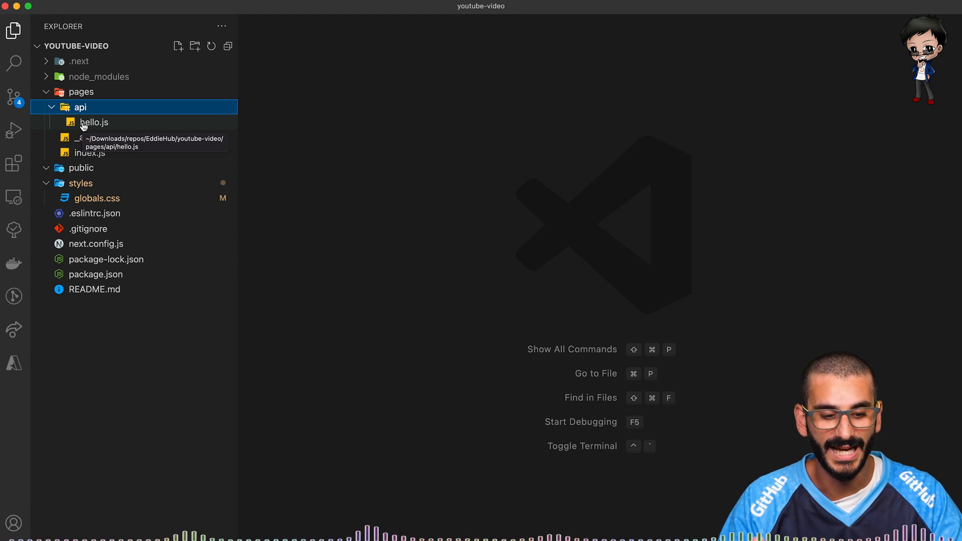
pyautogui.click(93, 122)
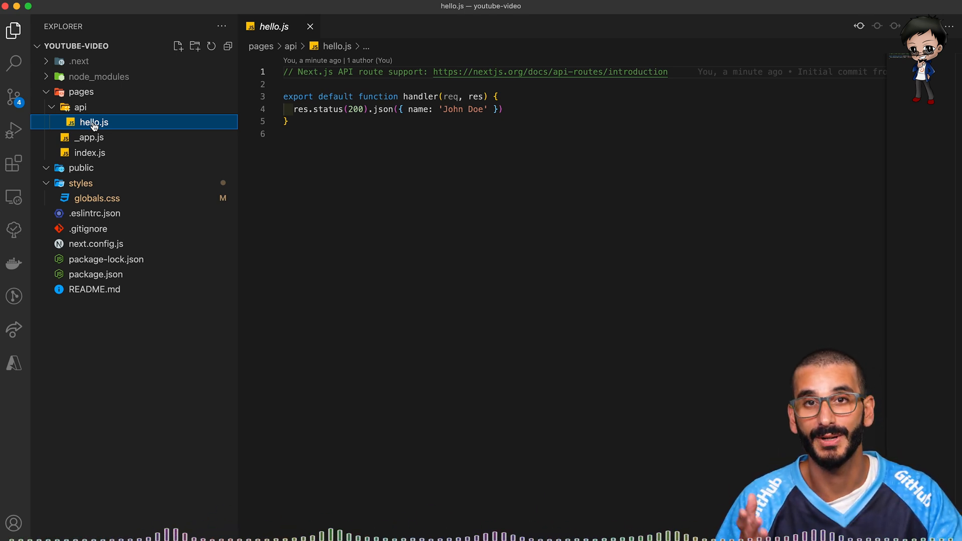
pyautogui.moveTo(90, 153)
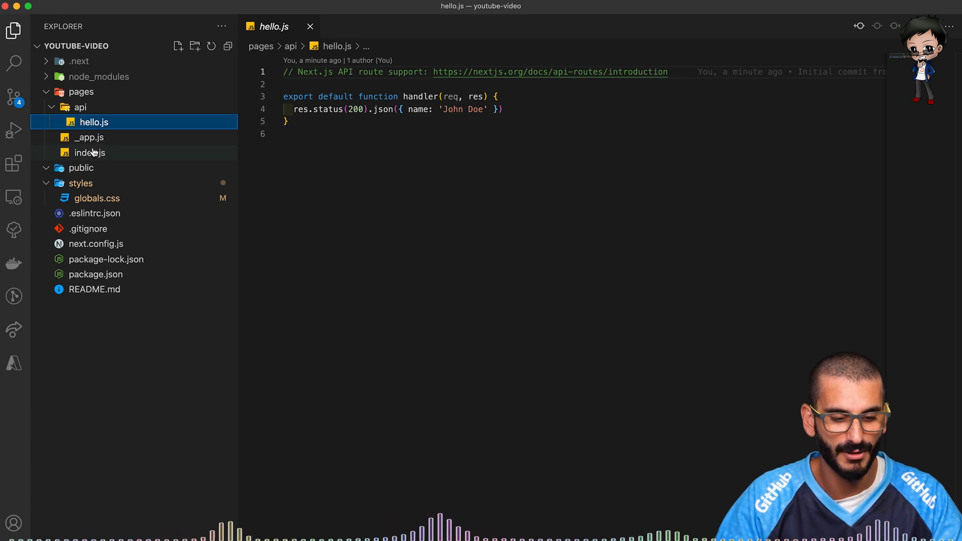
# - Replace the index.js boilerplate with a 'GitHub Issues' page title and heading
pyautogui.click(89, 152)
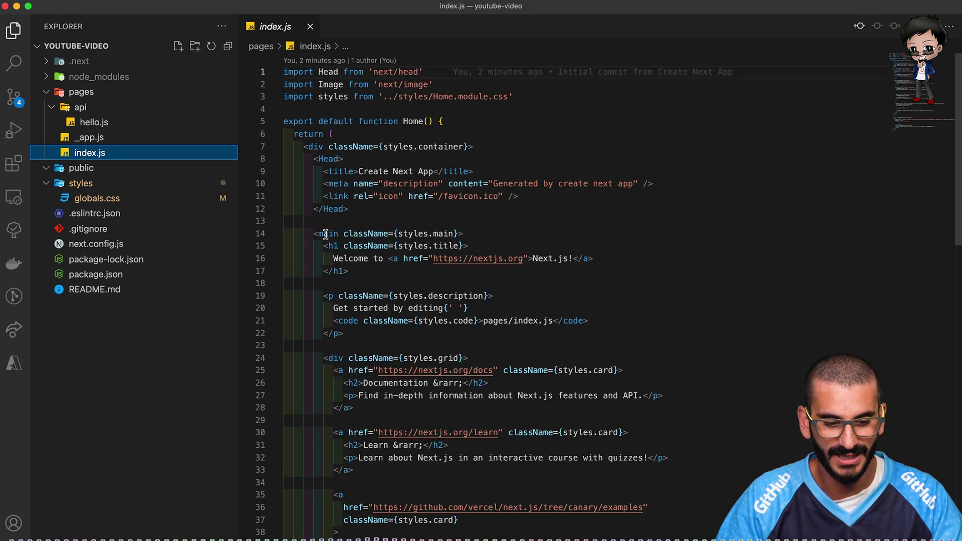
pyautogui.moveTo(310, 270)
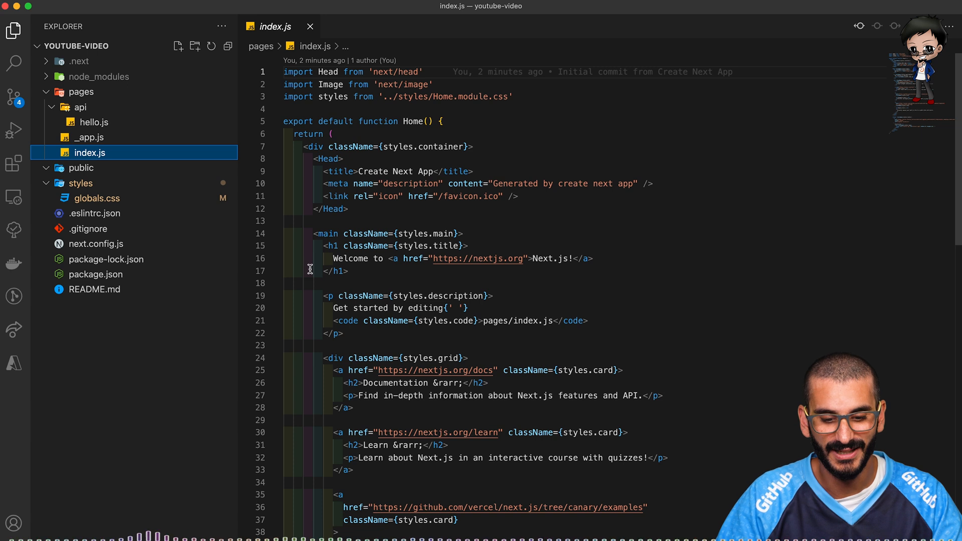
pyautogui.moveTo(311, 213)
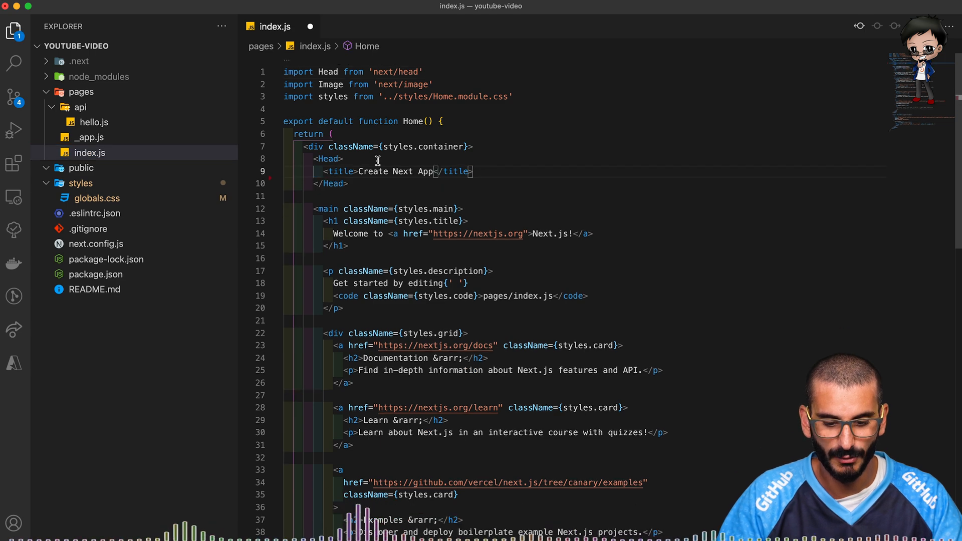
pyautogui.write('Git')
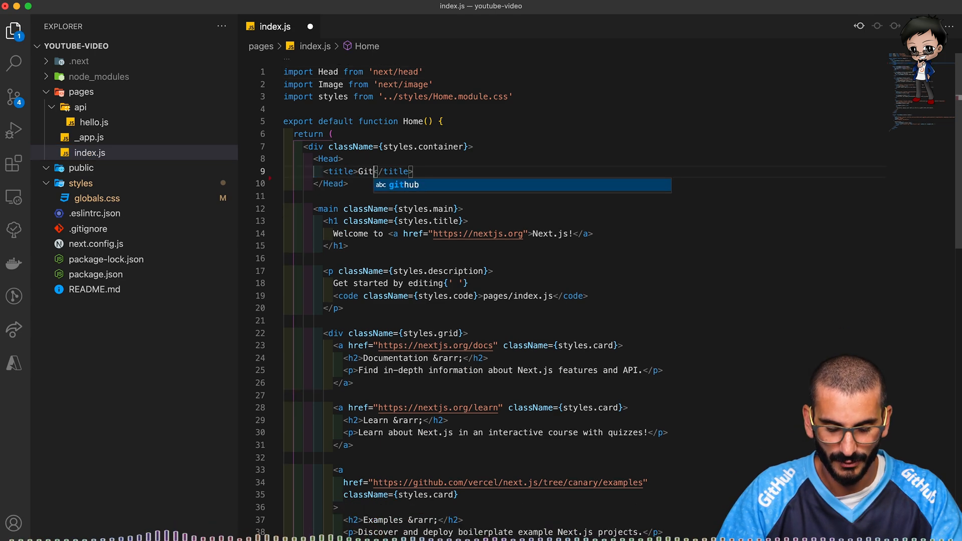
pyautogui.write('Hub Issues')
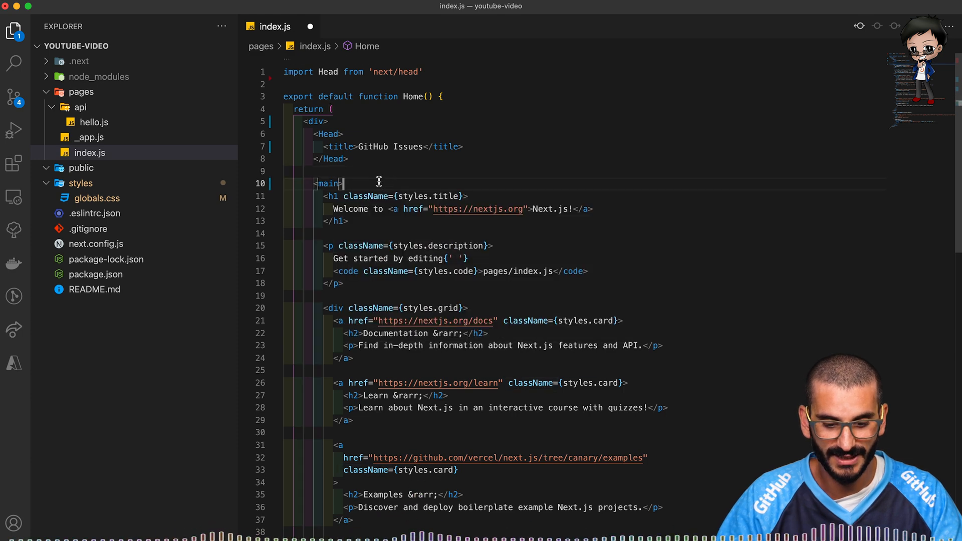
pyautogui.scroll(-3)
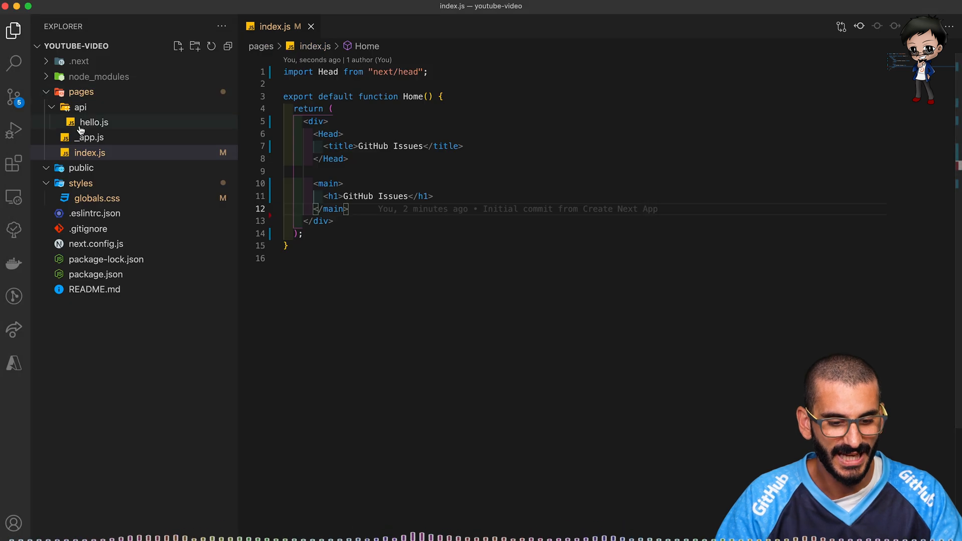
pyautogui.click(97, 121)
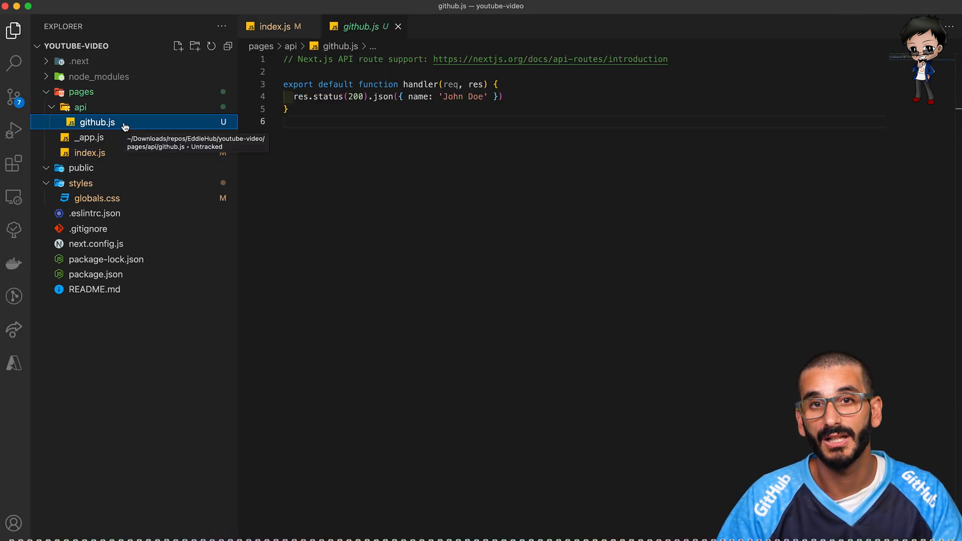
pyautogui.moveTo(297, 75)
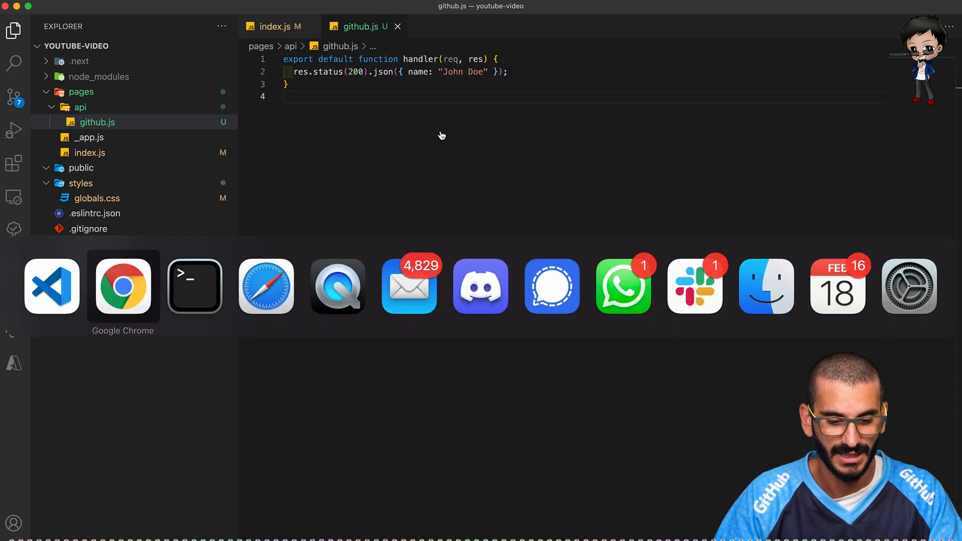
pyautogui.click(122, 286)
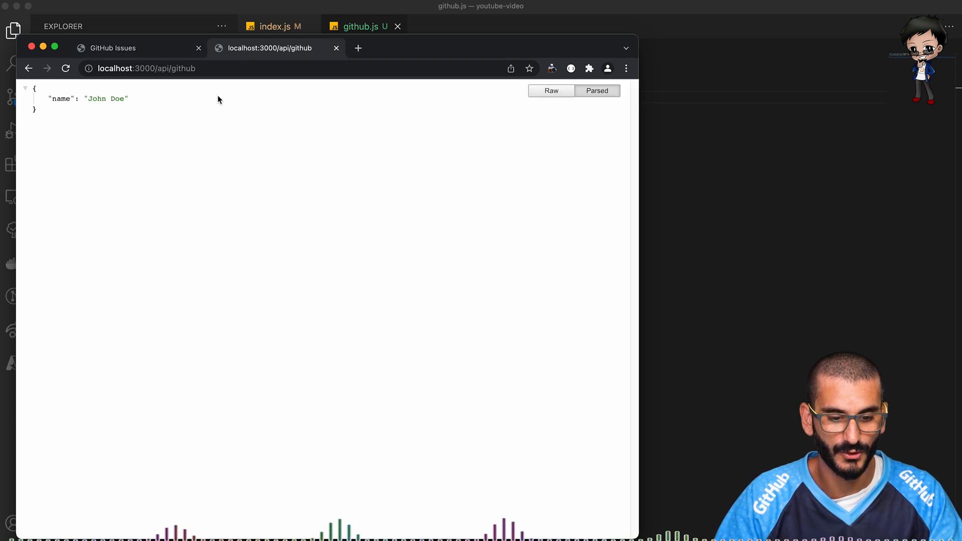
pyautogui.moveTo(210, 169)
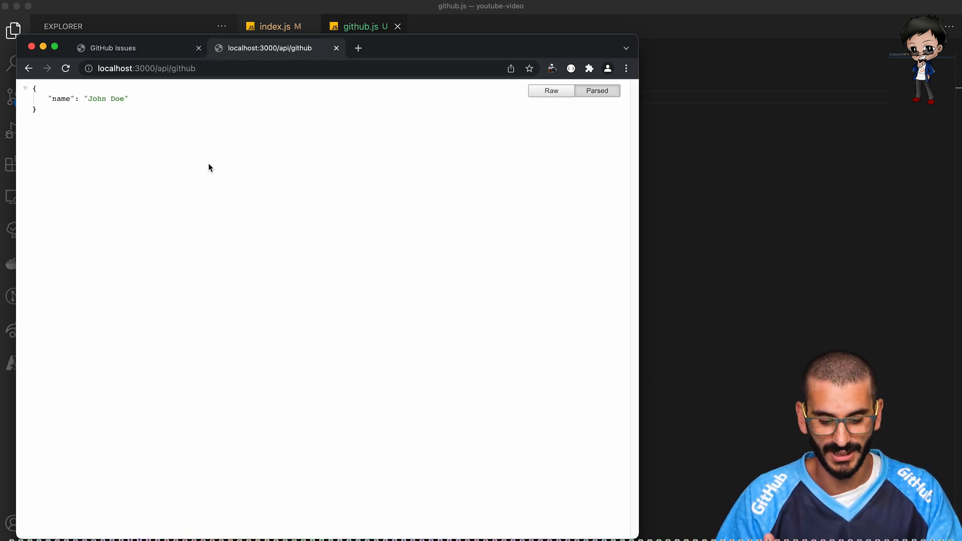
pyautogui.moveTo(163, 178)
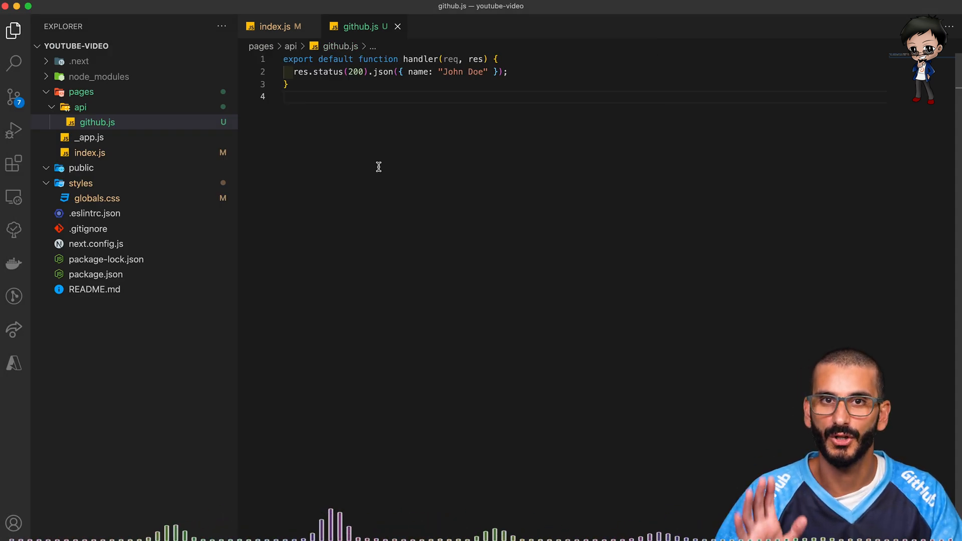
pyautogui.click(285, 96)
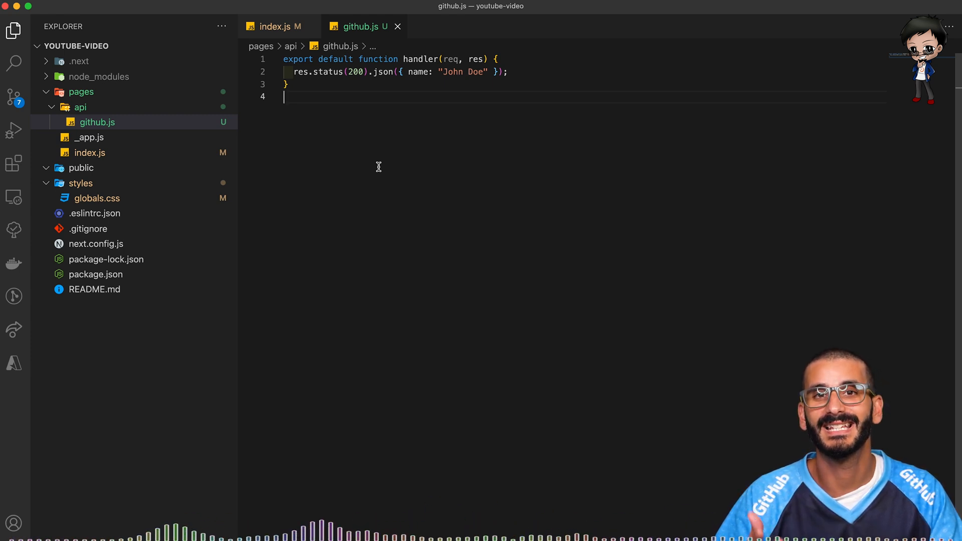
pyautogui.moveTo(421, 60)
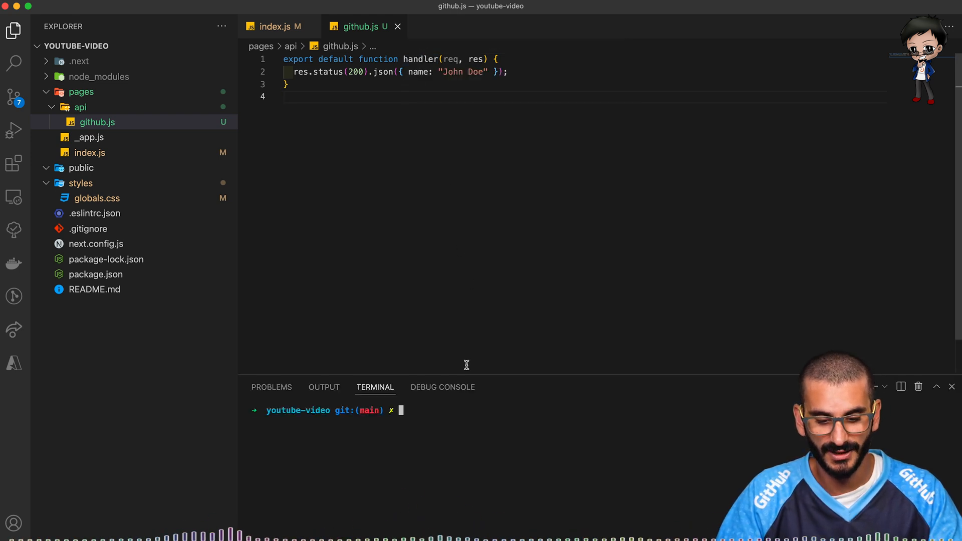
# - Install octokit with npm install and begin the Octokit import in github.js
pyautogui.write('npm install octokit')
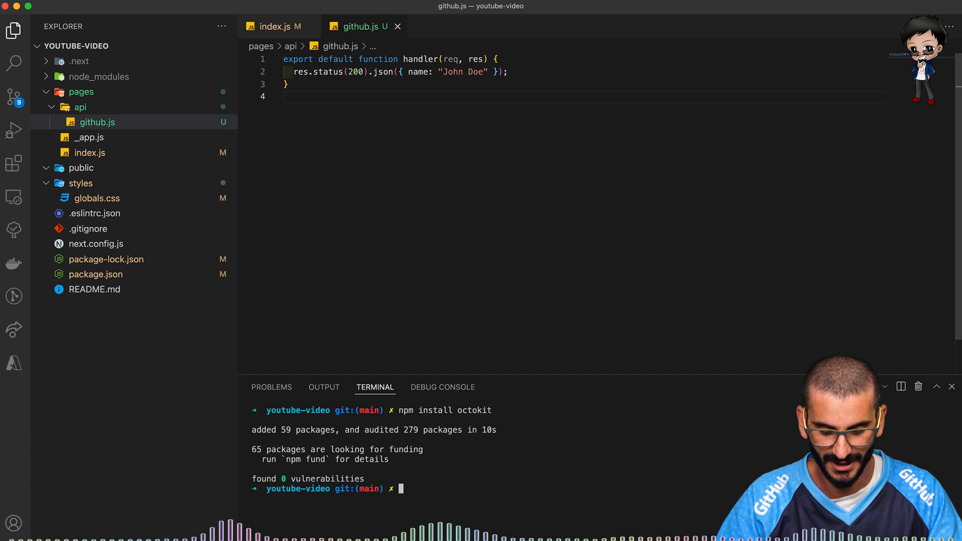
pyautogui.write('mport { Octokit } from "octokit";')
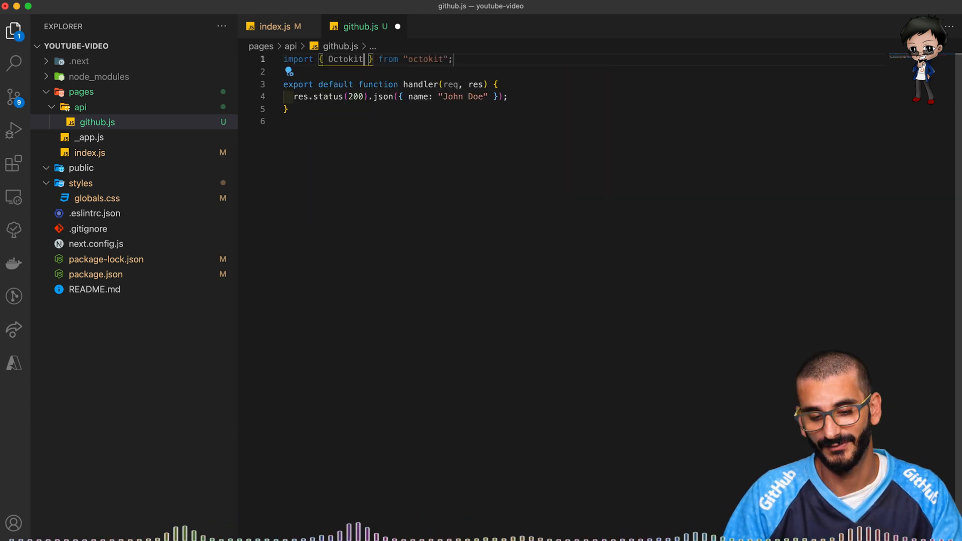
# - Create a new Octokit instance inside the github.js handler
pyautogui.click(361, 85)
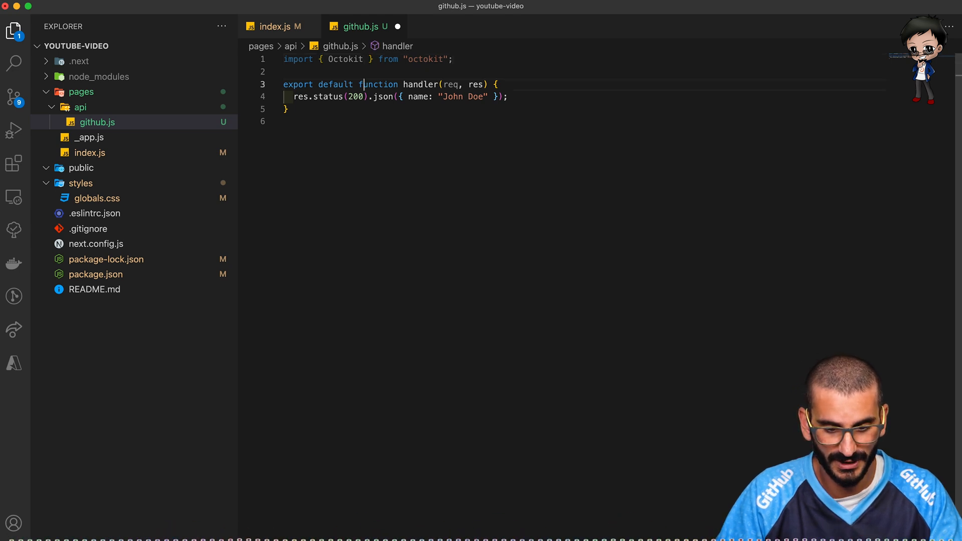
pyautogui.press('Enter')
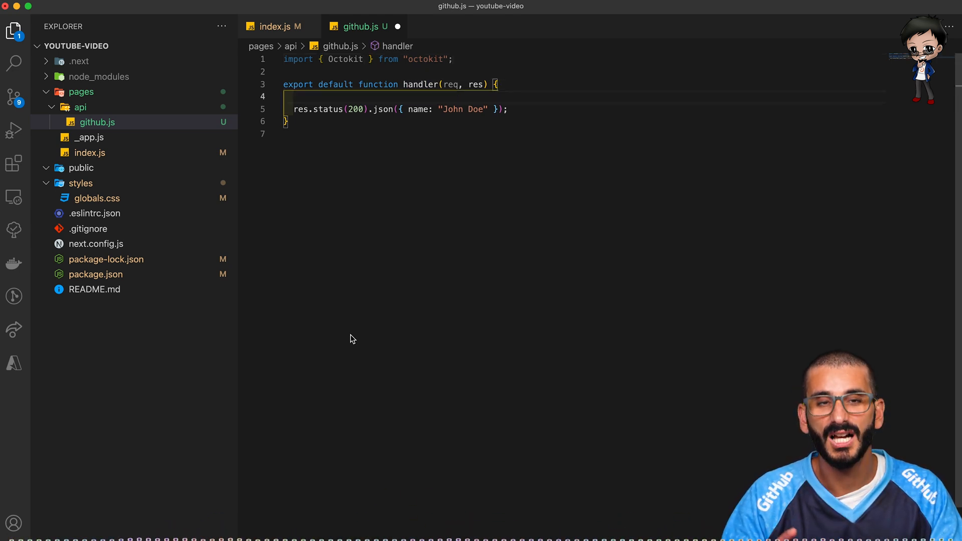
pyautogui.write('c')
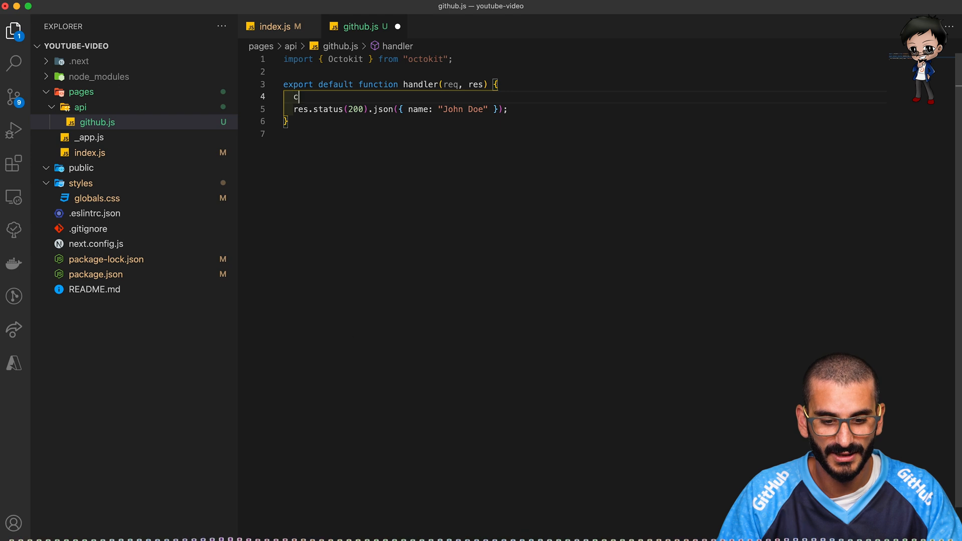
pyautogui.write('onst o')
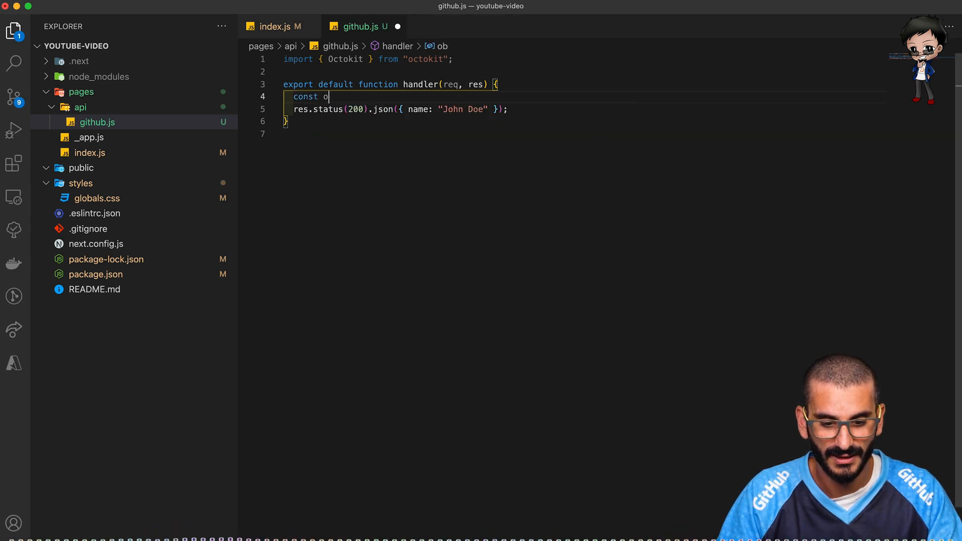
pyautogui.write('ctokit = new Octokit({')
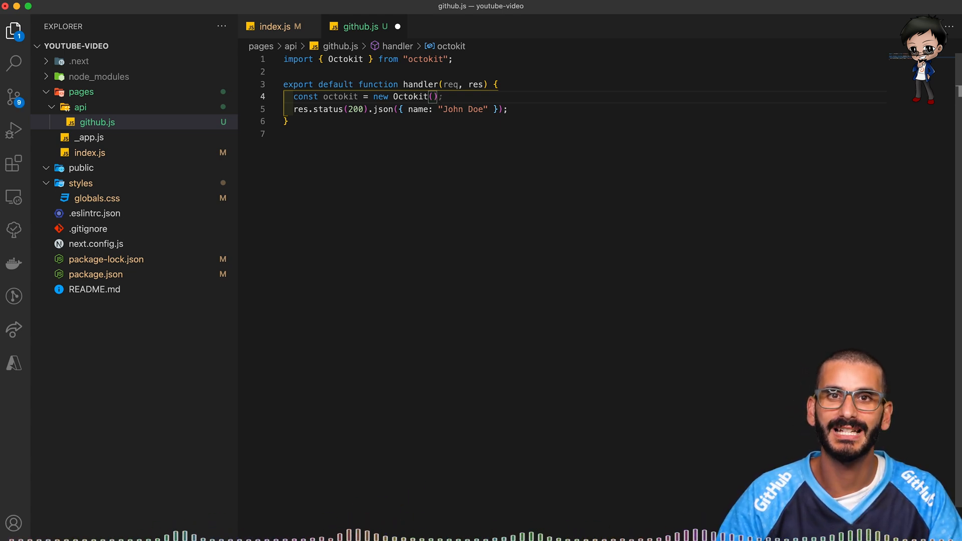
pyautogui.press('Enter')
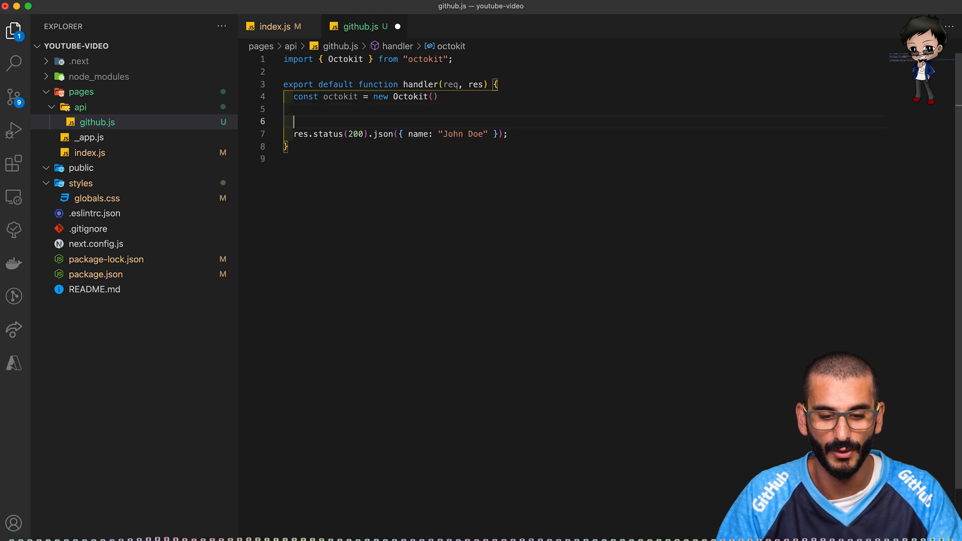
# - Add an awaited octokit.request call to GET /search/issues
pyautogui.write('const response')
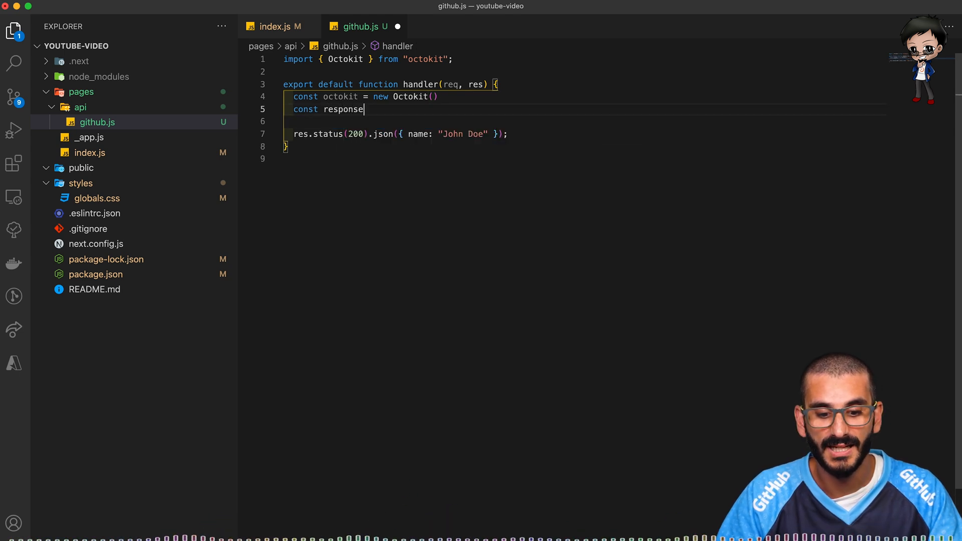
pyautogui.write('= octokit.issues.listForRepo({')
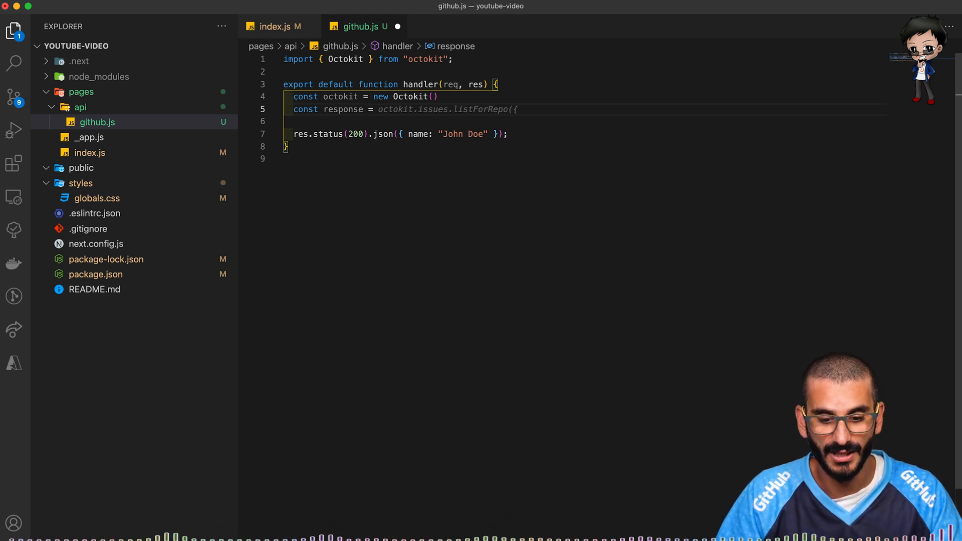
pyautogui.write('await')
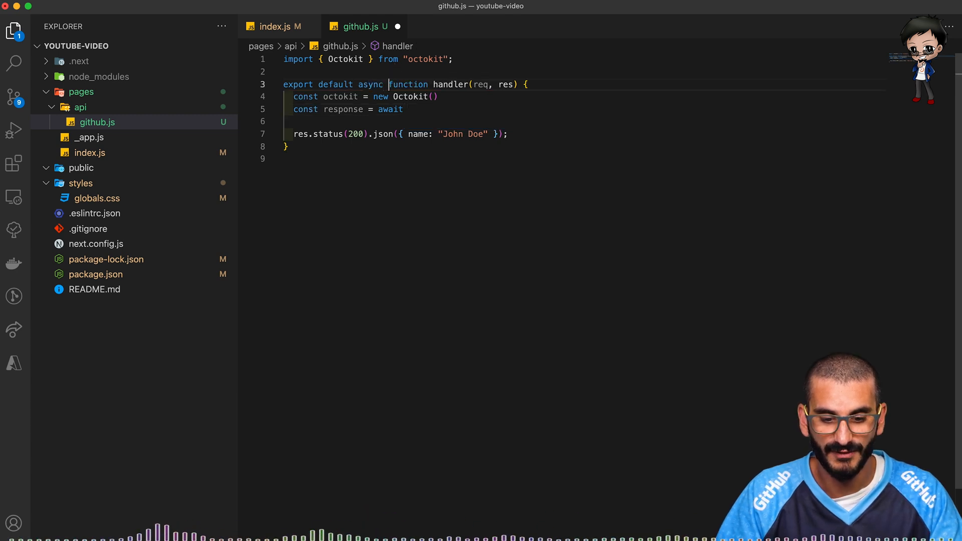
pyautogui.write('octokit')
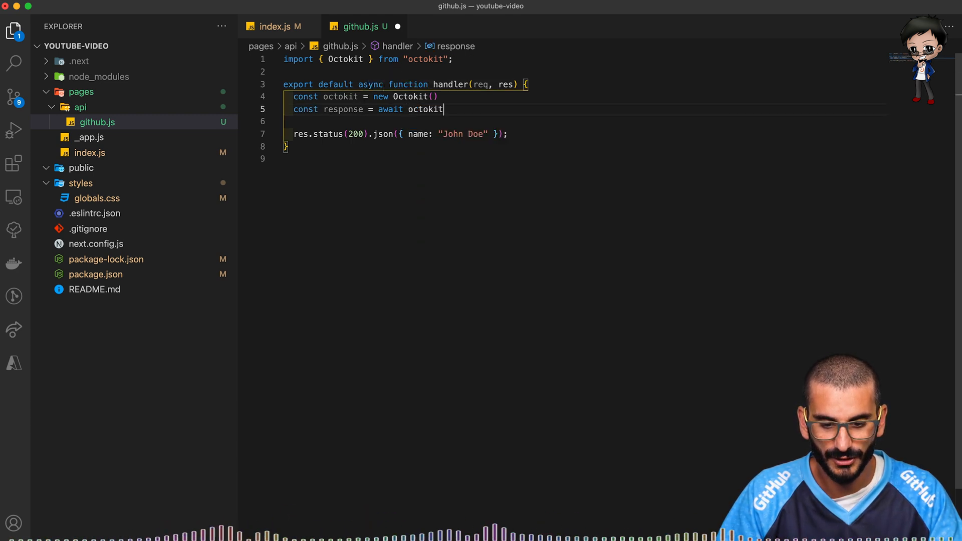
pyautogui.write('.request("GET /repos/:owner/:repo/issues", {')
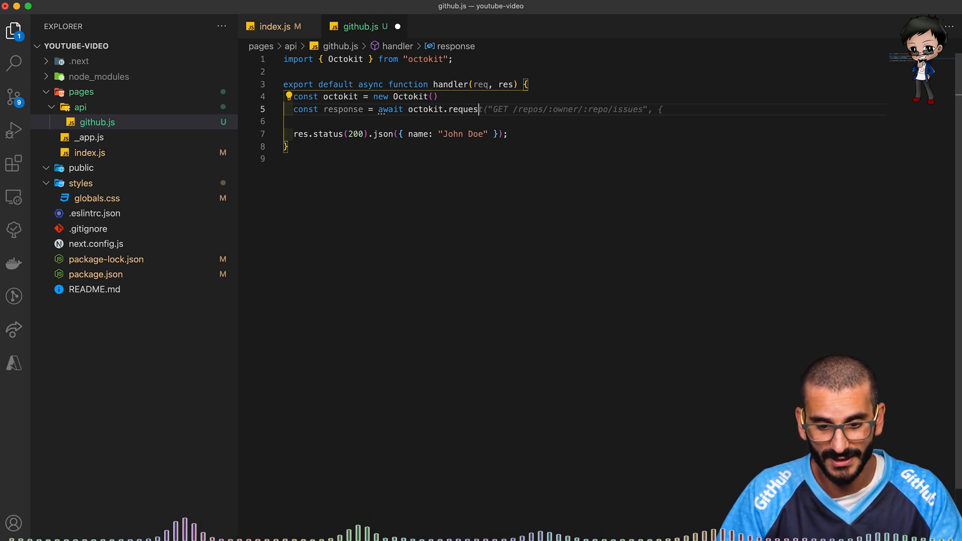
pyautogui.write('t')
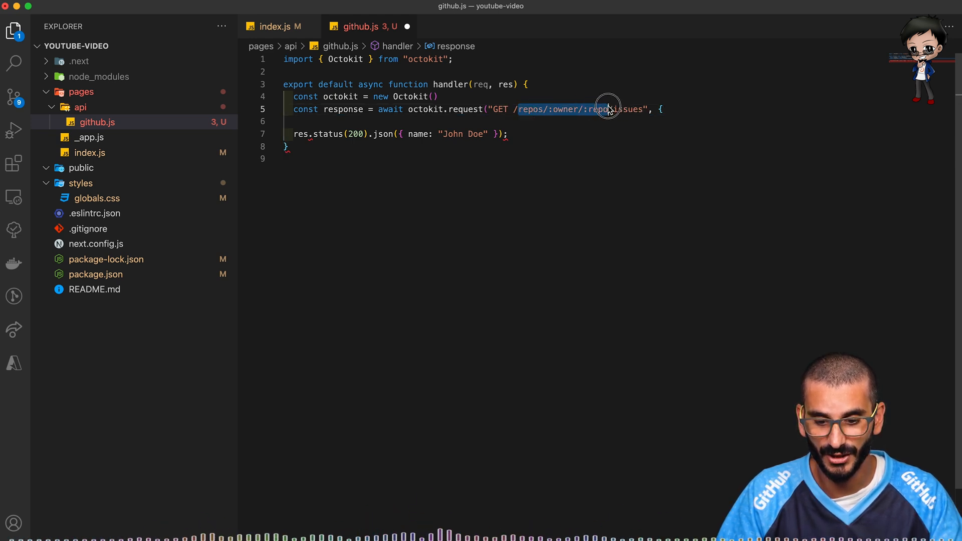
pyautogui.write('/search/issues')
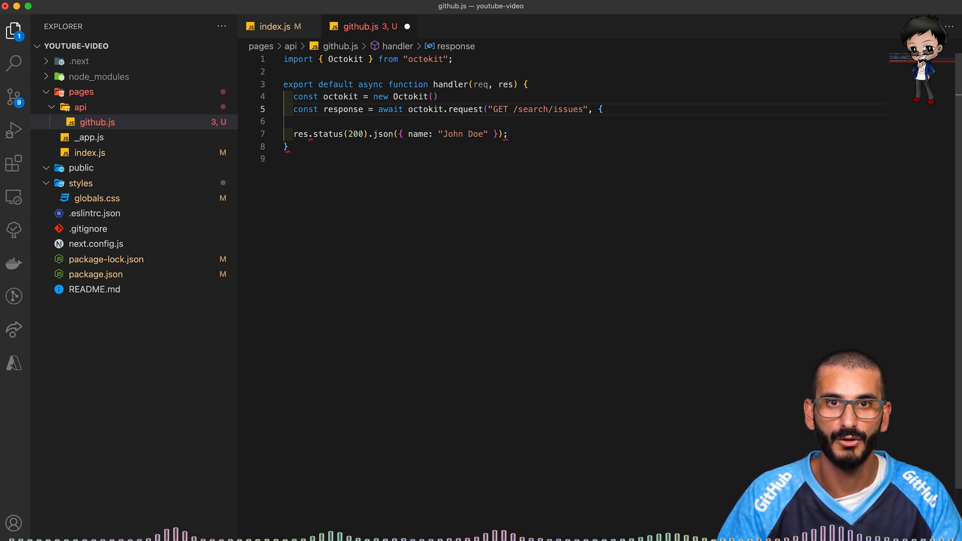
pyautogui.moveTo(605, 115)
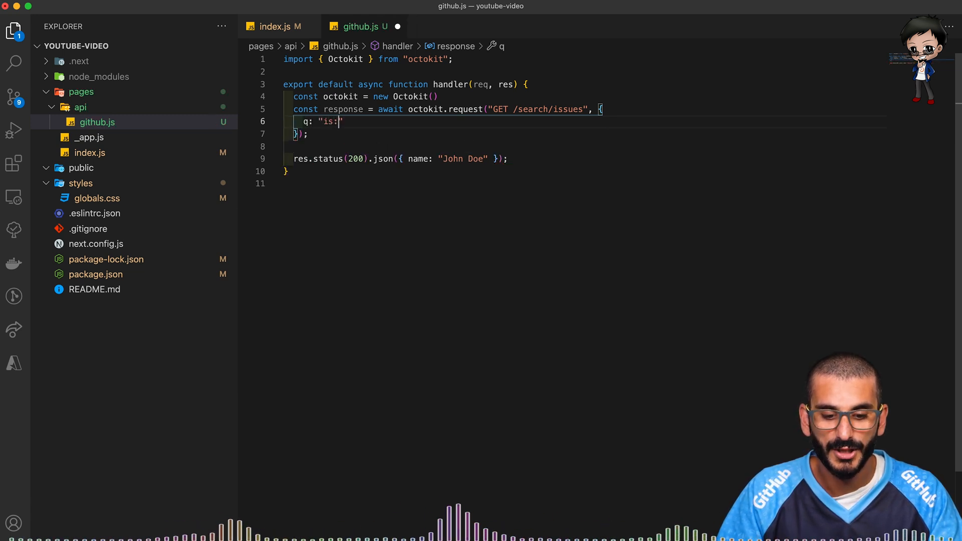
# - Query open 'EddieHub:good-first-issue' issues and return the response
pyautogui.write('issue is:open label:')
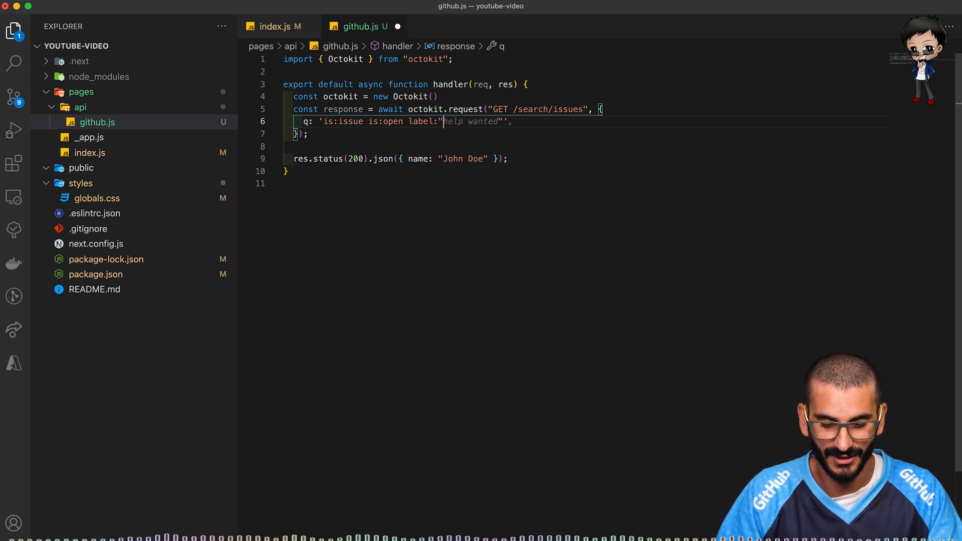
pyautogui.write('EddieHub')
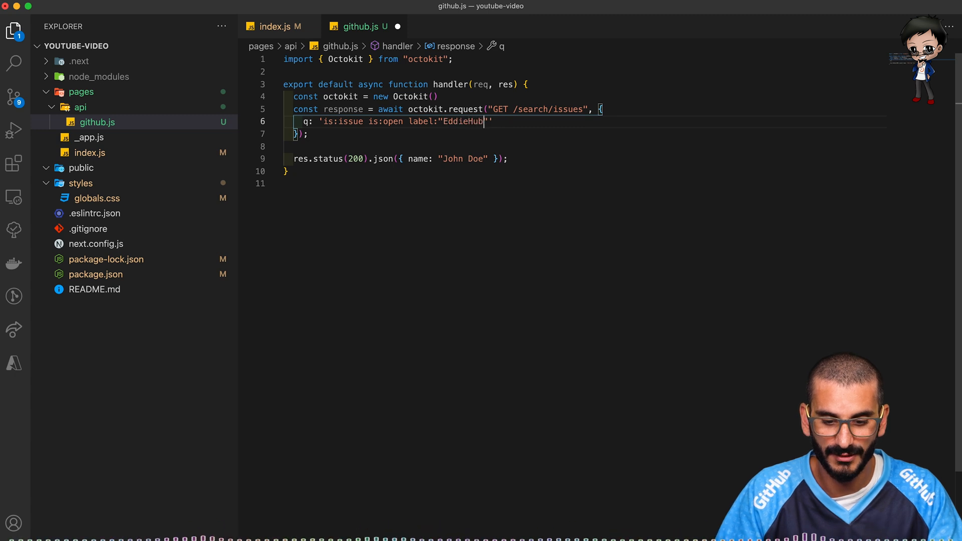
pyautogui.write(':good-first-issue')
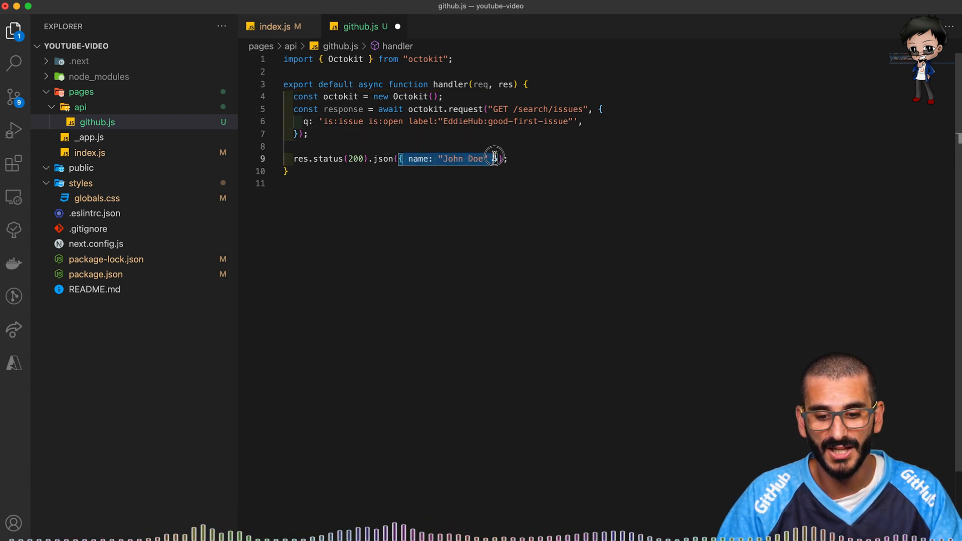
pyautogui.write('r')
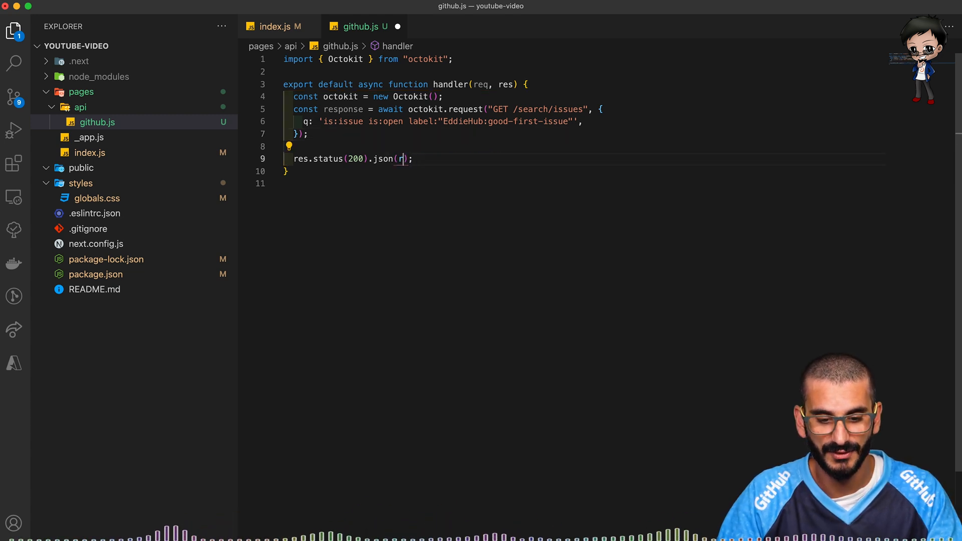
pyautogui.write('esponse.')
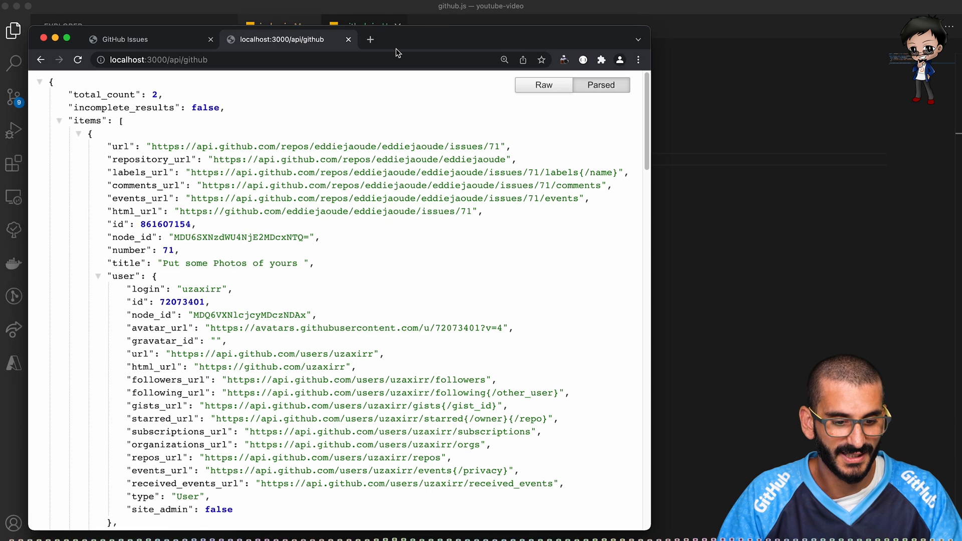
# - Inspect the localhost:3000/api/github JSON showing total_count 2 and the items array
pyautogui.doubleClick(85, 93)
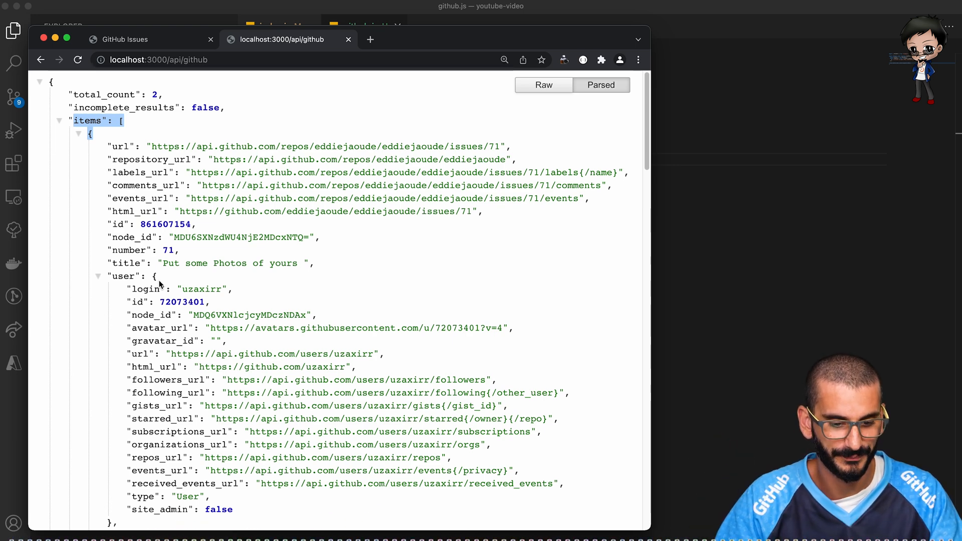
pyautogui.scroll(-3)
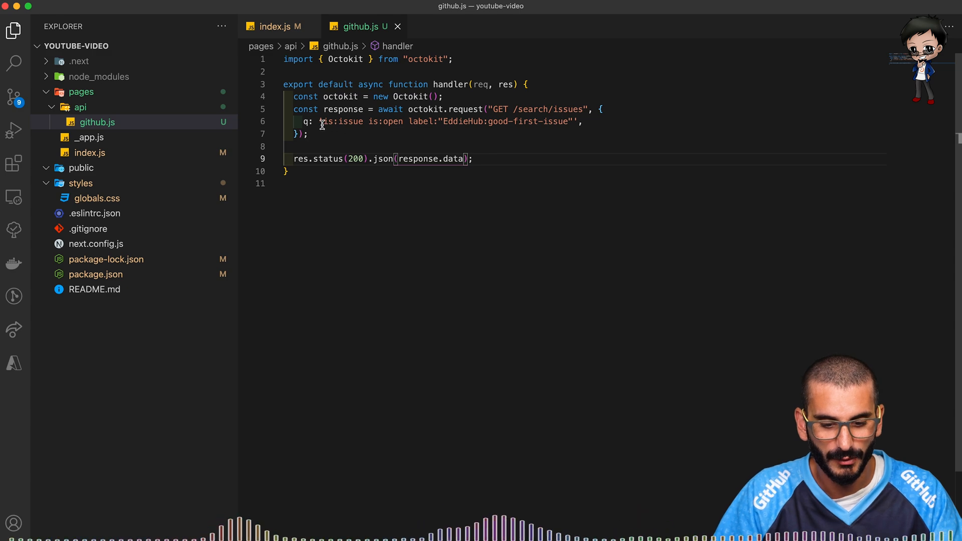
# - Start a results constant that maps the response items into objects
pyautogui.write('cosnt')
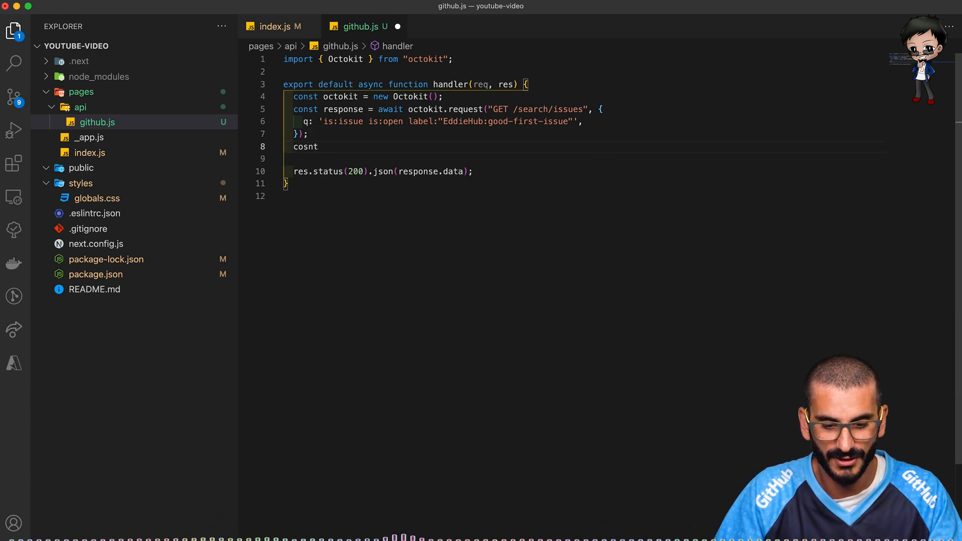
pyautogui.write('results =')
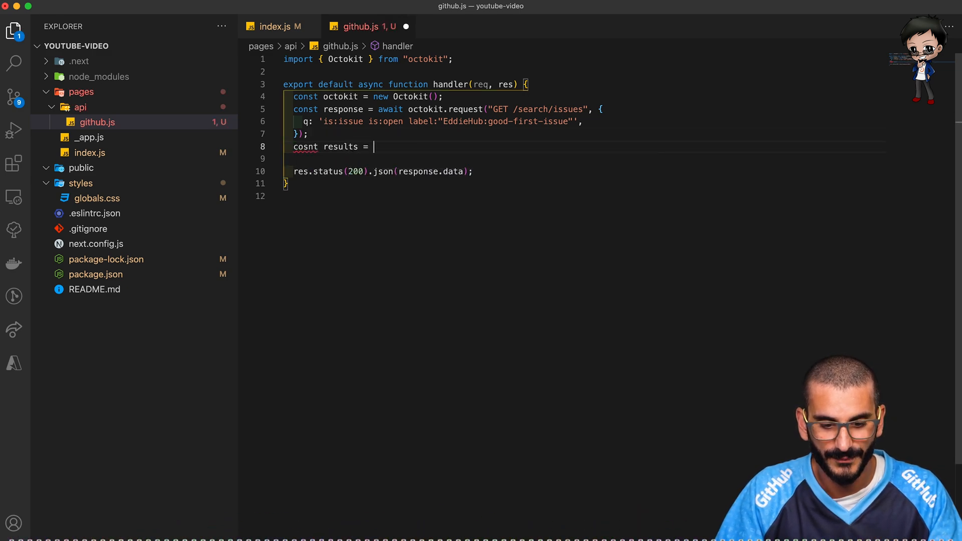
pyautogui.write('resposn')
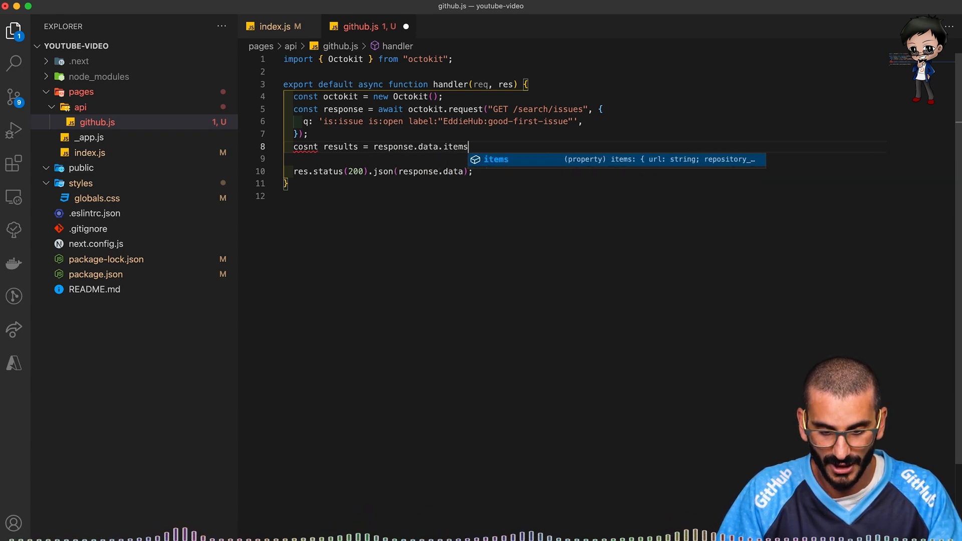
pyautogui.write('.map((item')
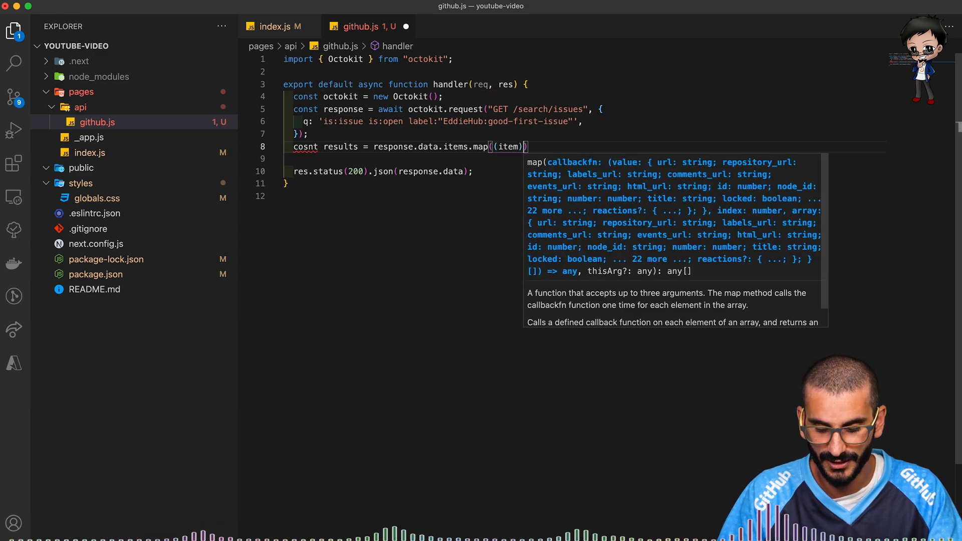
pyautogui.write('=> ({')
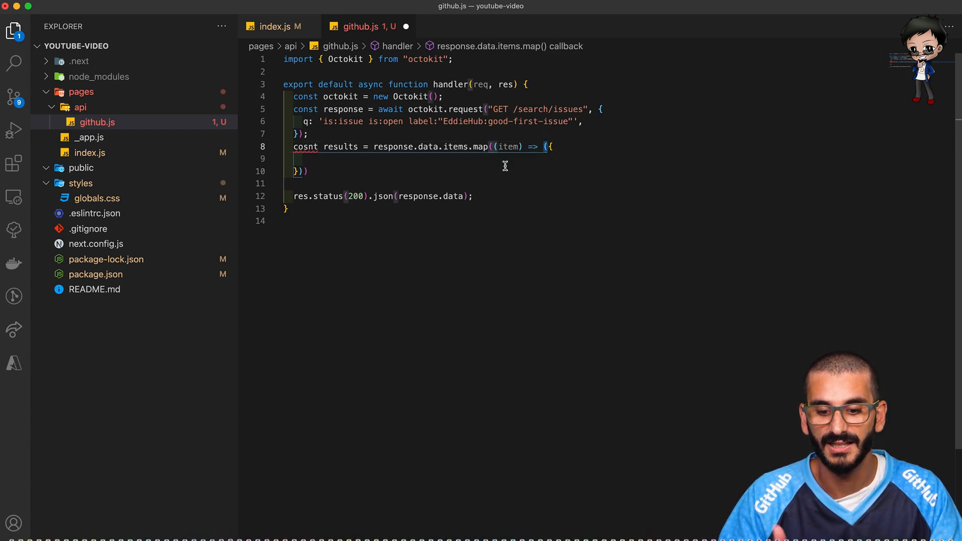
pyautogui.moveTo(339, 171)
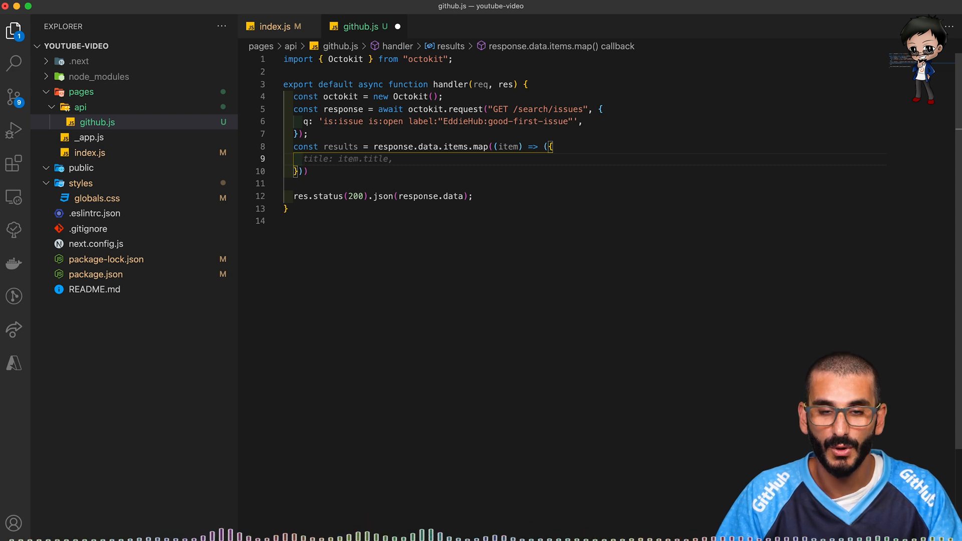
# - Fill the mapped fields: name from item.name, owner from item.user.login, and url
pyautogui.write('name:')
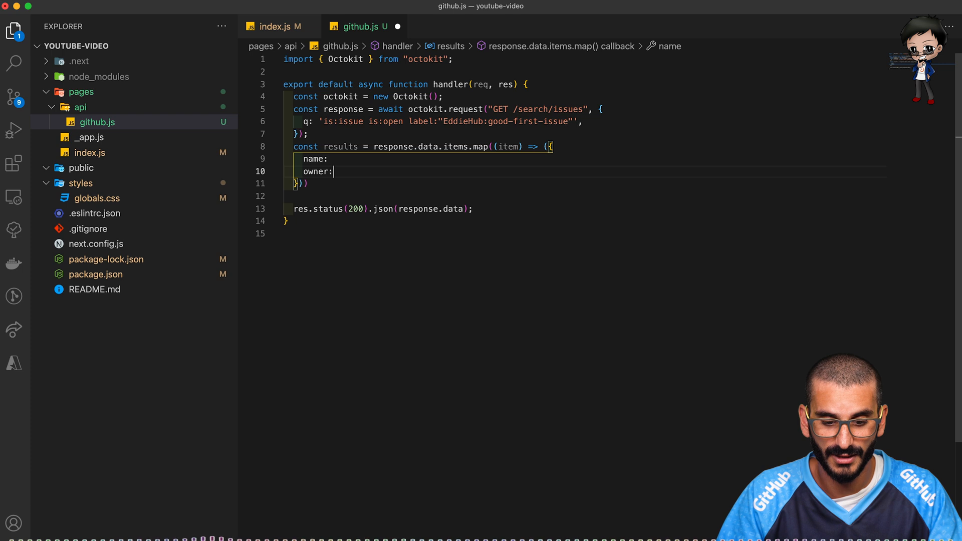
pyautogui.write('url')
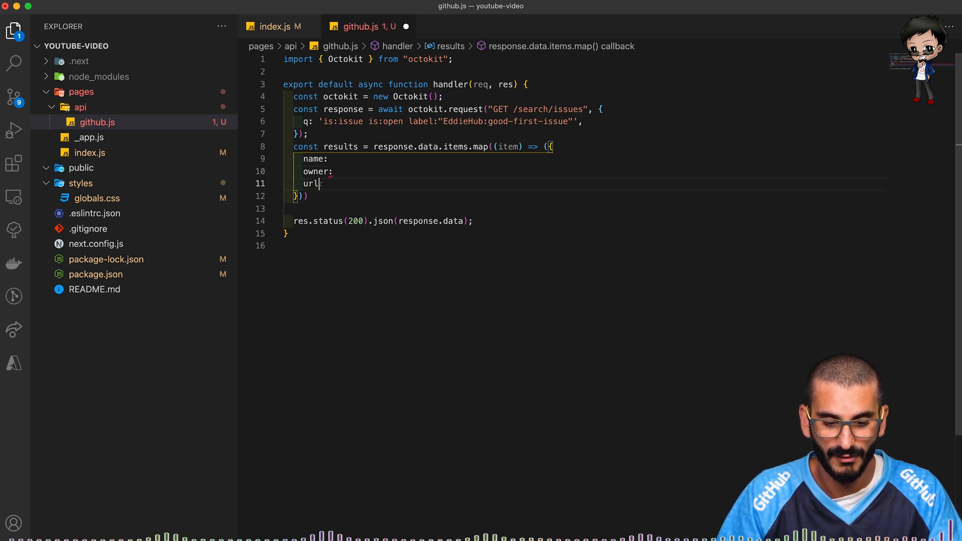
pyautogui.press('Enter')
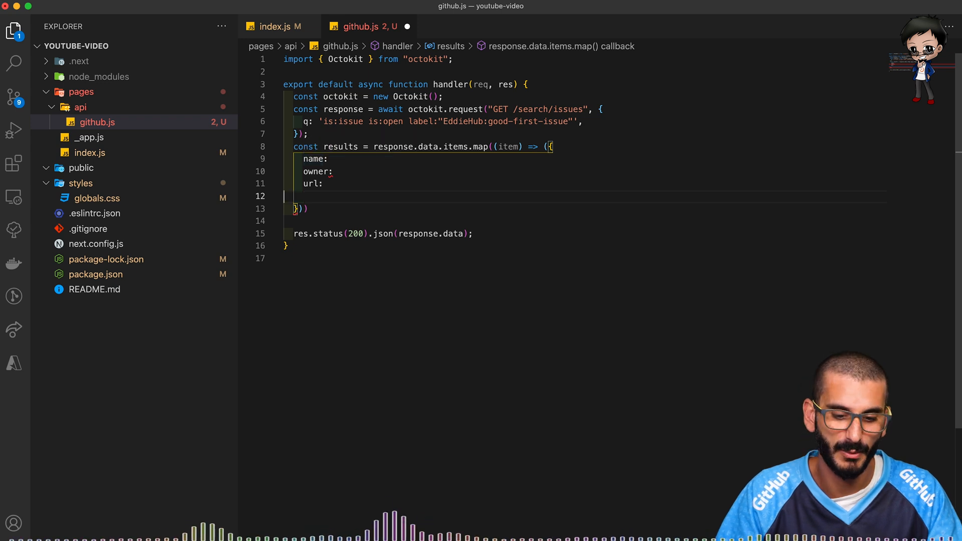
pyautogui.press('Backspace')
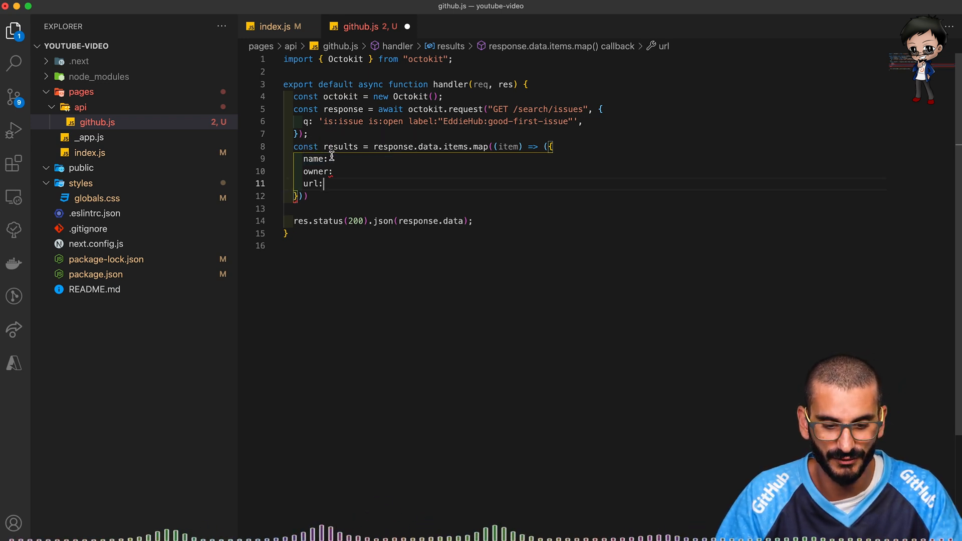
pyautogui.write('item.name,')
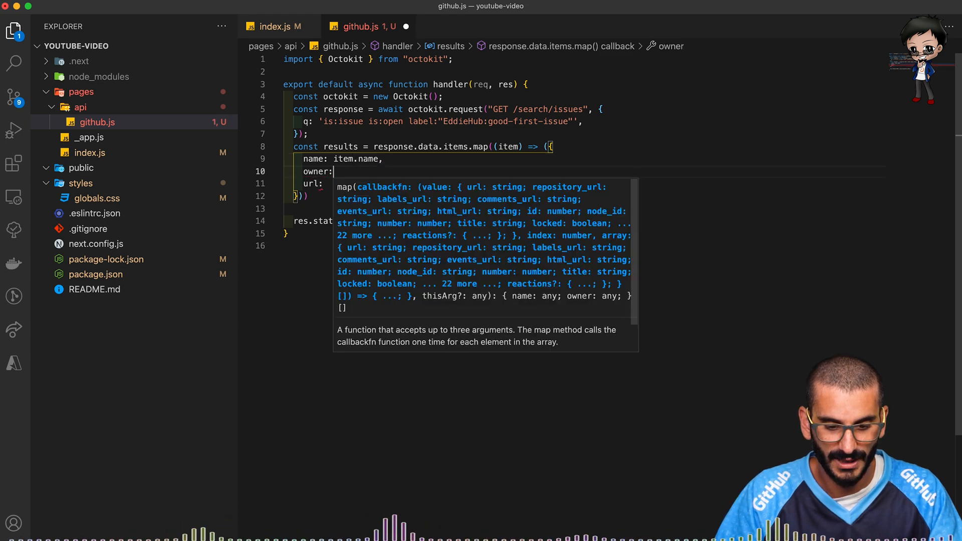
pyautogui.write('item.user.')
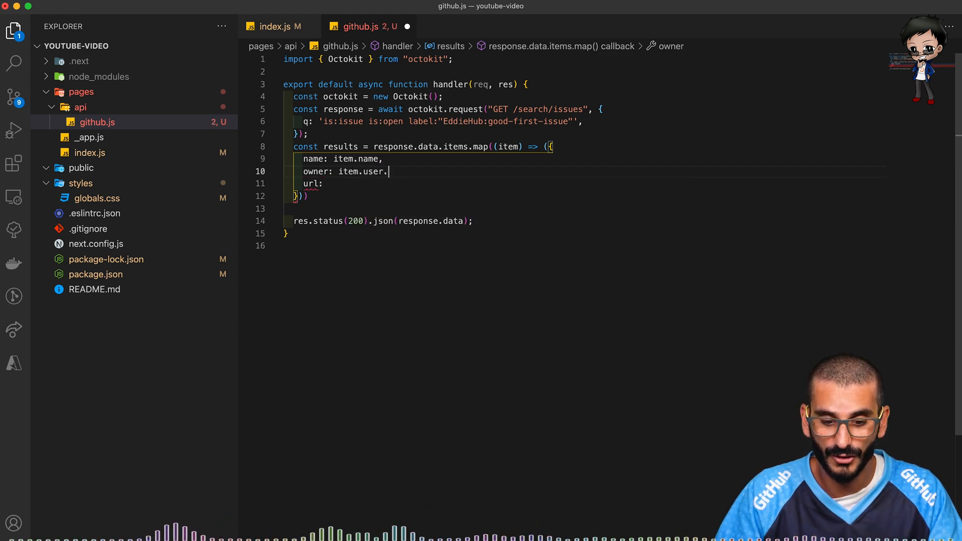
pyautogui.write('login')
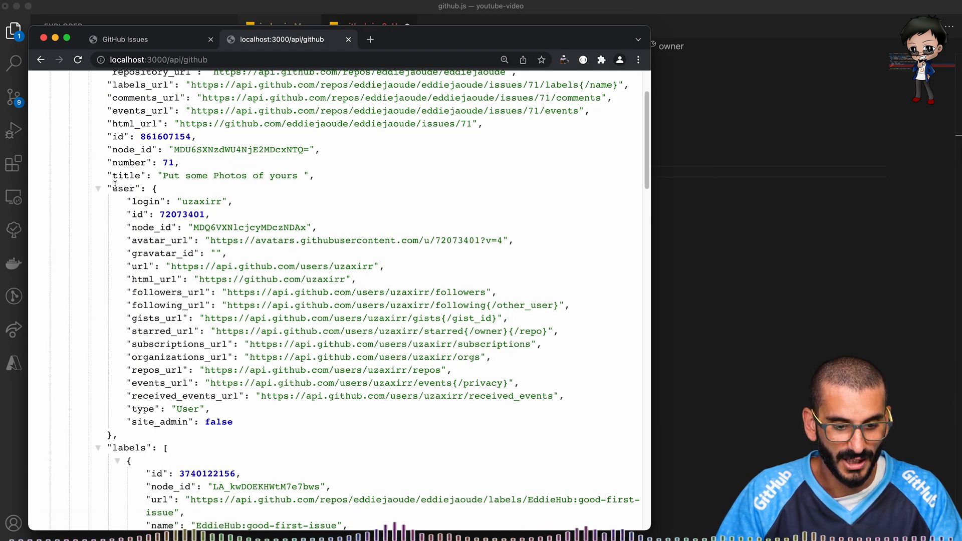
pyautogui.scroll(3)
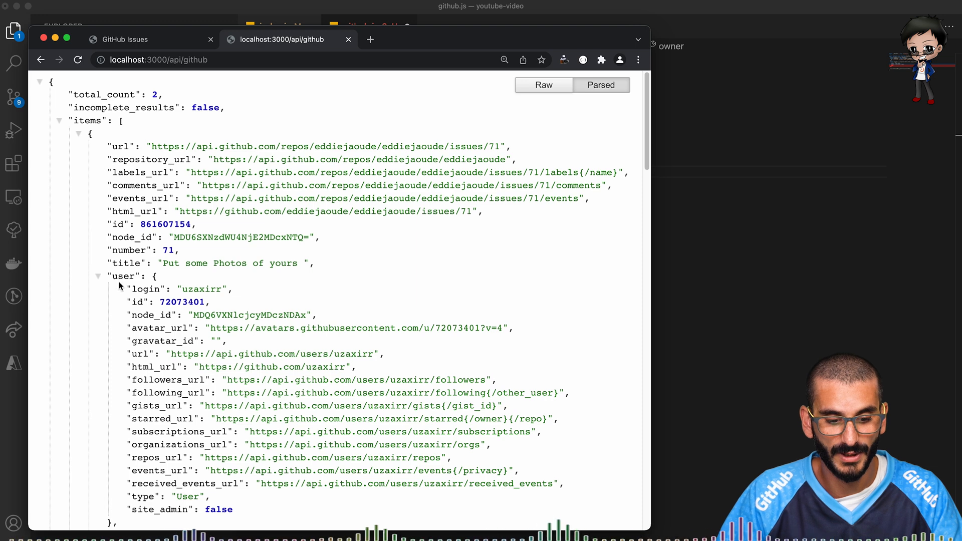
pyautogui.scroll(-3)
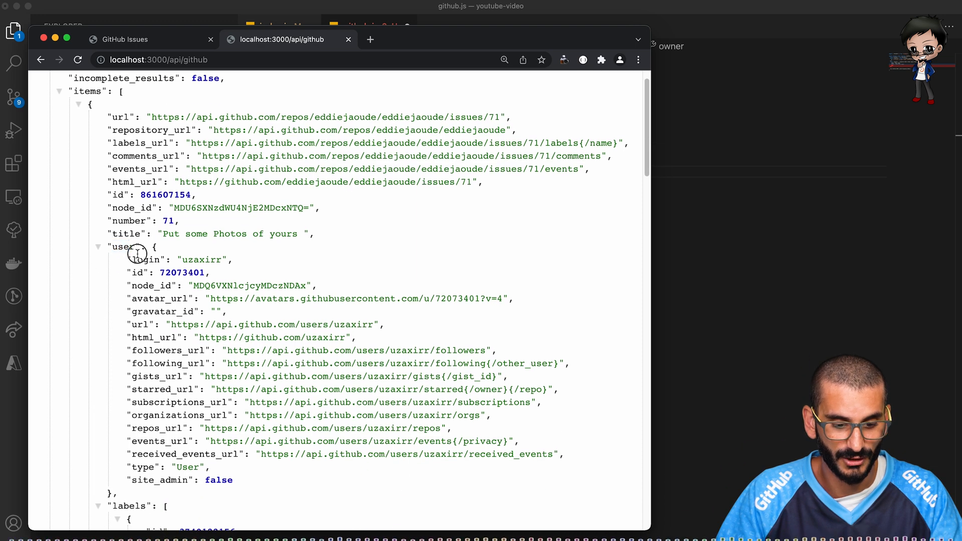
pyautogui.doubleClick(201, 259)
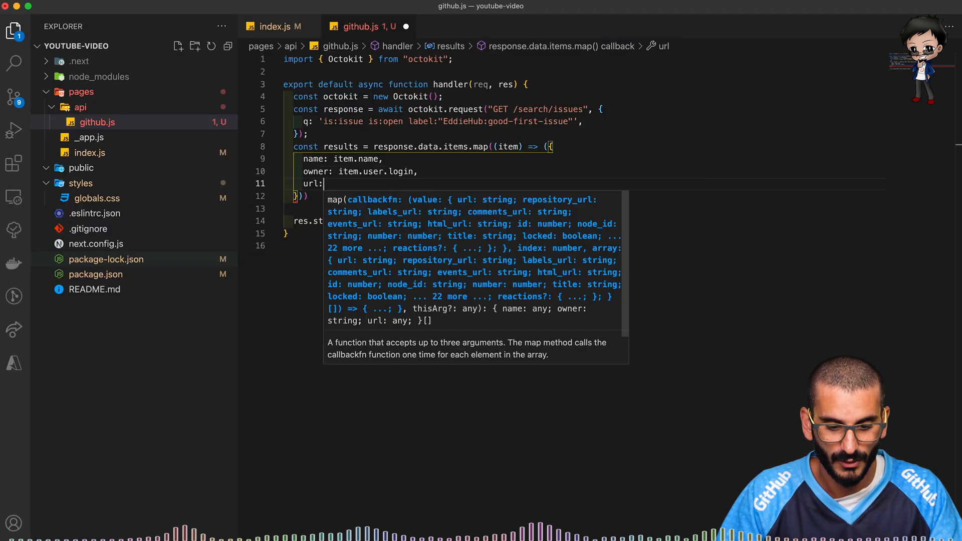
# - Set url to item.html_url and return results instead of response.data
pyautogui.write('item.html_url')
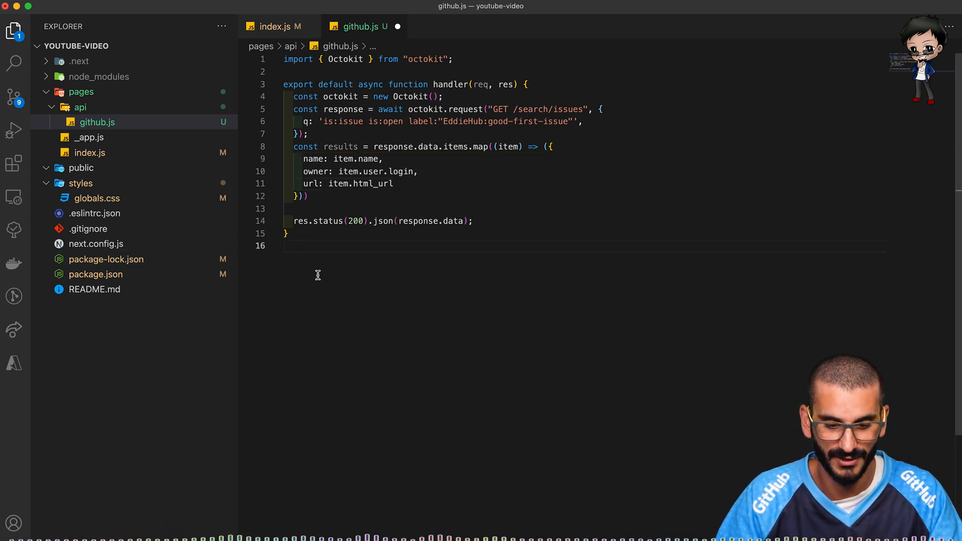
pyautogui.doubleClick(429, 221)
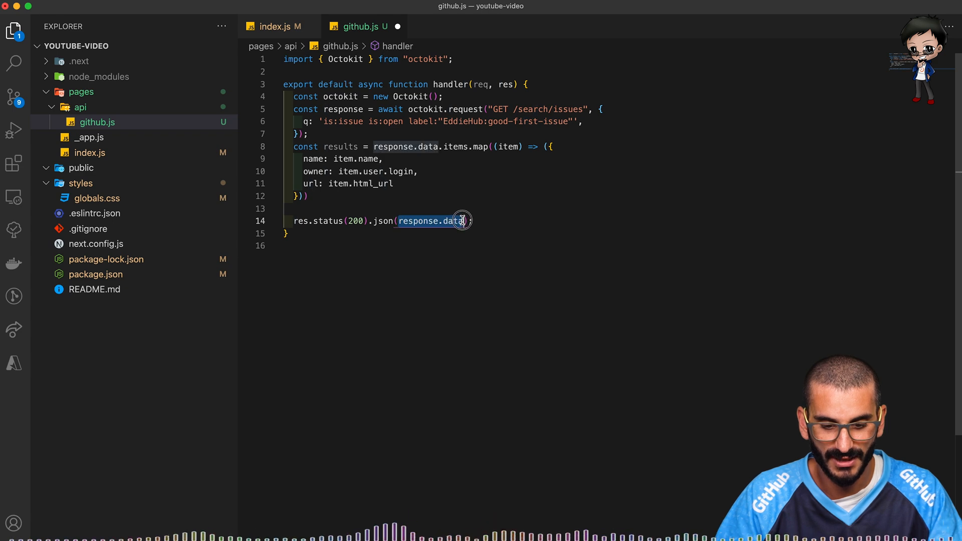
pyautogui.write('results')
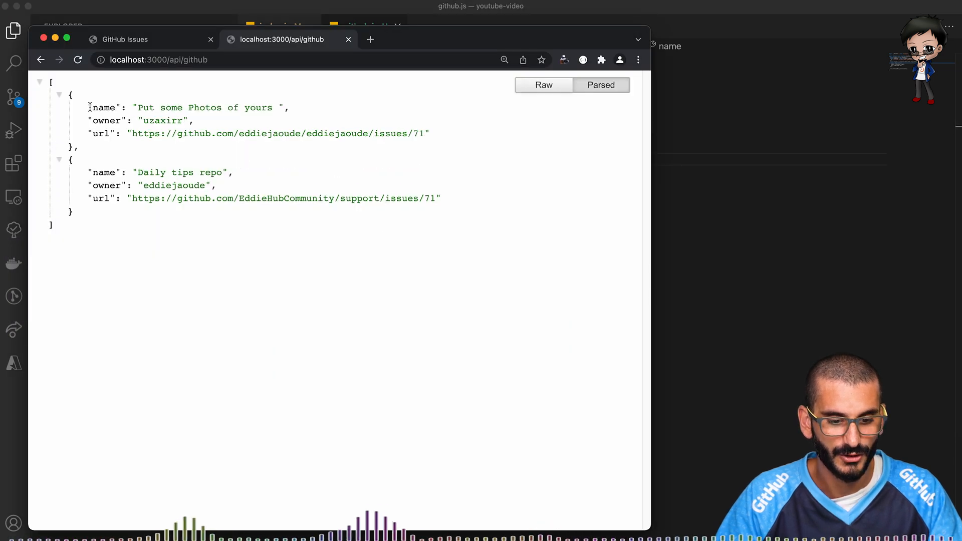
# - Review the refreshed output listing two issues with only name, owner and url
pyautogui.doubleClick(203, 107)
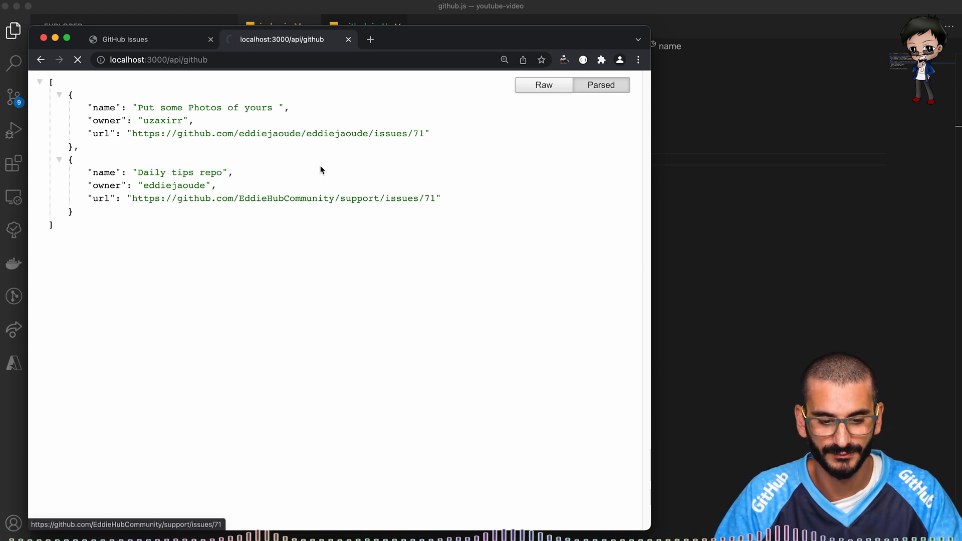
# - Open Daily tips repo issue #71 in the signed-in browser and edit its labels
pyautogui.click(284, 197)
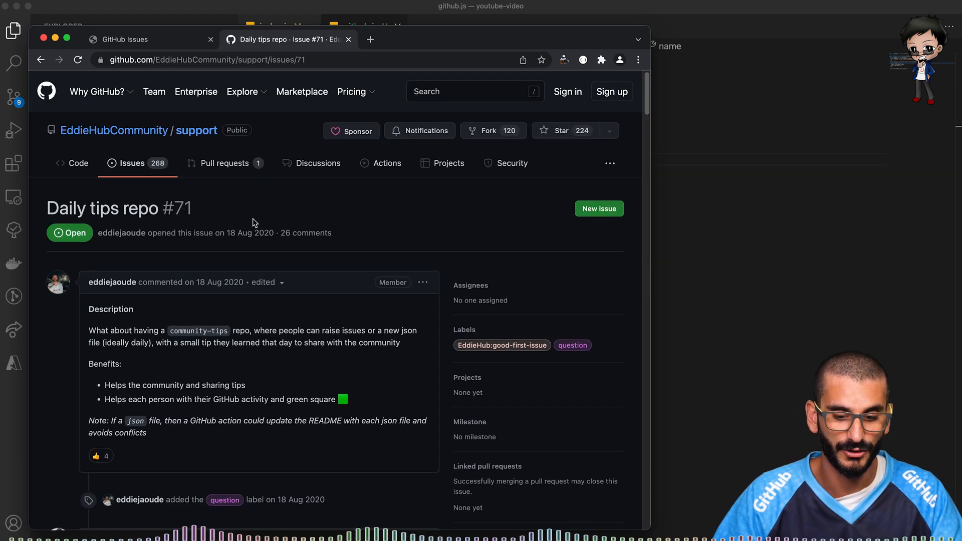
pyautogui.moveTo(442, 282)
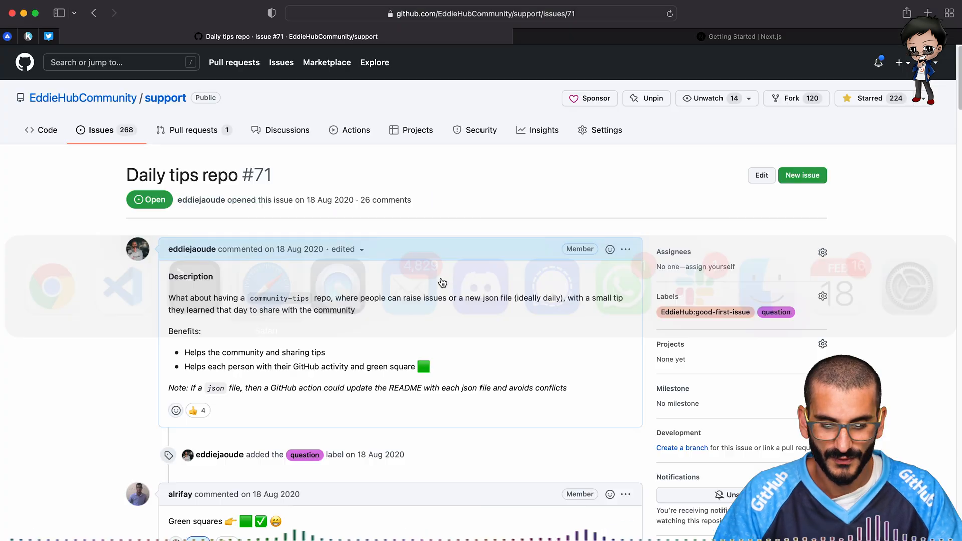
pyautogui.click(823, 295)
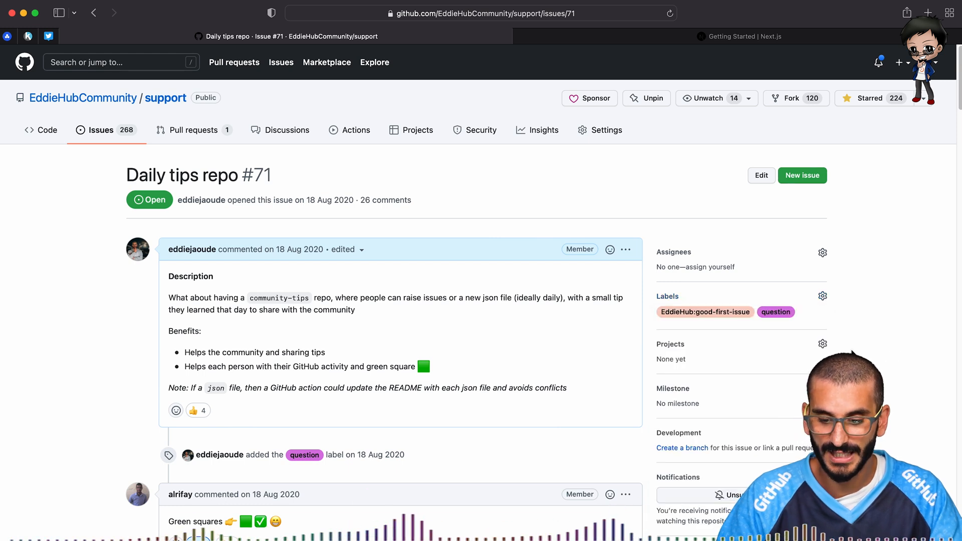
pyautogui.click(705, 311)
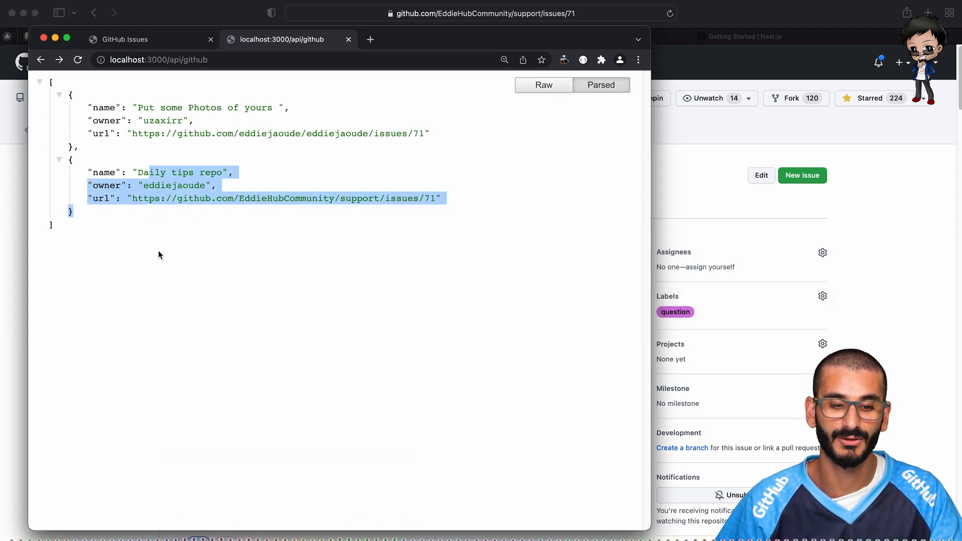
pyautogui.click(158, 255)
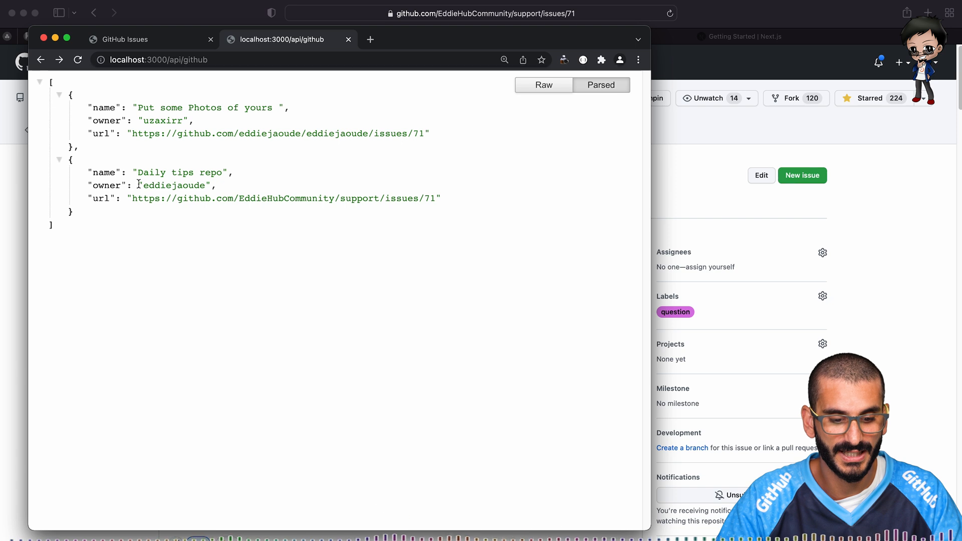
pyautogui.doubleClick(162, 121)
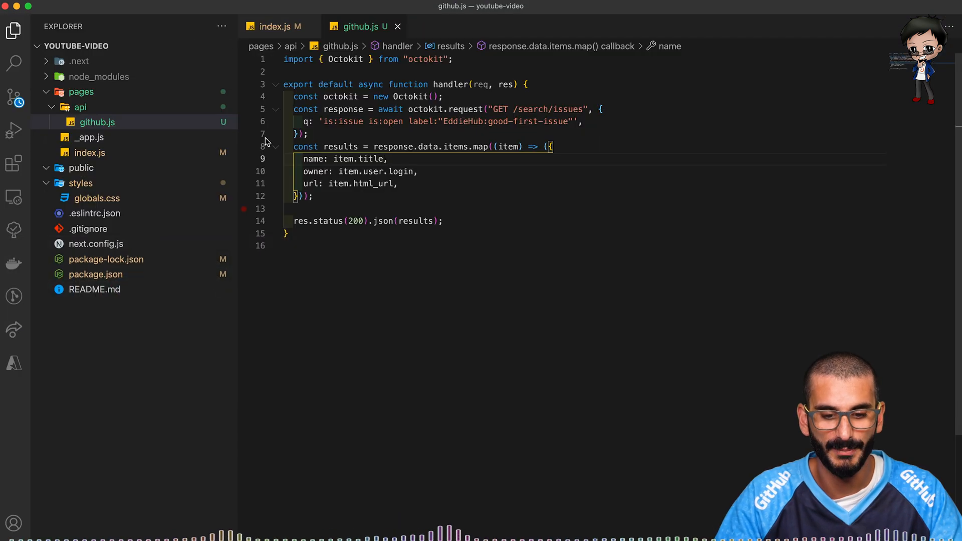
# - Add a <ul> with a placeholder <li>NAME, AUTHOR, URL</li> under the h1 in index.js
pyautogui.click(277, 26)
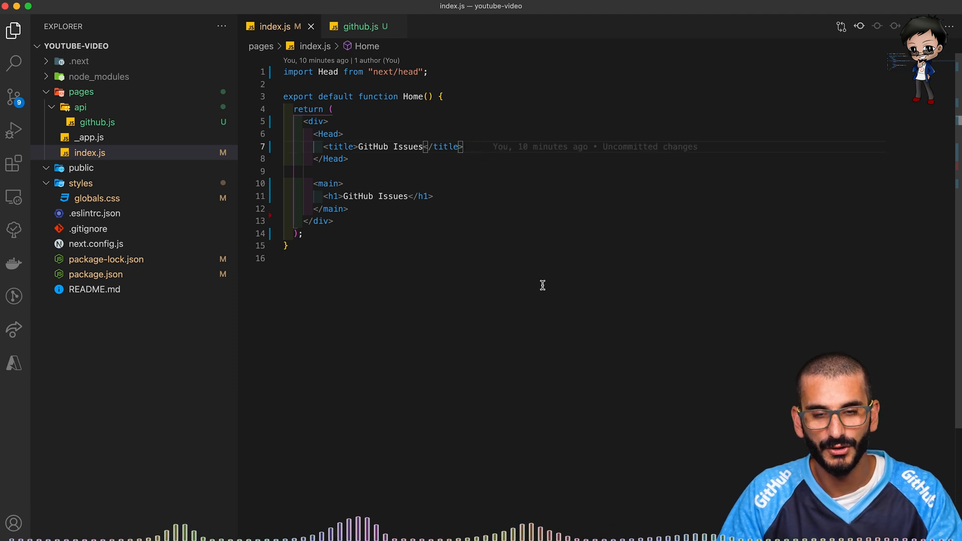
pyautogui.moveTo(452, 202)
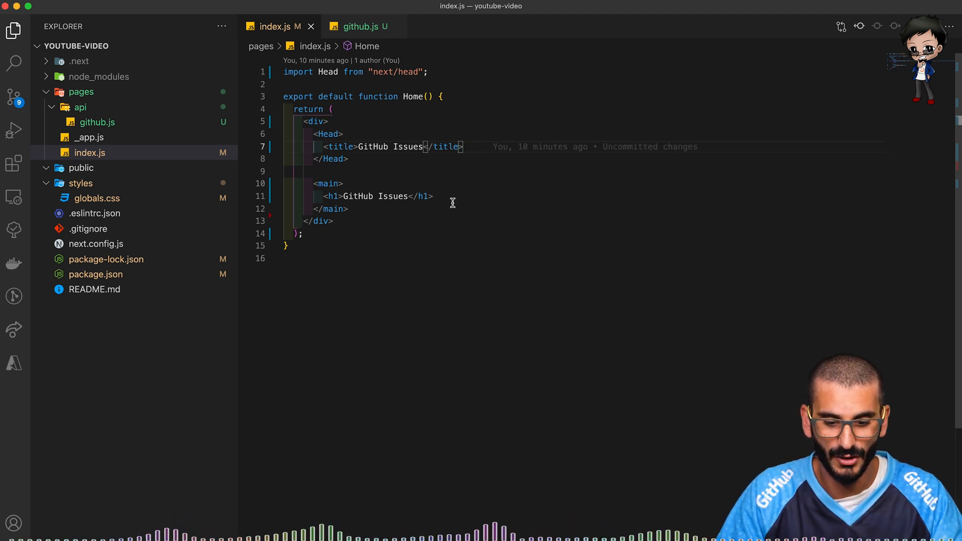
pyautogui.write('<ul>')
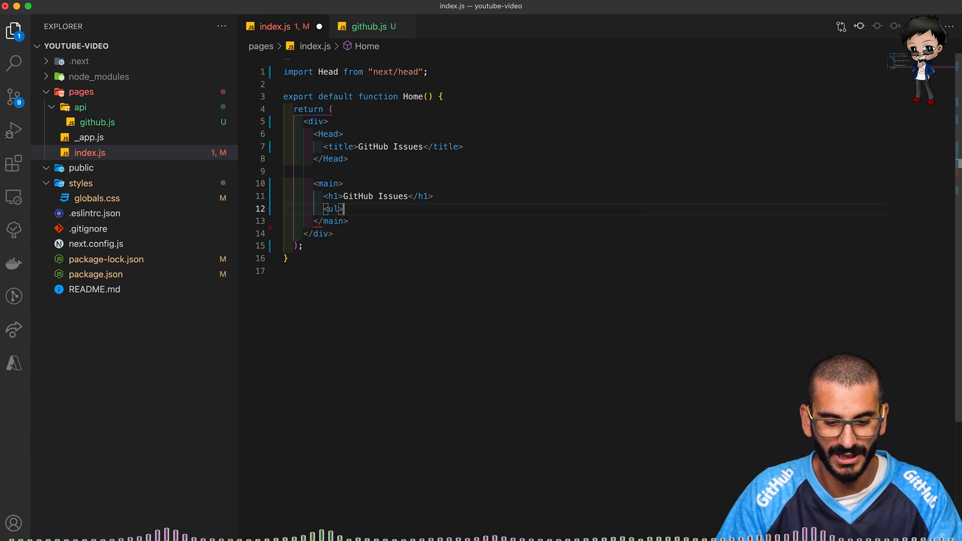
pyautogui.write('<li>')
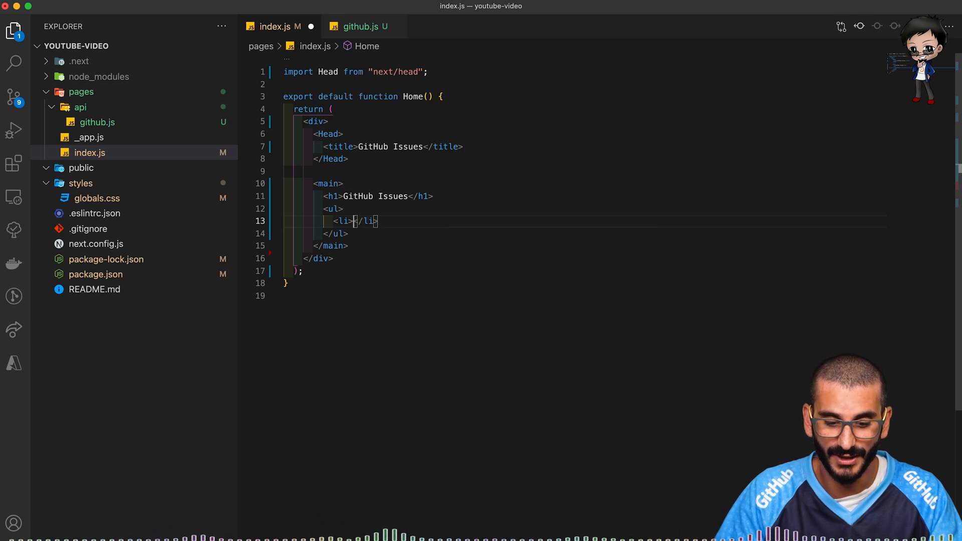
pyautogui.write('NAME,')
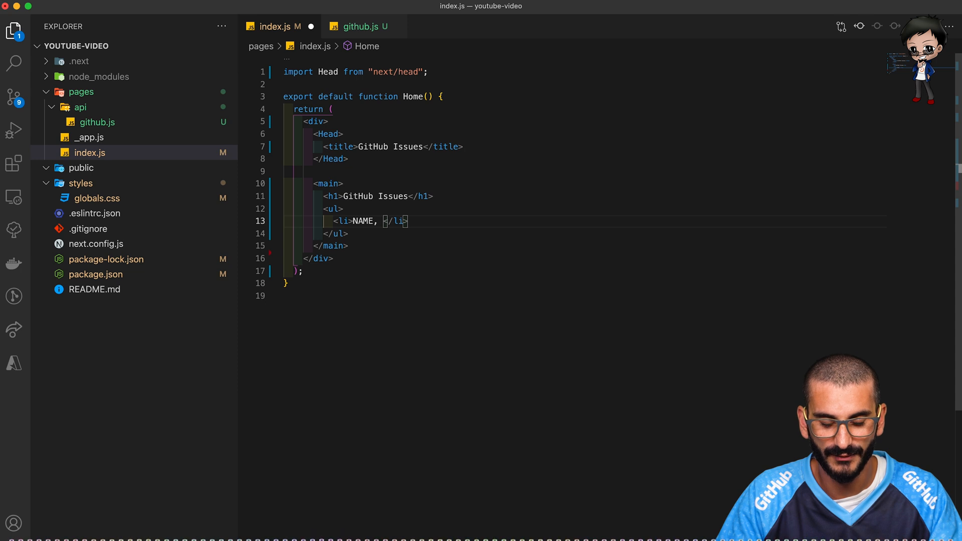
pyautogui.write('AU')
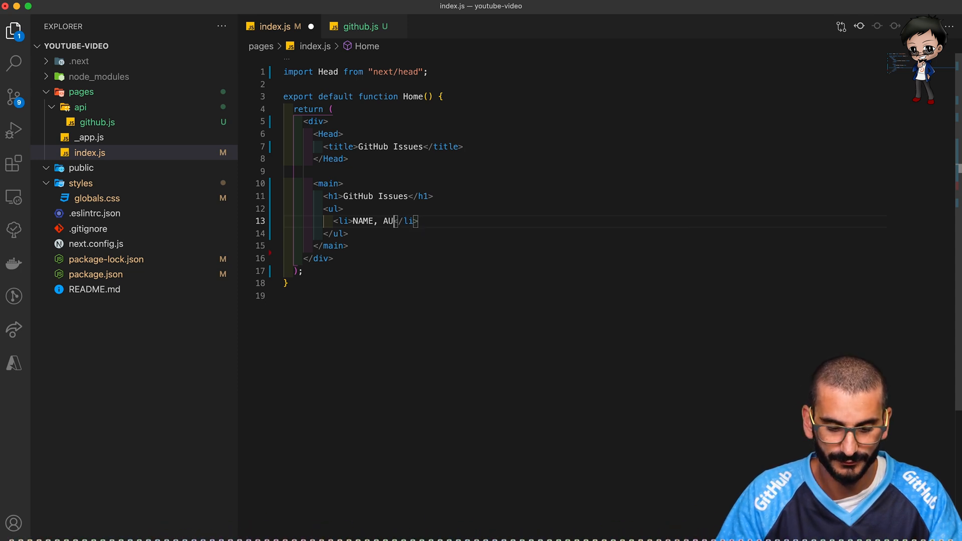
pyautogui.write('THOR,')
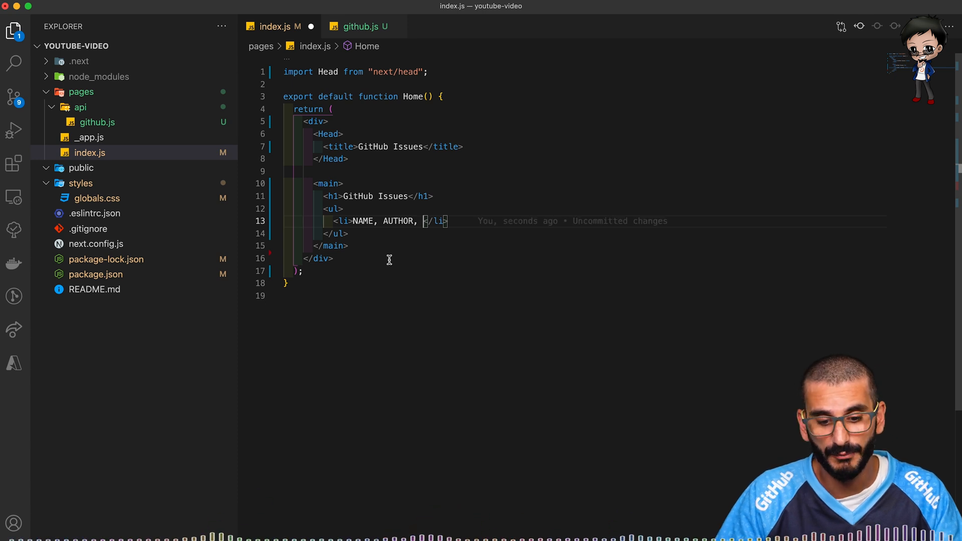
pyautogui.write('URL')
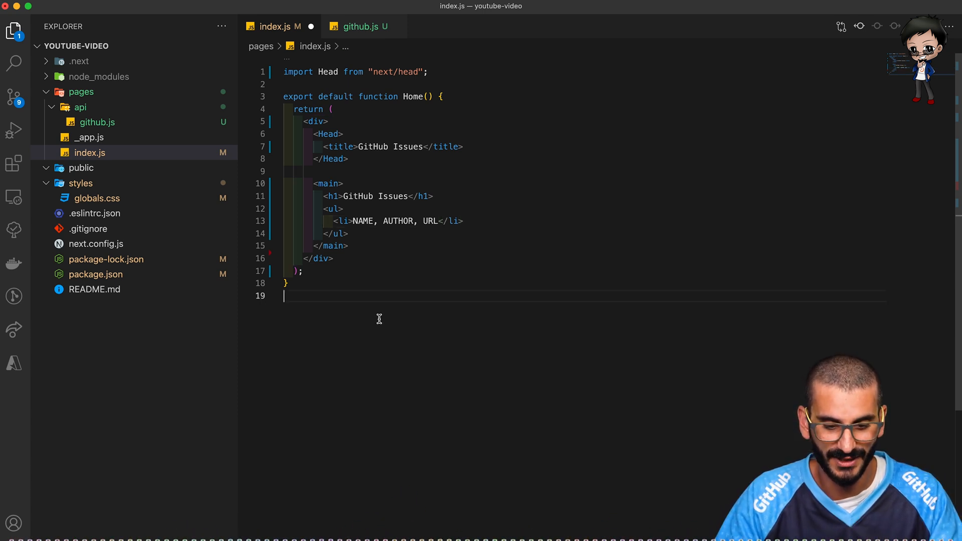
pyautogui.moveTo(336, 82)
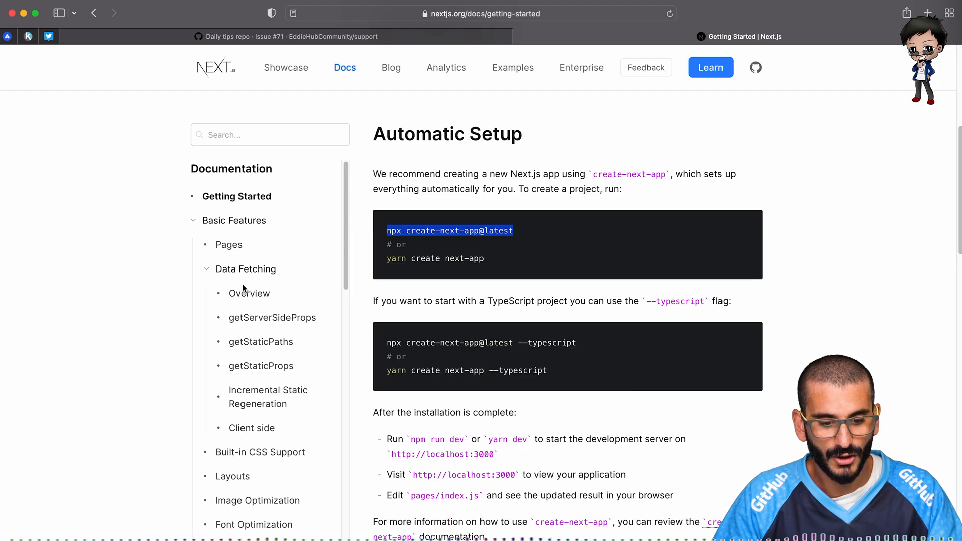
pyautogui.moveTo(249, 296)
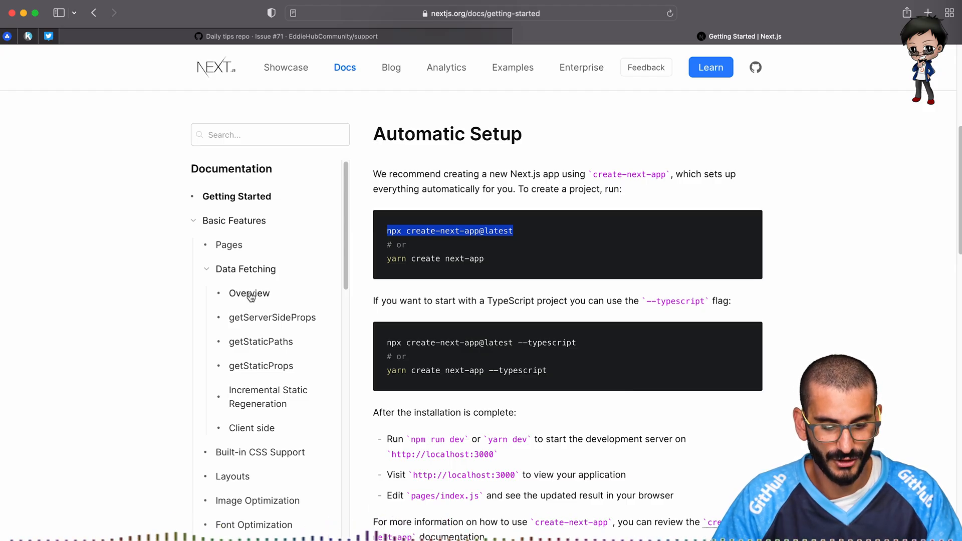
# - Go from Data Fetching Overview to the getServerSideProps docs and scroll to its fetch example
pyautogui.click(249, 293)
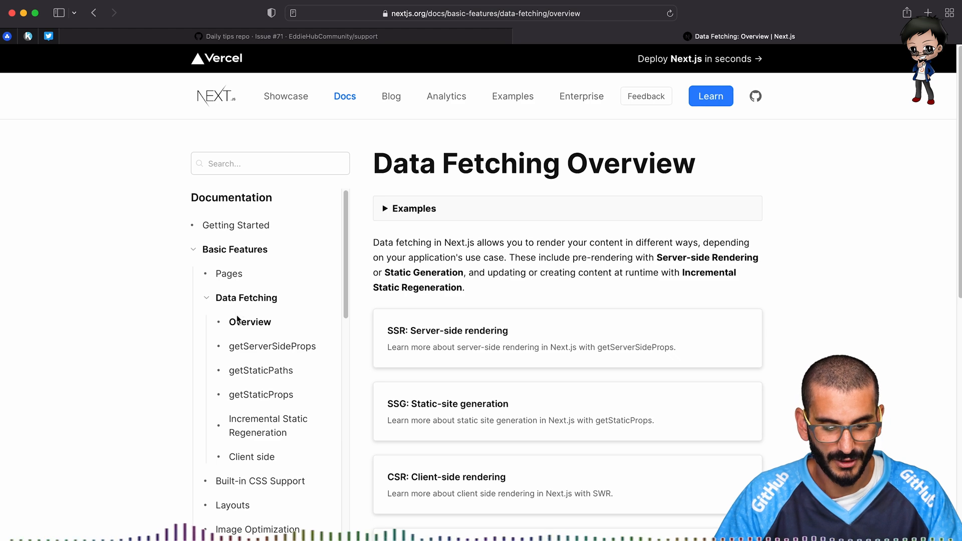
pyautogui.click(271, 347)
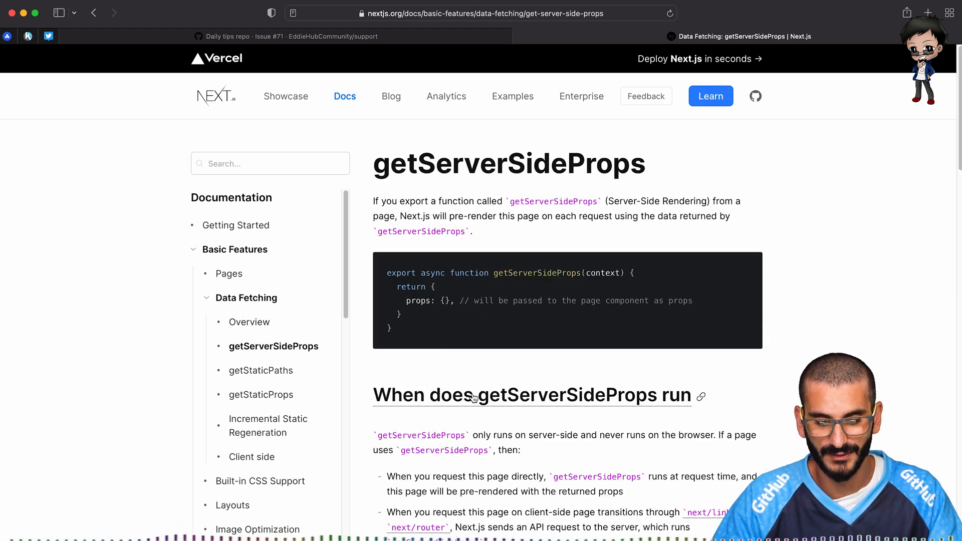
pyautogui.scroll(-3)
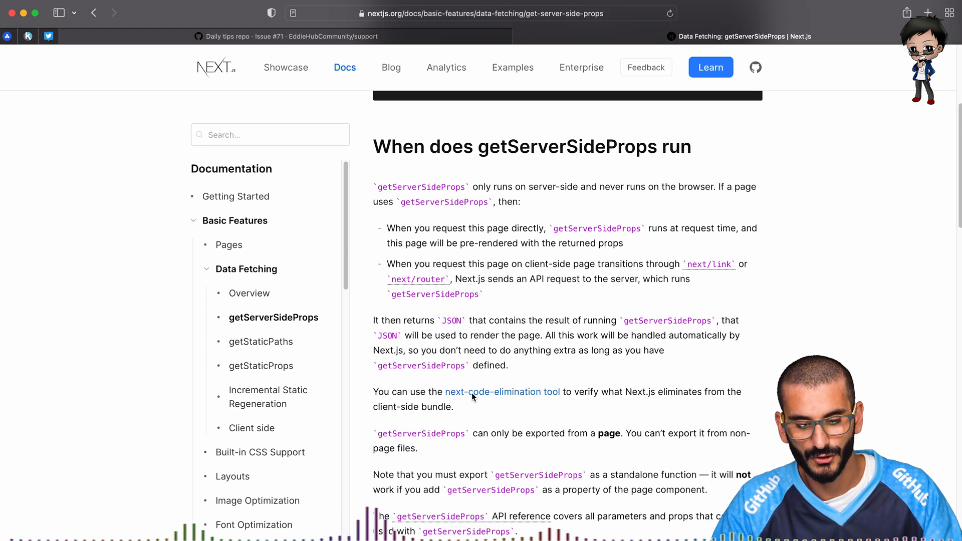
pyautogui.scroll(-3)
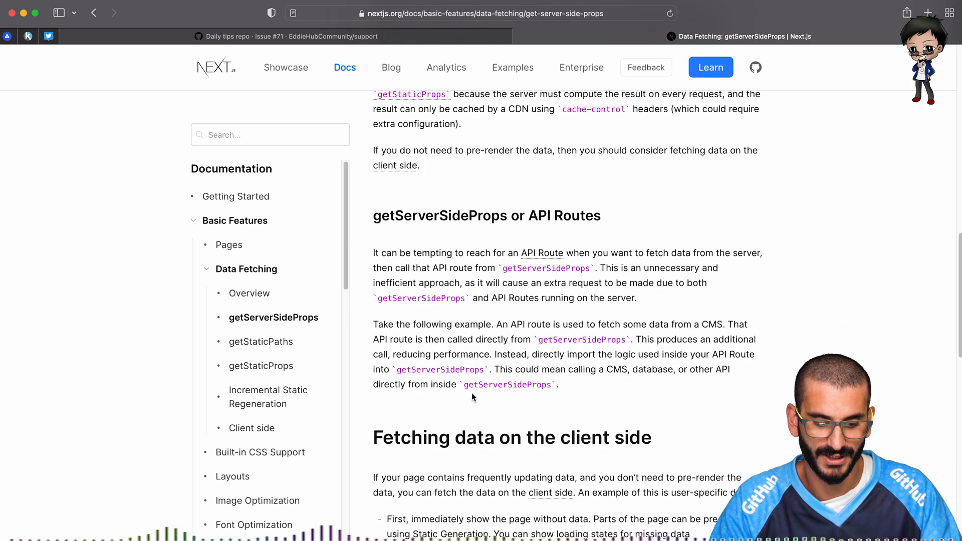
pyautogui.scroll(3)
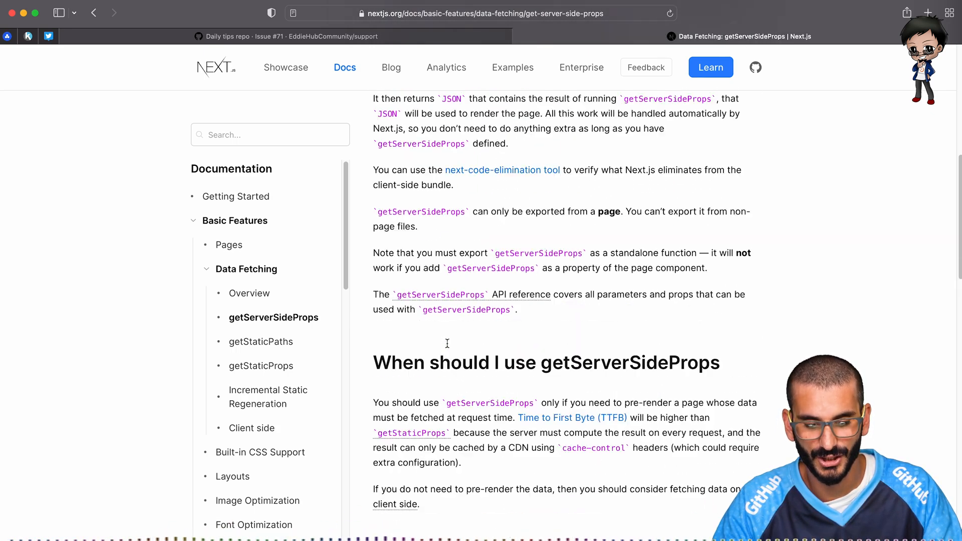
pyautogui.scroll(3)
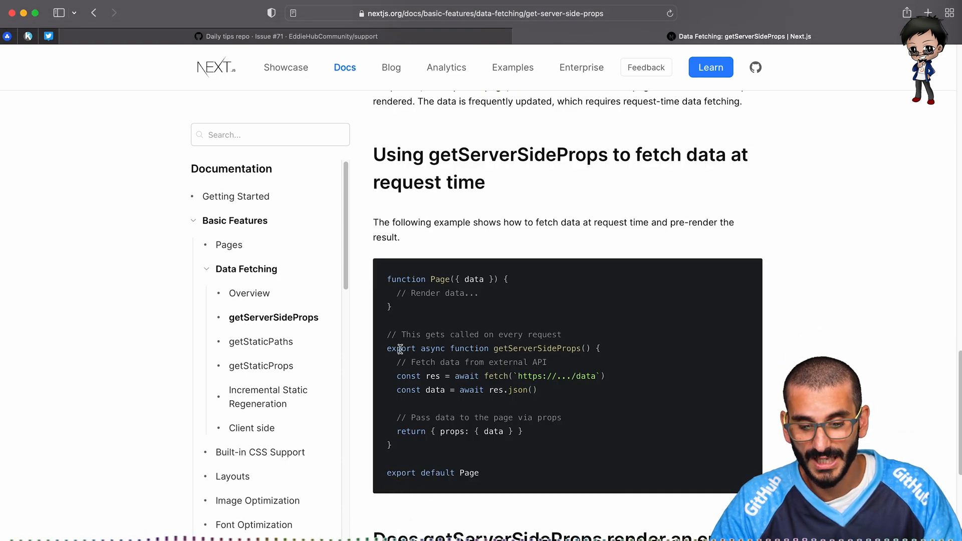
pyautogui.moveTo(417, 246)
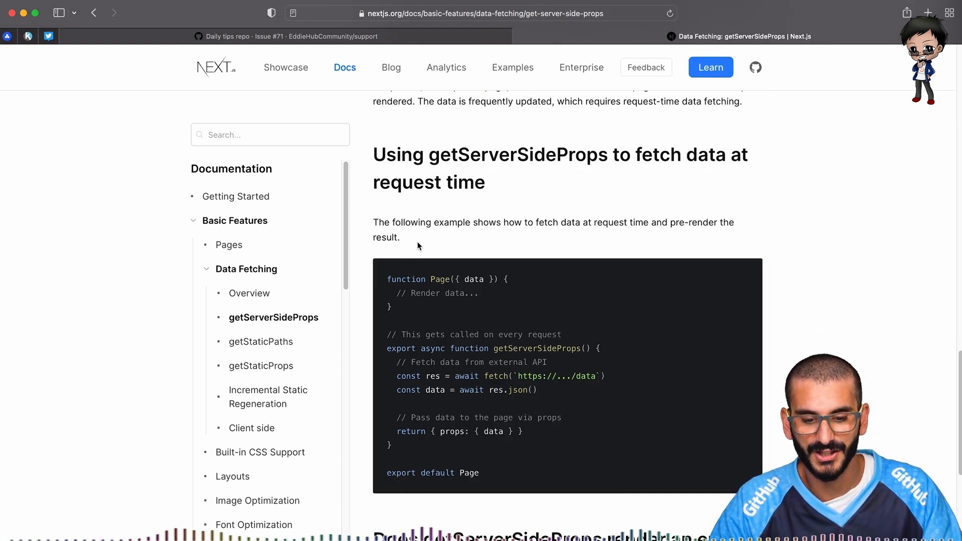
pyautogui.scroll(-3)
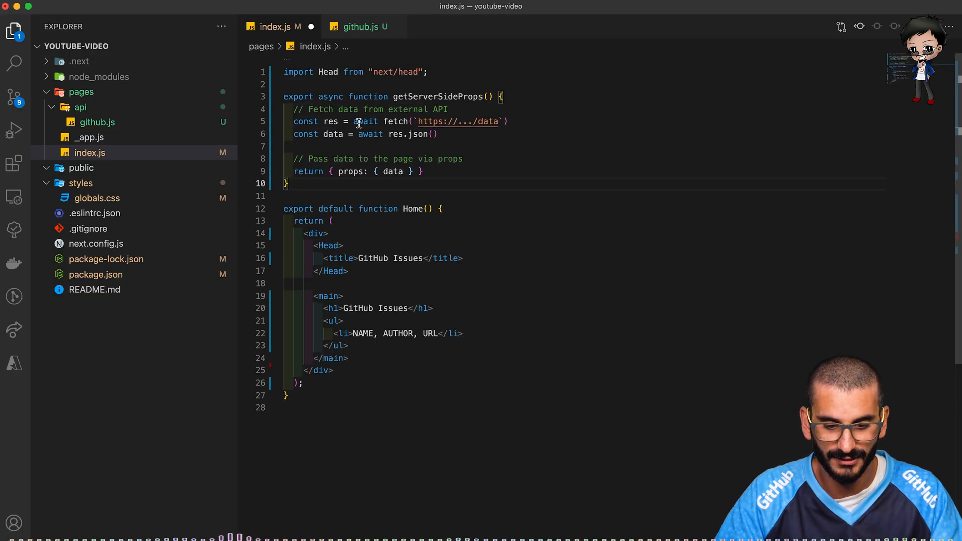
# - Point the pasted fetch at localhost:3000/api/github and destructure { data } in Home
pyautogui.click(295, 109)
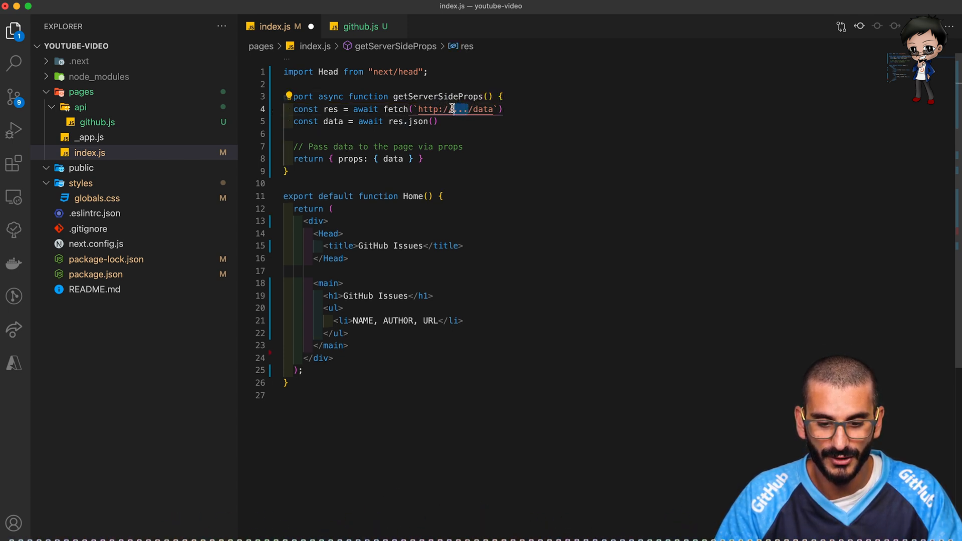
pyautogui.write('localhost:3000')
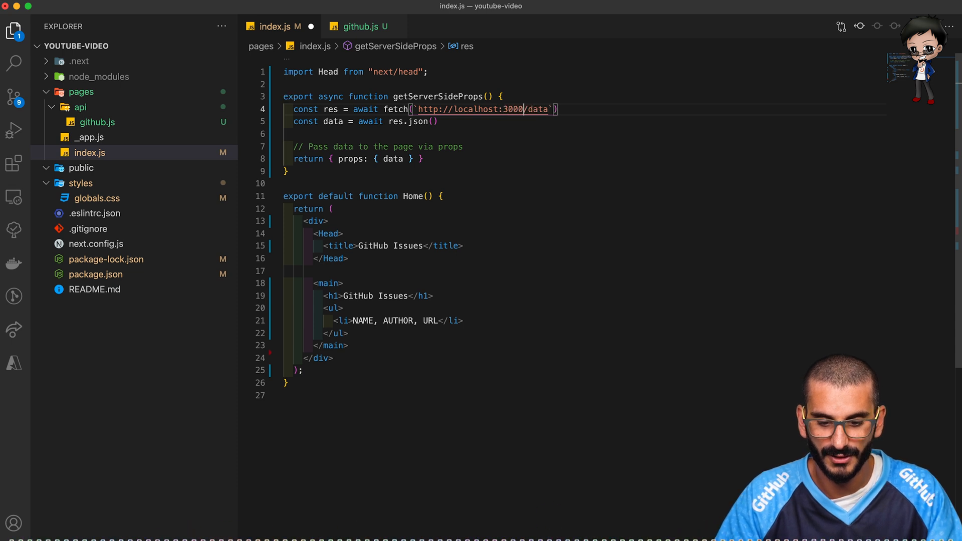
pyautogui.write('/api/github')
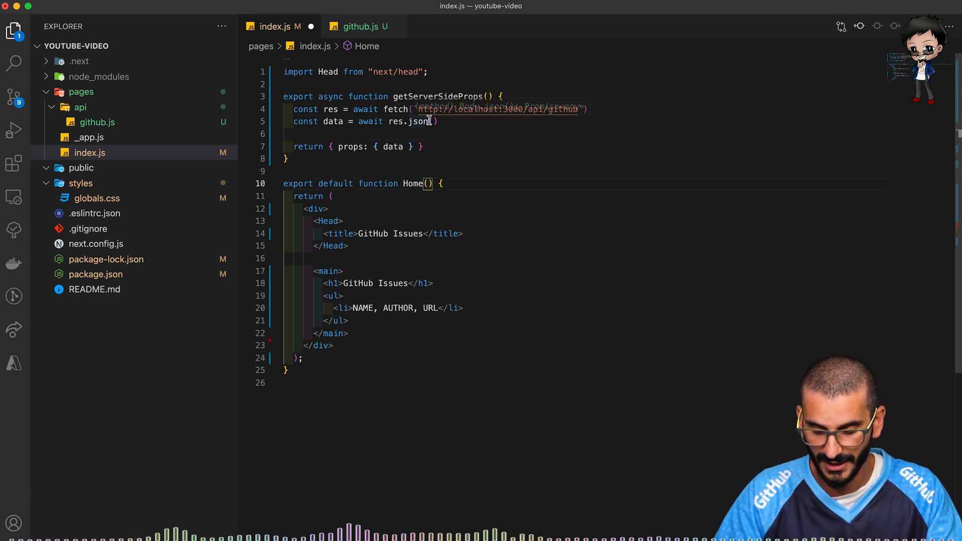
pyautogui.write('{ data }')
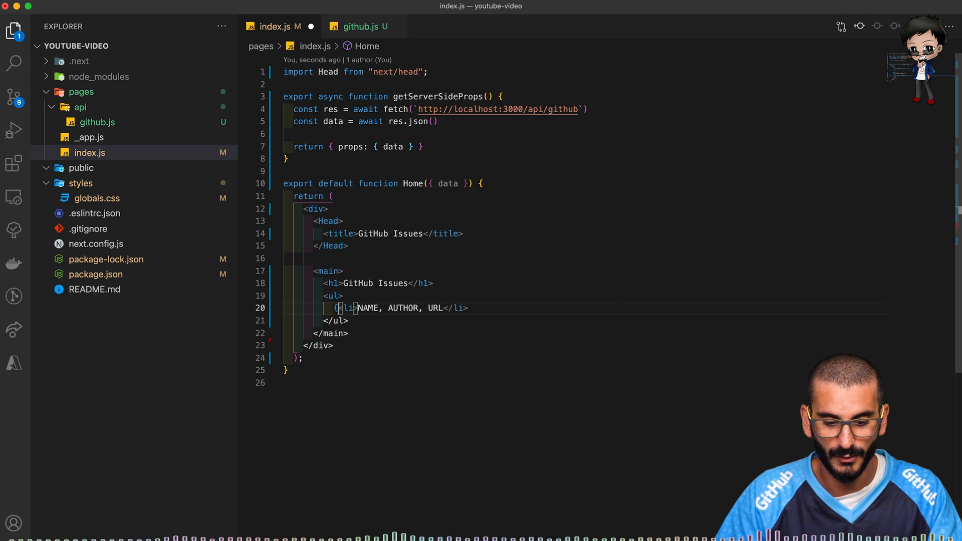
# - Map data into list items showing {item.name}, {item.author} and {item.url}
pyautogui.write('data')
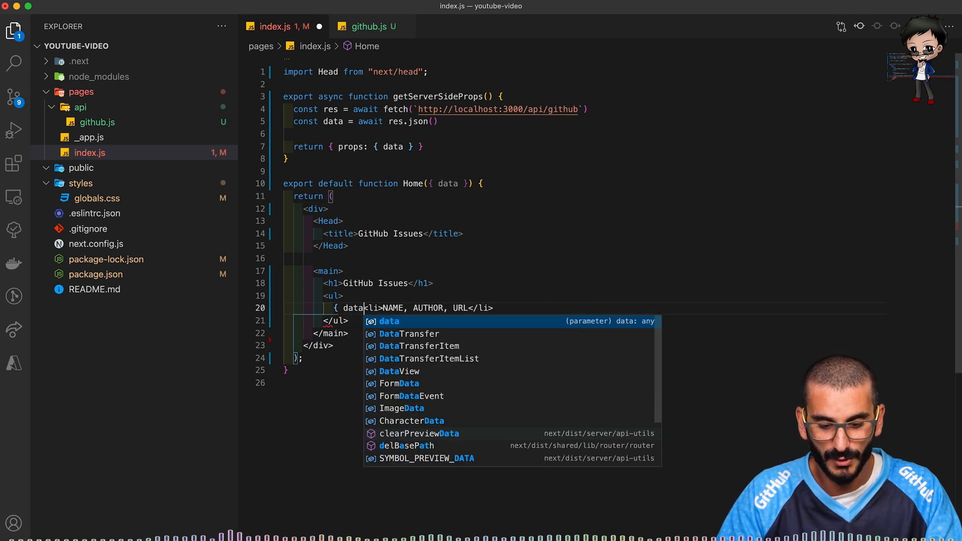
pyautogui.write('&& data.map(')
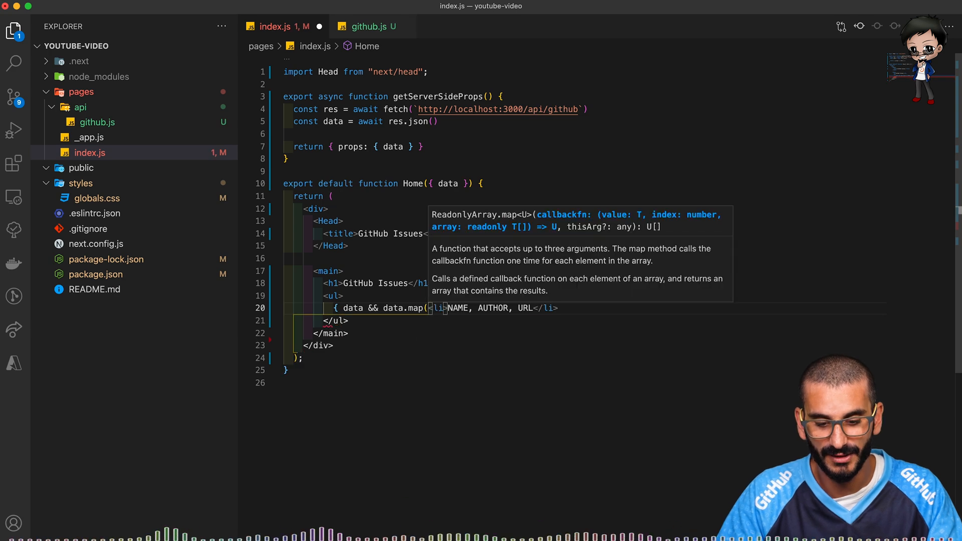
pyautogui.write('item) =>')
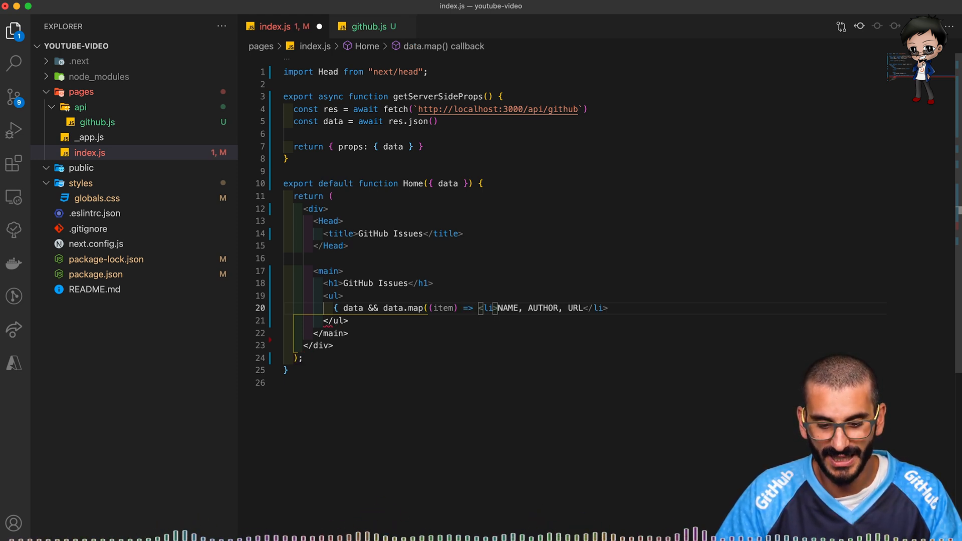
pyautogui.press('Backspace')
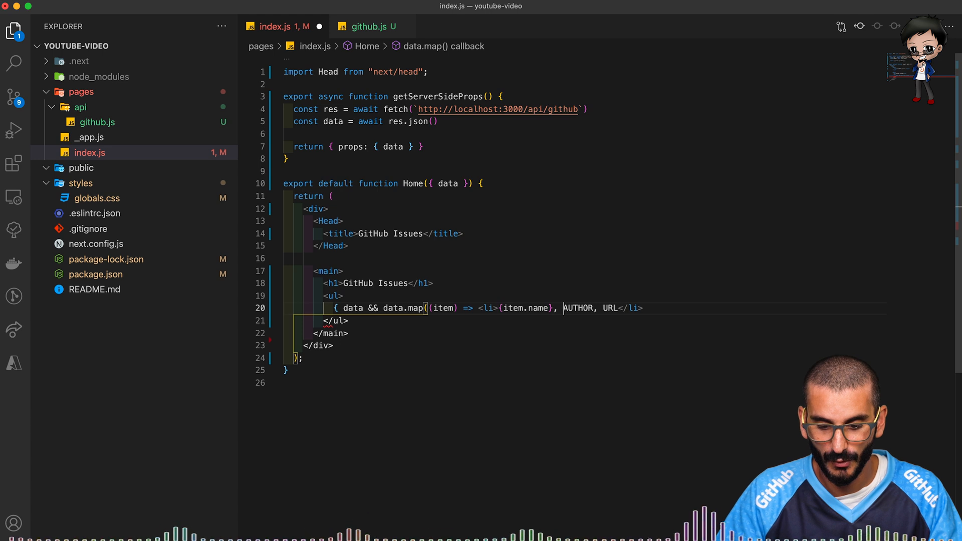
pyautogui.write('{item.author')
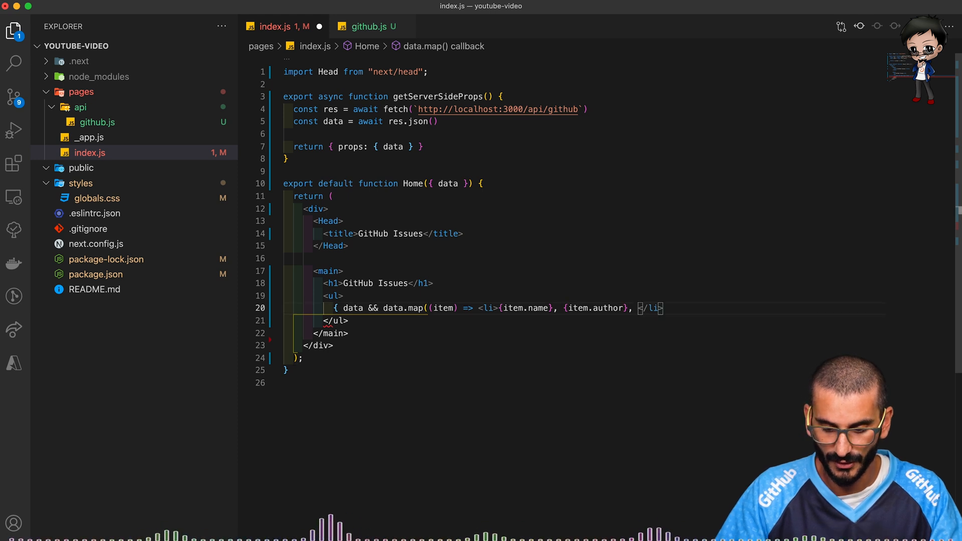
pyautogui.write('{item.url}')
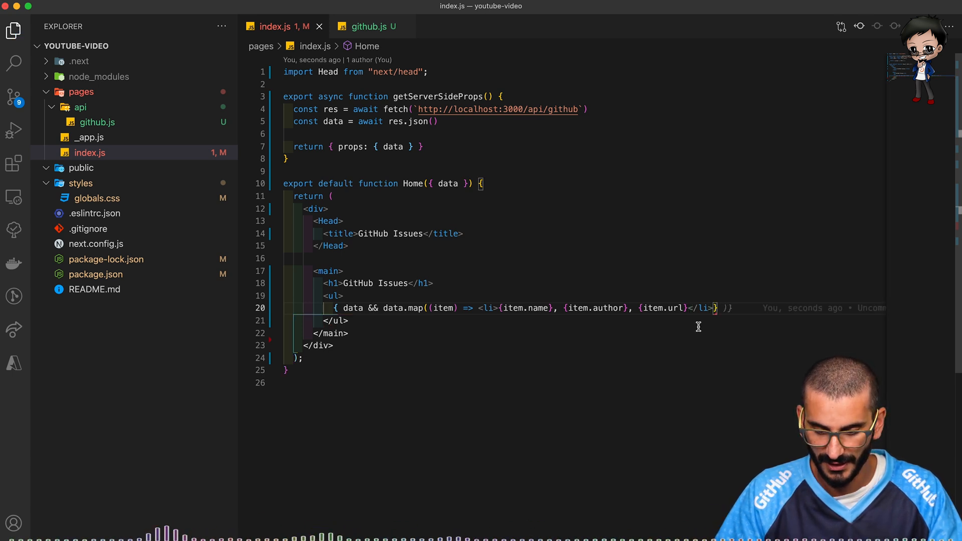
pyautogui.moveTo(703, 403)
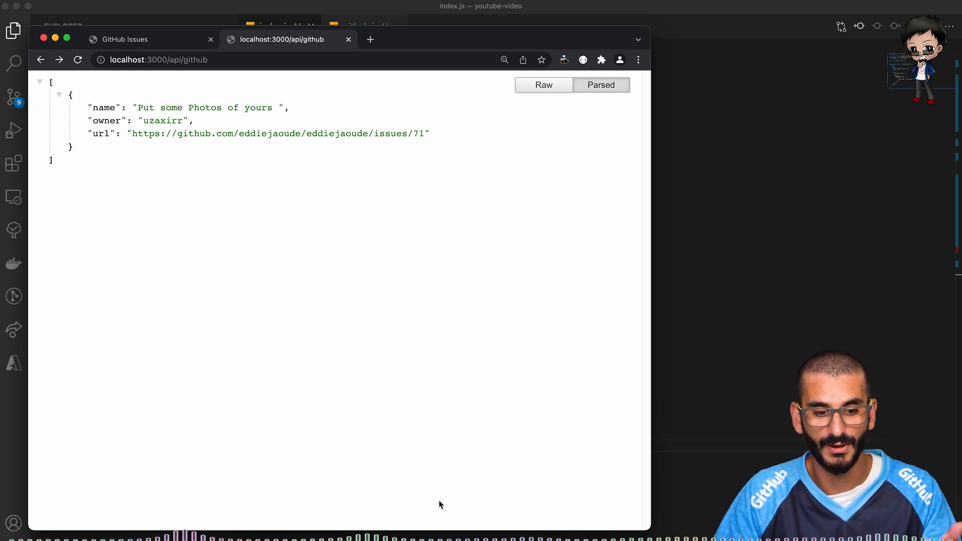
# - View the localhost:3000/api/github JSON response in Chrome
pyautogui.click(147, 39)
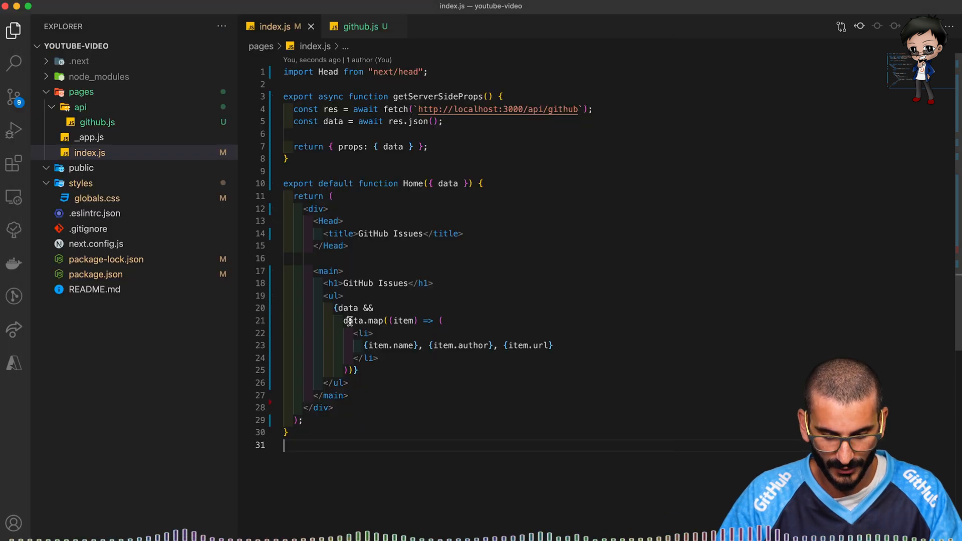
# - Check github.js field names, then rename item.author to item.owner in index.js
pyautogui.click(361, 26)
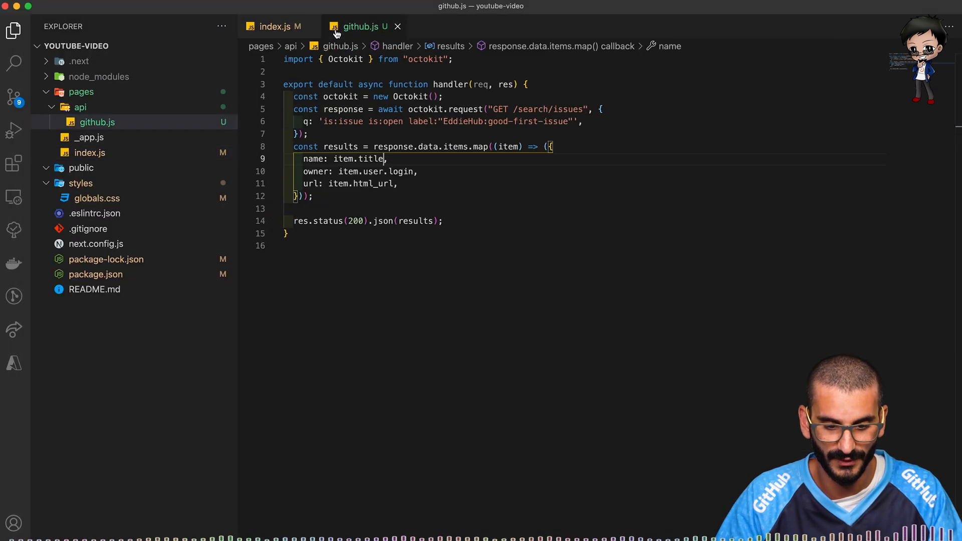
pyautogui.click(277, 26)
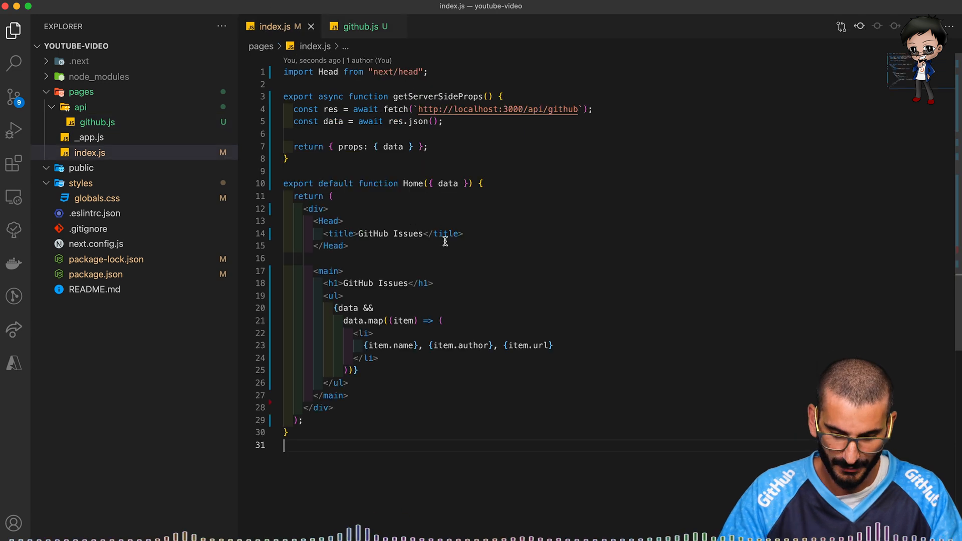
pyautogui.write('owner')
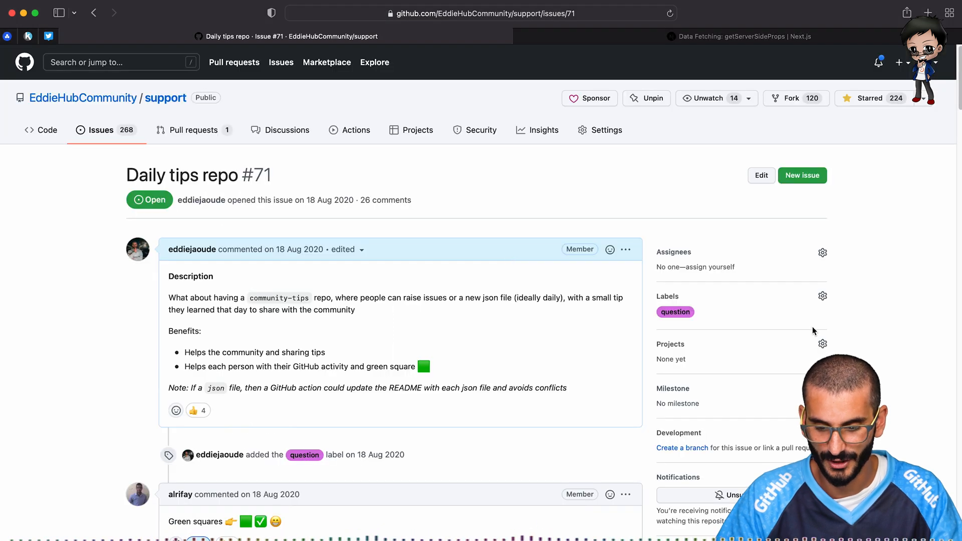
# - Re-add the EddieHub:good-first-issue label to issue #71 and select the issue title
pyautogui.click(823, 296)
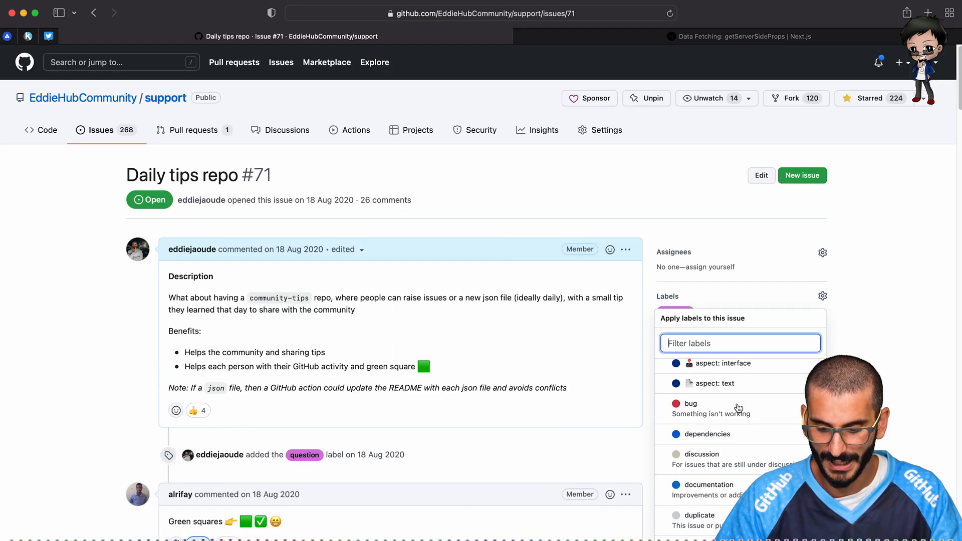
pyautogui.scroll(-3)
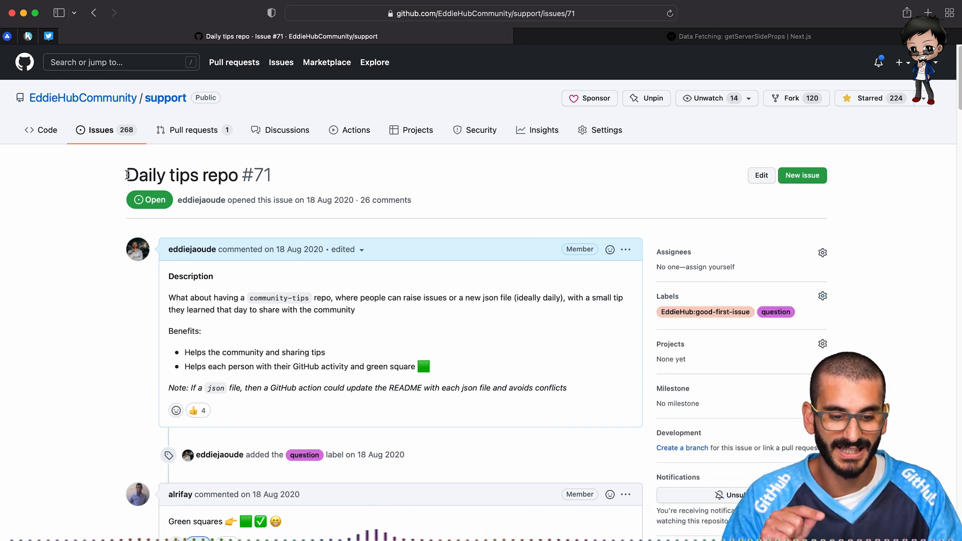
pyautogui.doubleClick(182, 175)
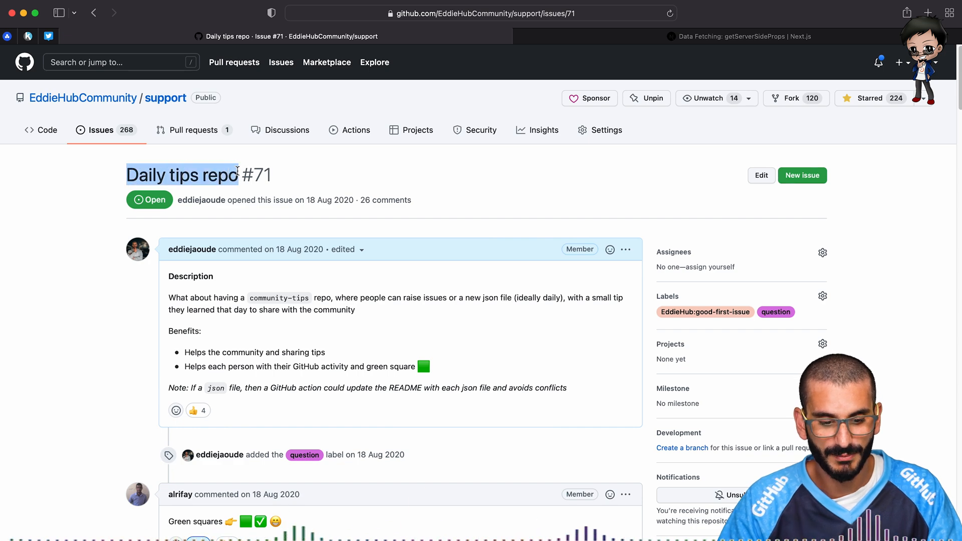
pyautogui.moveTo(202, 200)
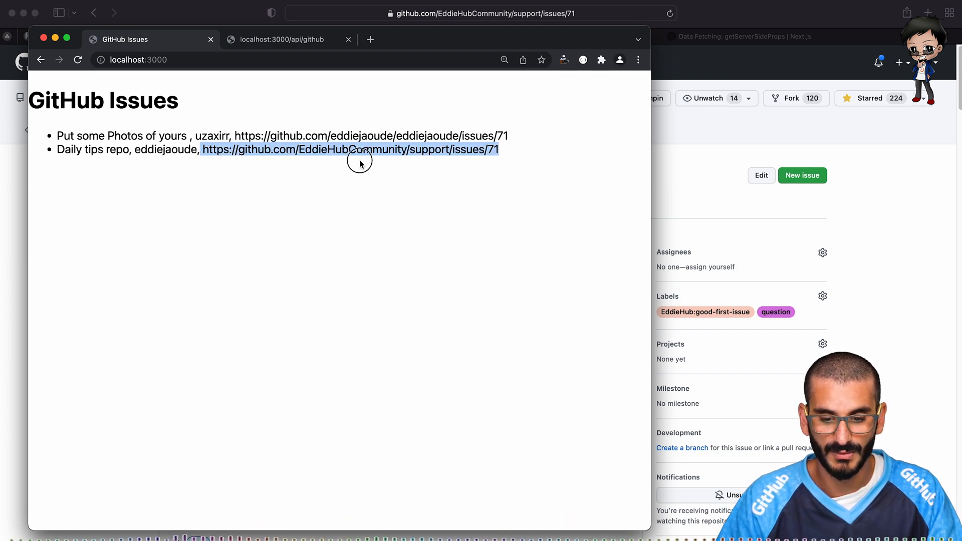
# - Open the Daily tips repo issue #71 link in a new tab
pyautogui.click(369, 39)
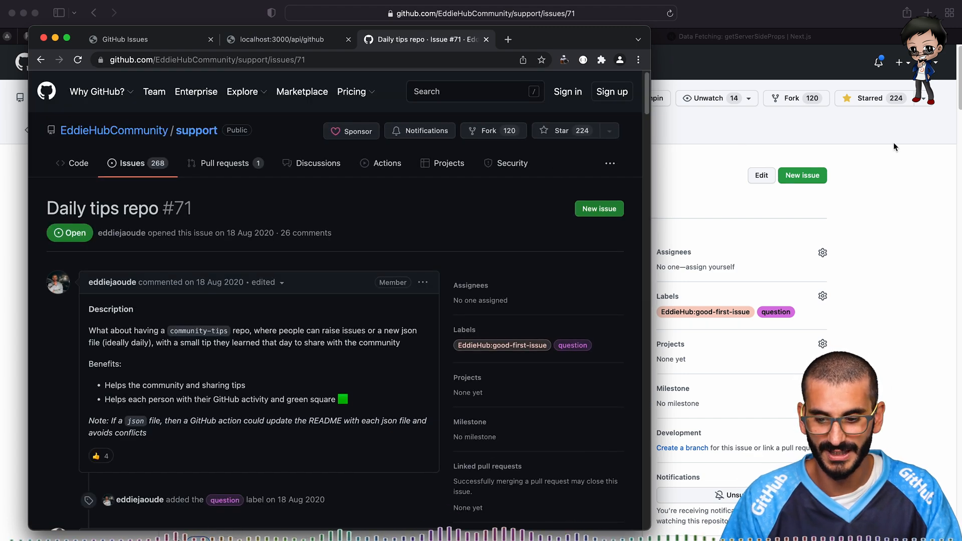
pyautogui.moveTo(413, 206)
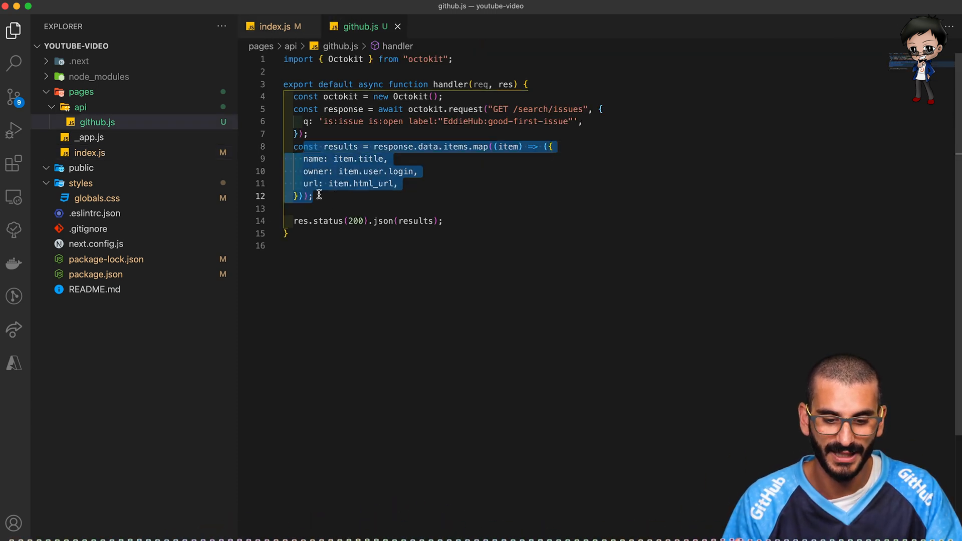
# - Compare index.js against github.js's field mapping, finishing on index.js
pyautogui.click(275, 26)
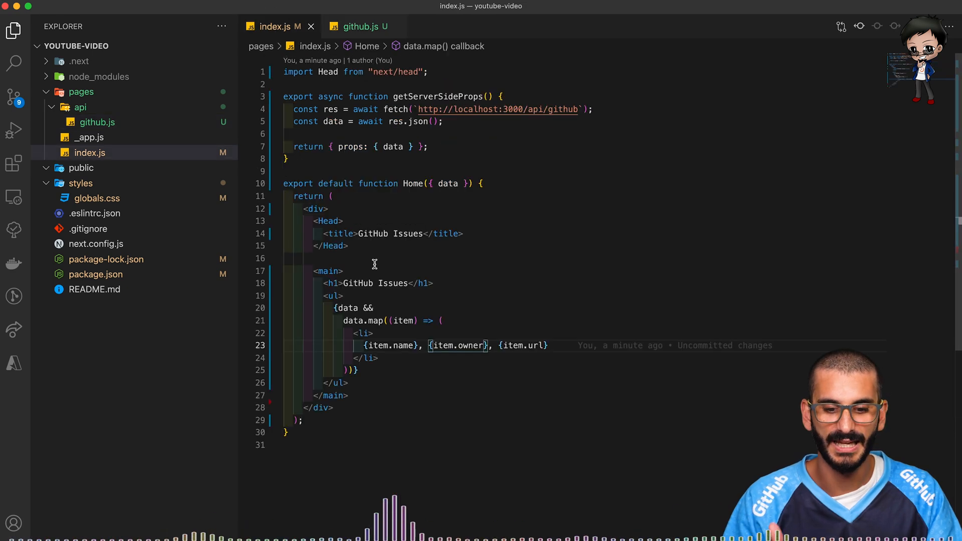
pyautogui.click(361, 26)
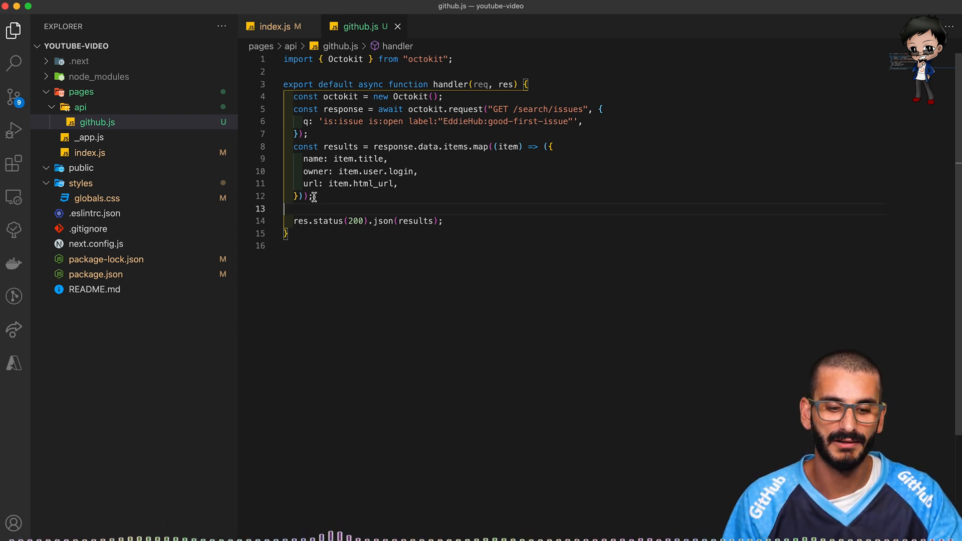
pyautogui.moveTo(275, 26)
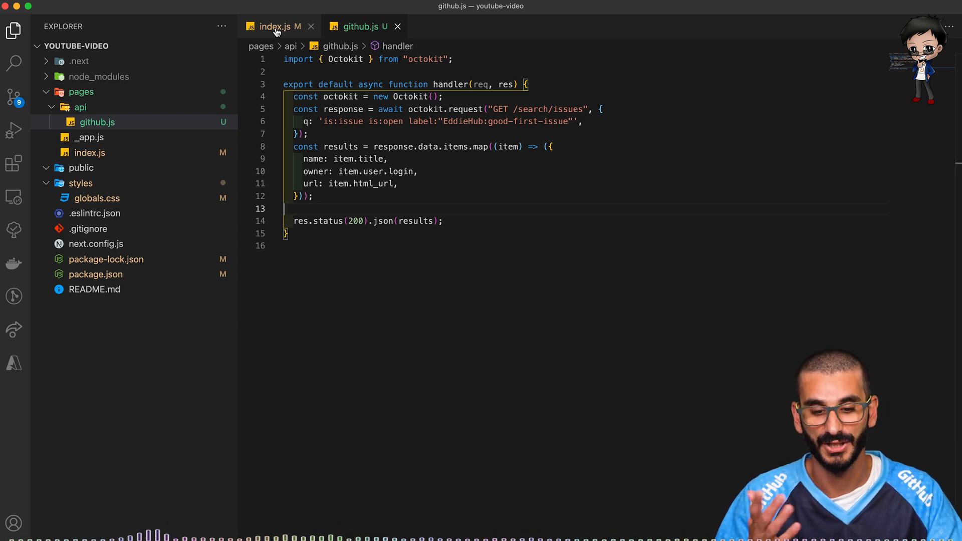
pyautogui.click(276, 27)
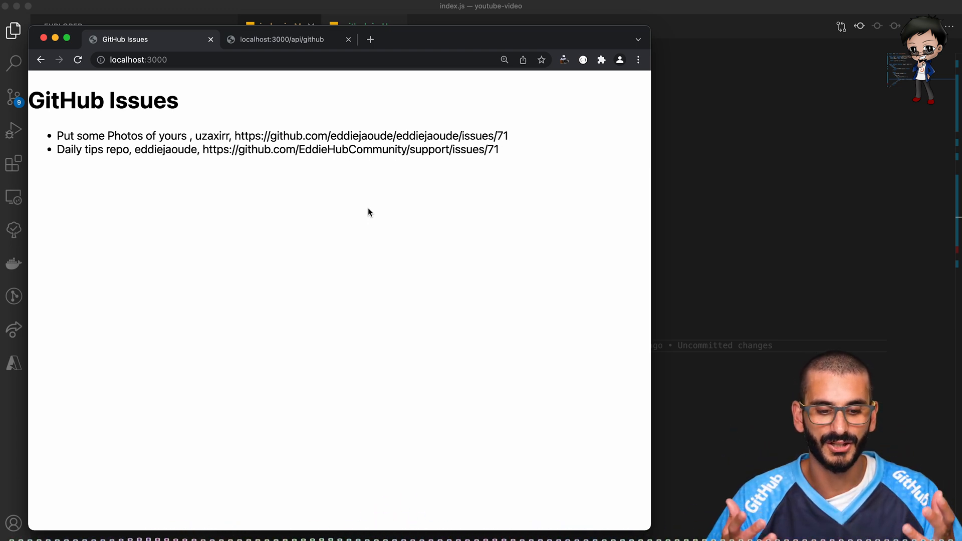
pyautogui.moveTo(227, 150)
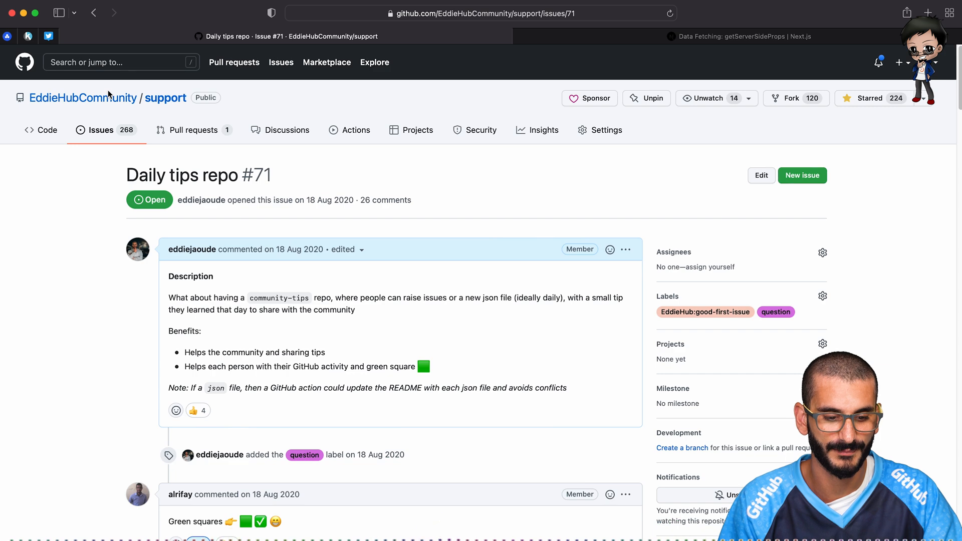
# - Open EddieHubCommunity's good-first-issue-finder repository, then its live site finder.eddiehub.org
pyautogui.click(82, 98)
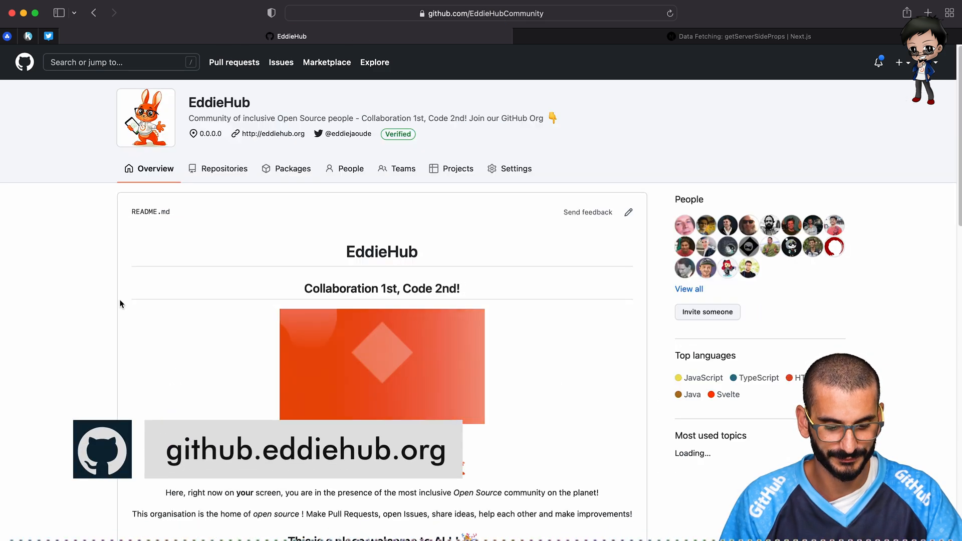
pyautogui.scroll(-3)
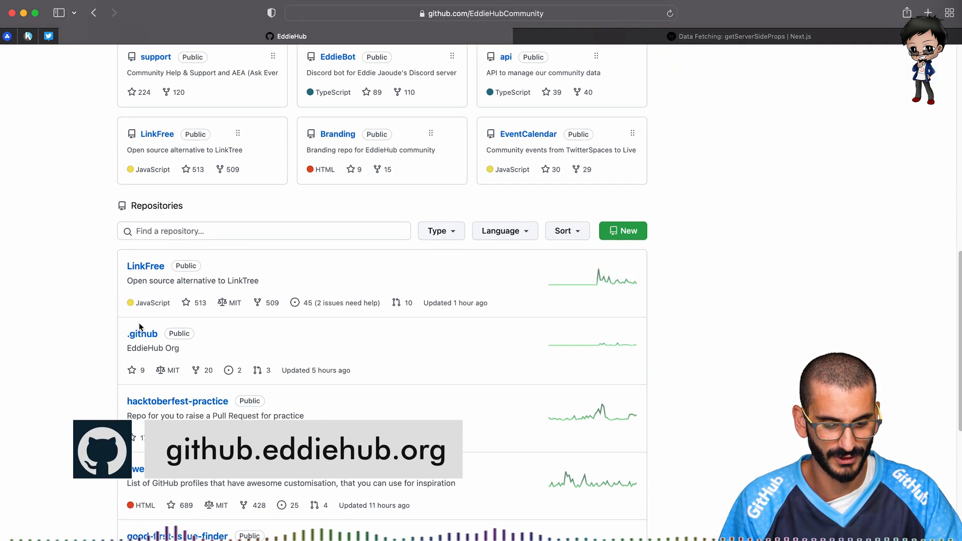
pyautogui.scroll(-3)
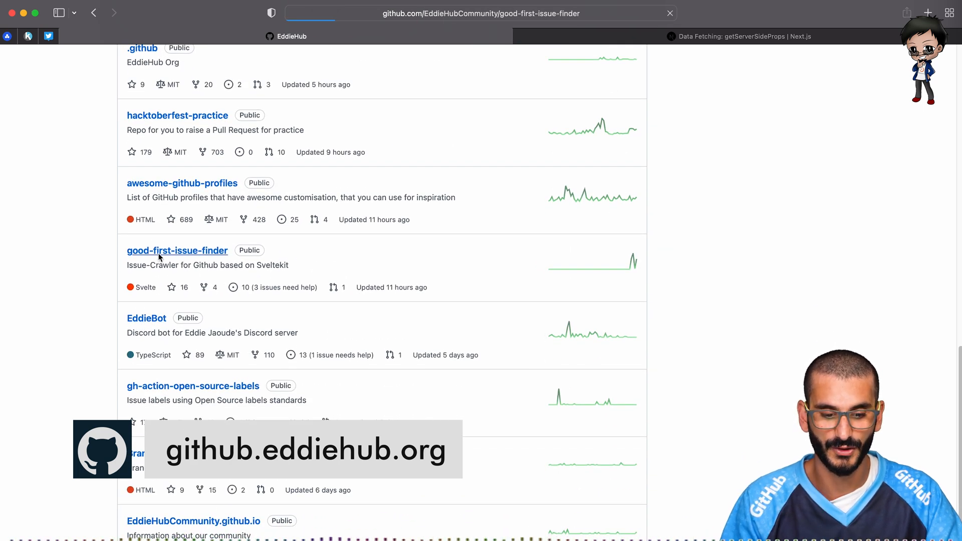
pyautogui.click(177, 251)
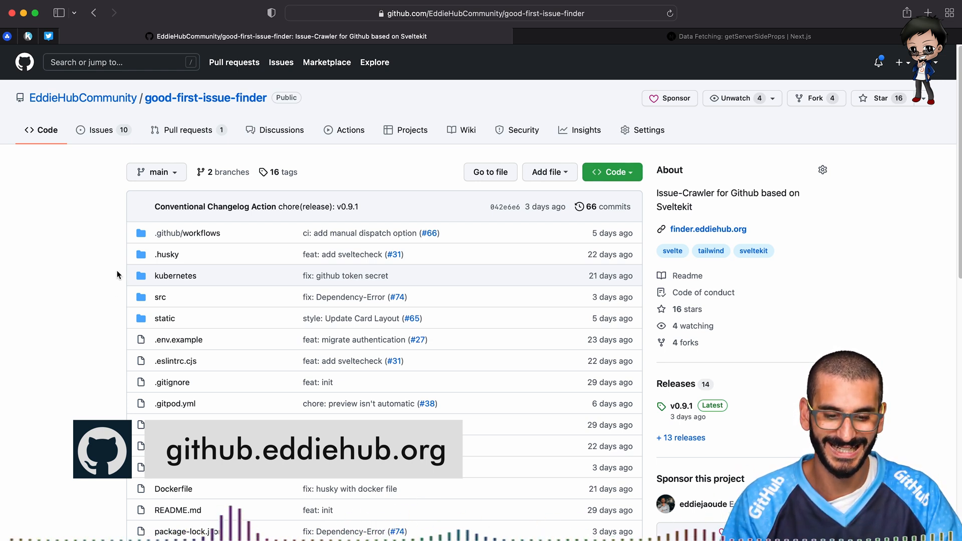
pyautogui.click(927, 13)
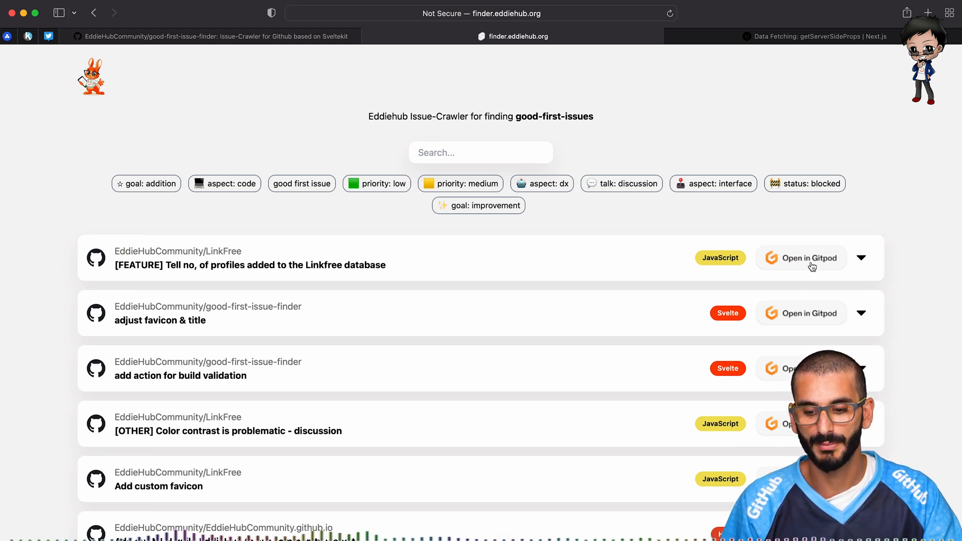
pyautogui.moveTo(846, 235)
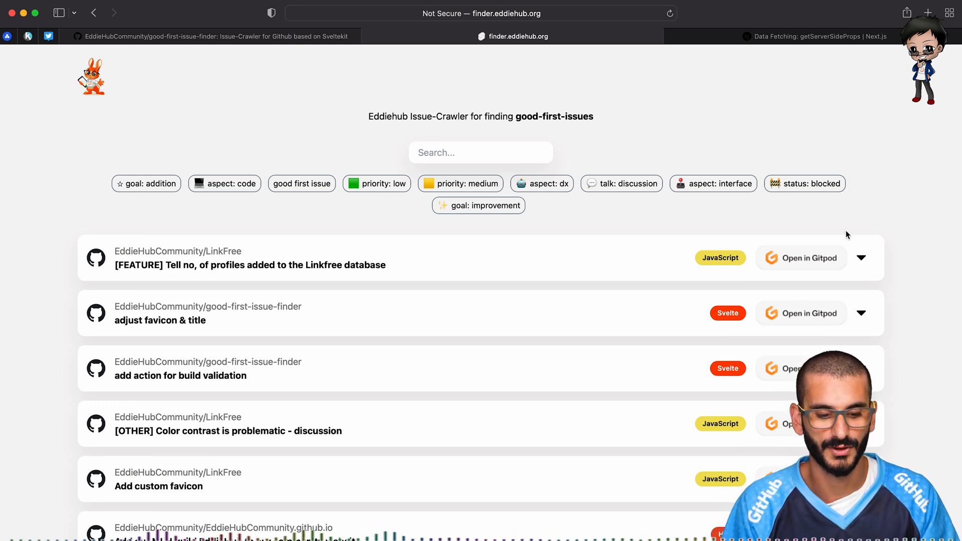